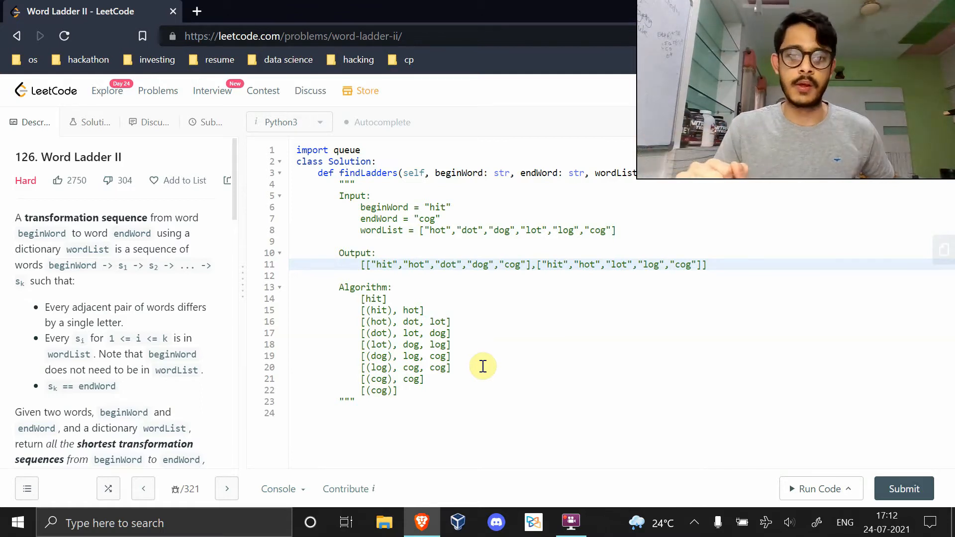
Step: Tidy the algorithm trace in the docstring, removing its stray blank line, and walk through the hot step
click(379, 265)
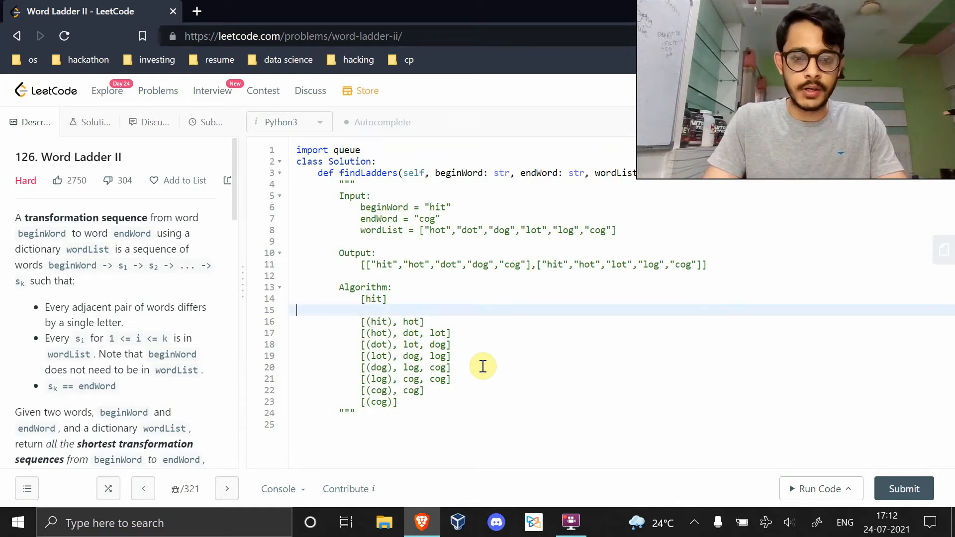
key(Backspace)
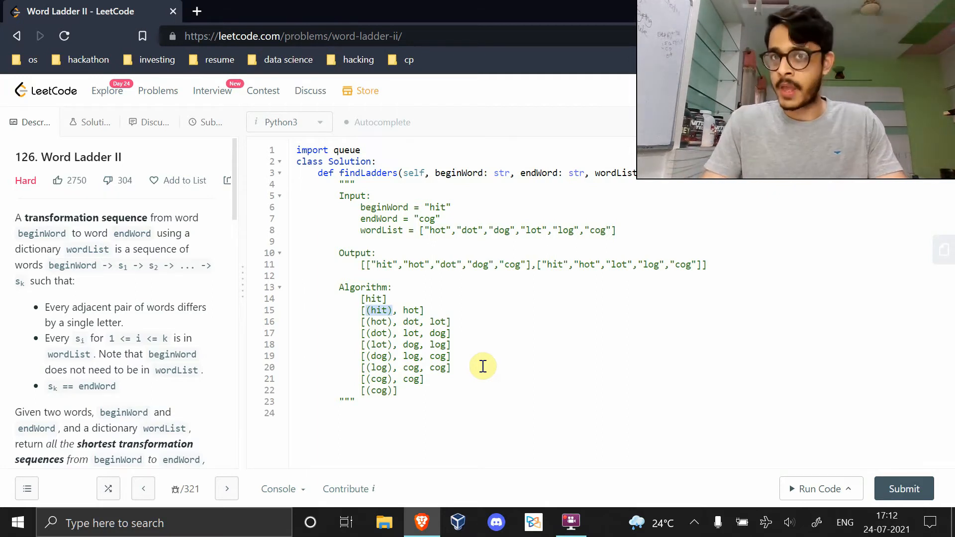
click(403, 311)
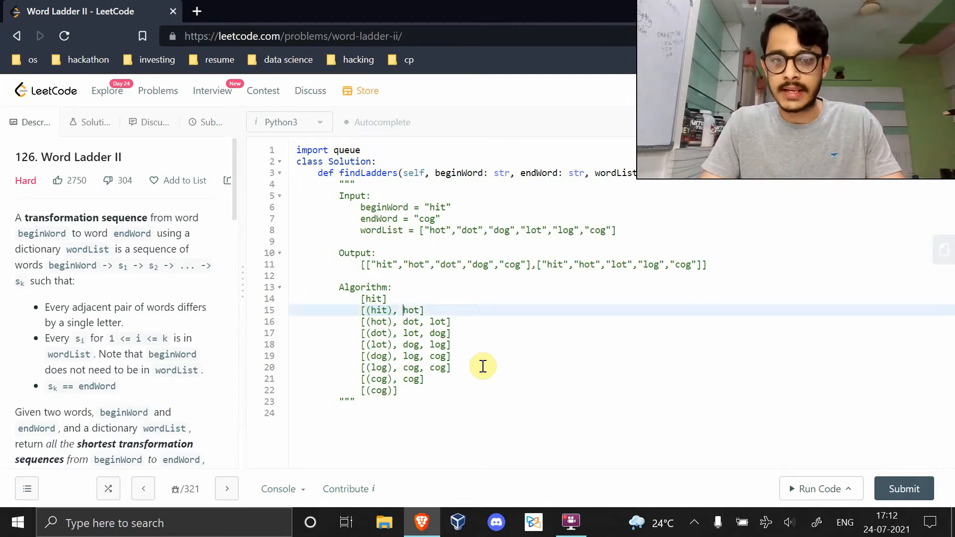
double_click(411, 310)
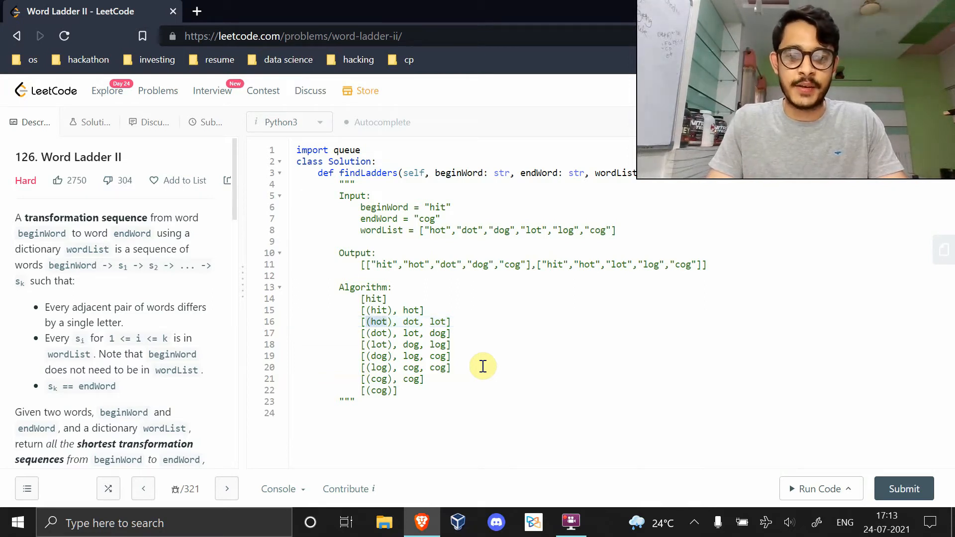
click(427, 321)
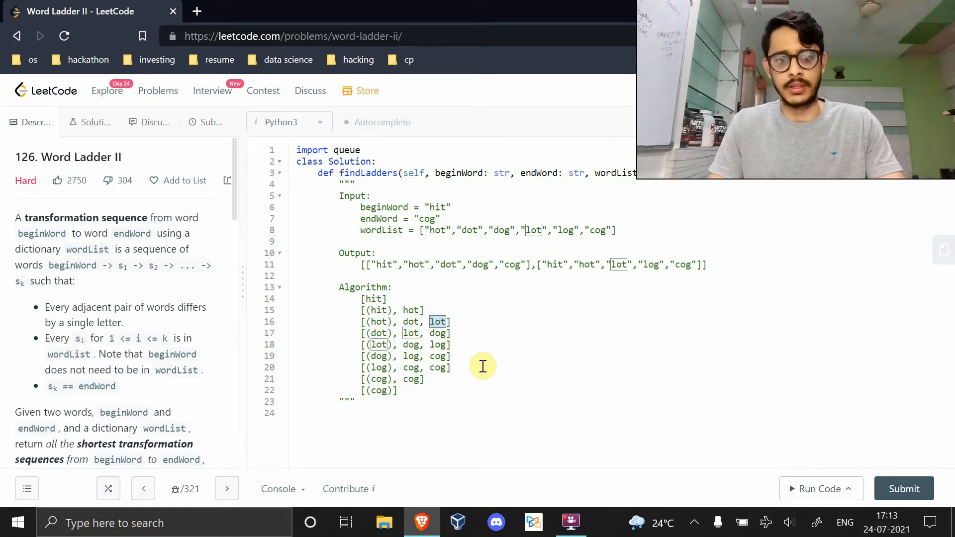
click(438, 333)
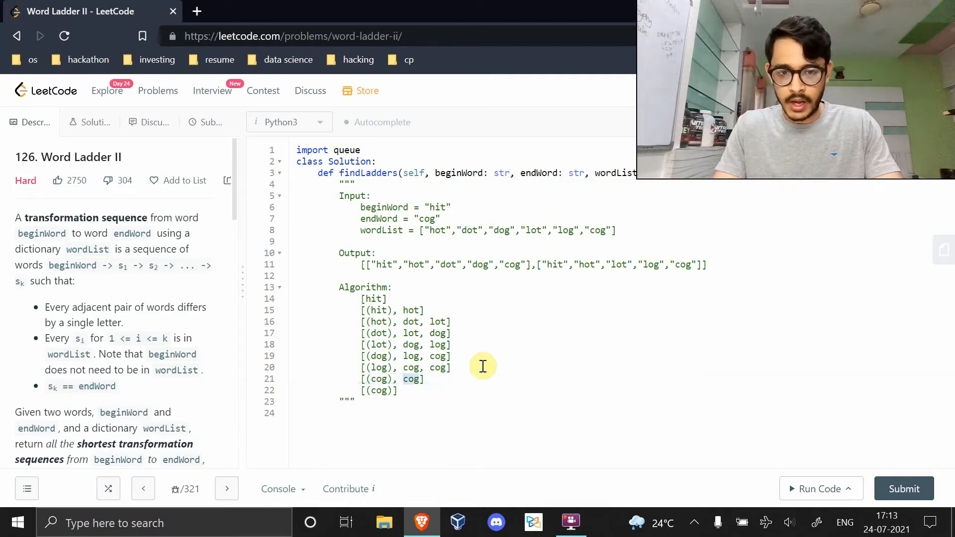
click(399, 390)
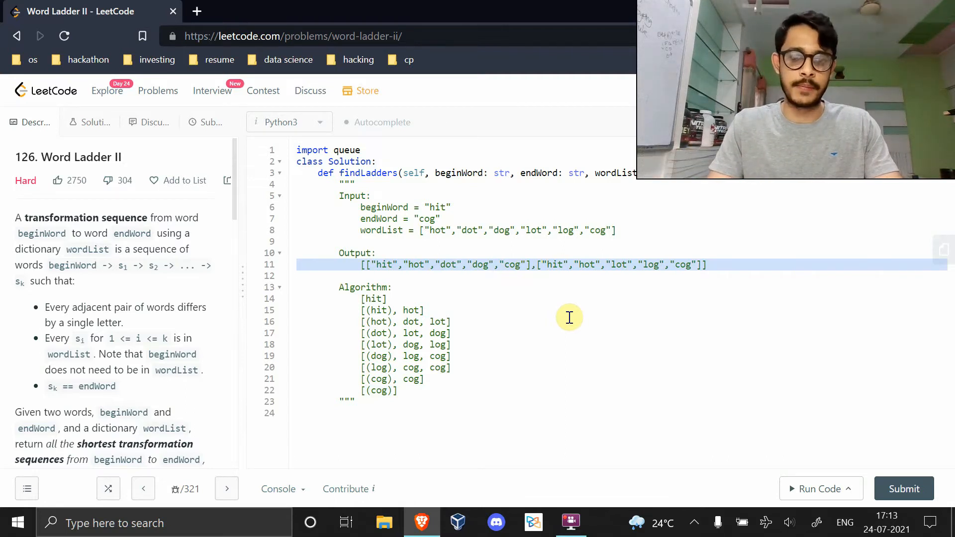
click(413, 412)
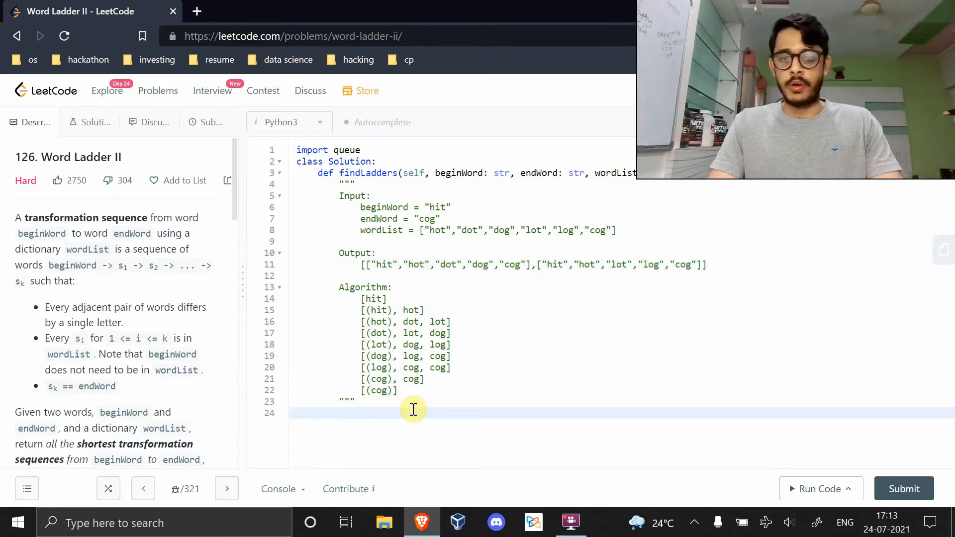
click(341, 413)
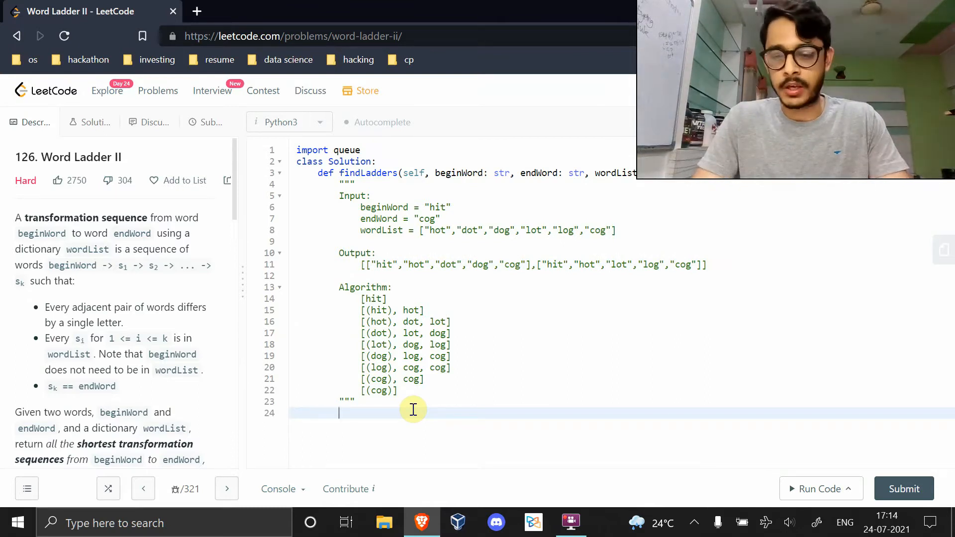
Step: Create q = queue.Queue() and seed it with the one-word path [beginWord]
text(q =)
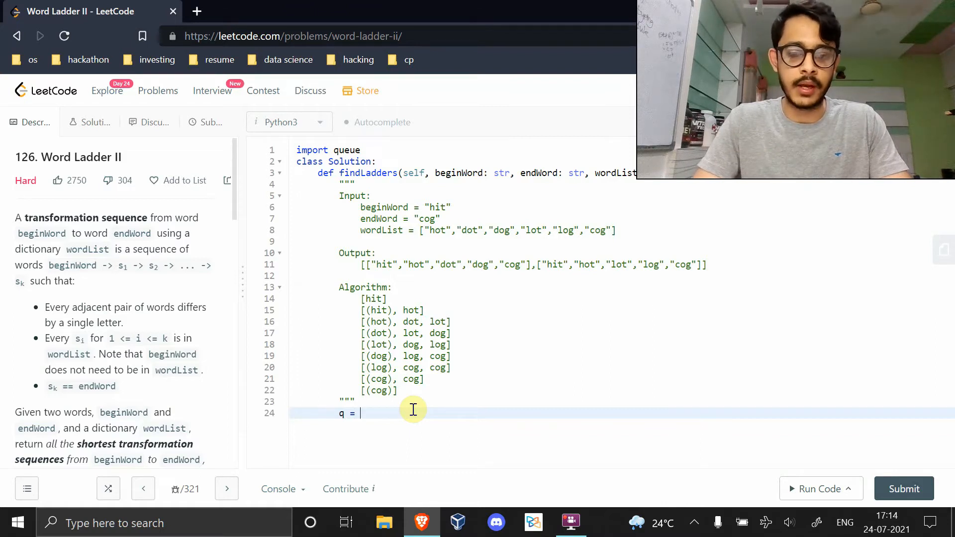
text(queue.Q)
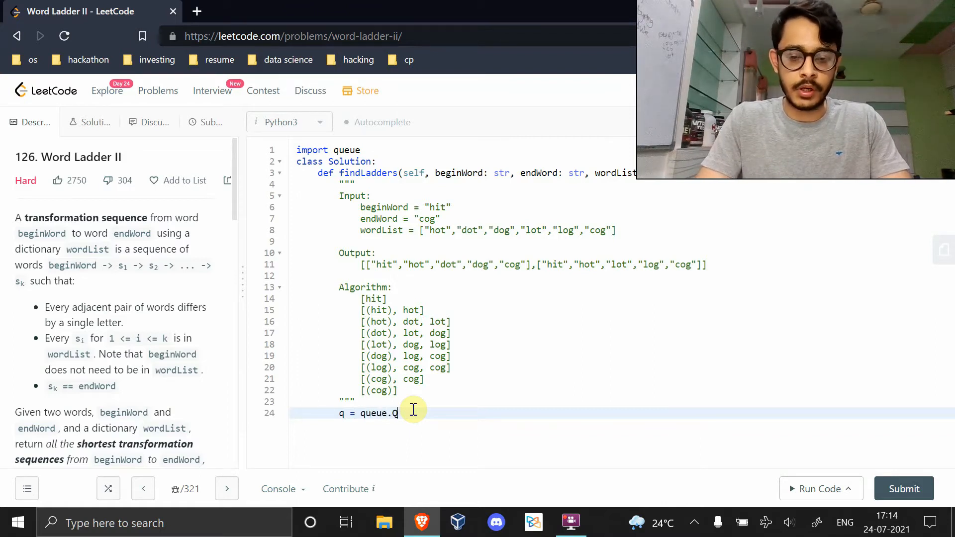
text(ueue())
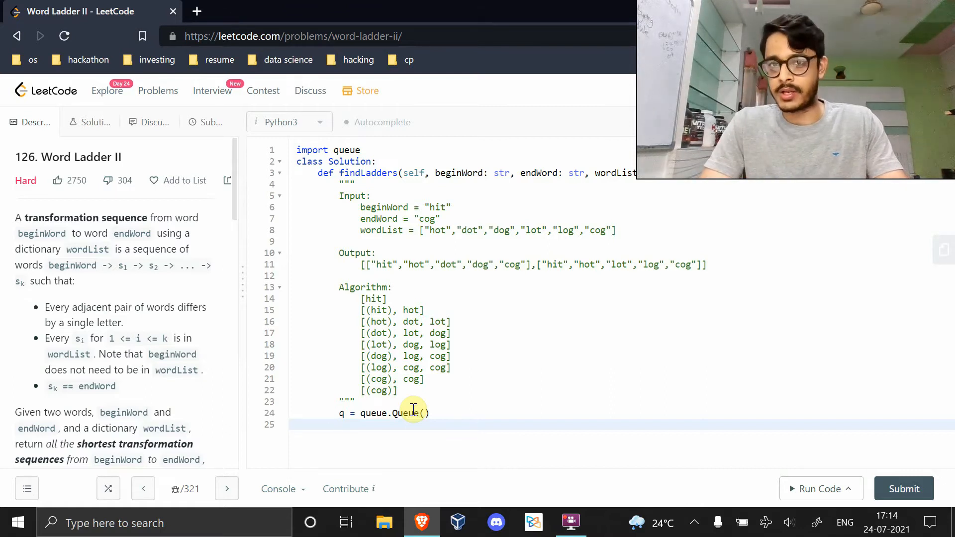
mouse_move(387, 391)
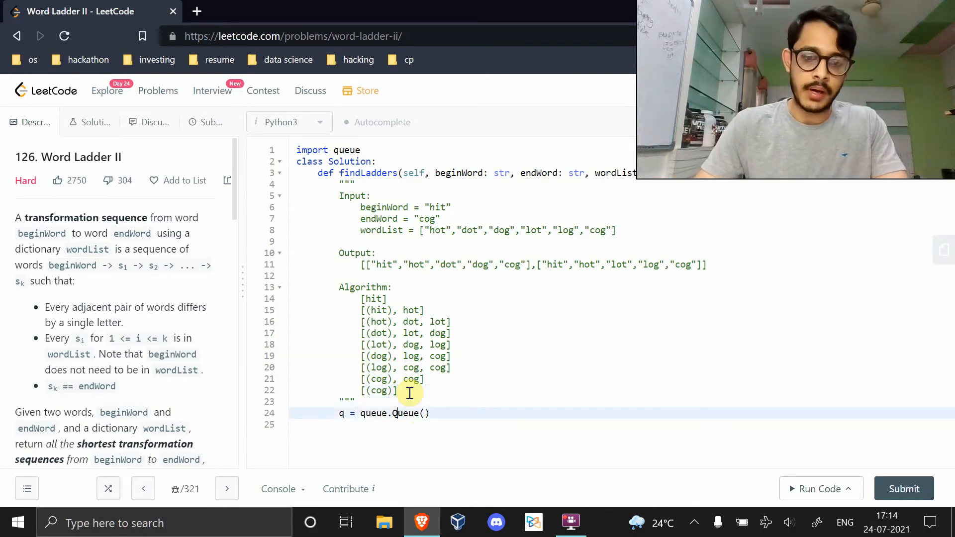
text(q.put([)
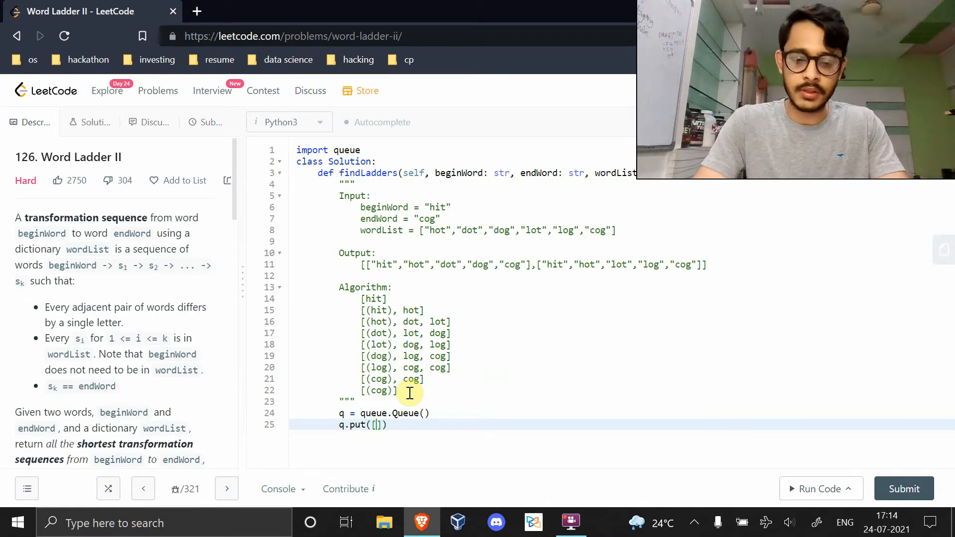
text(be)
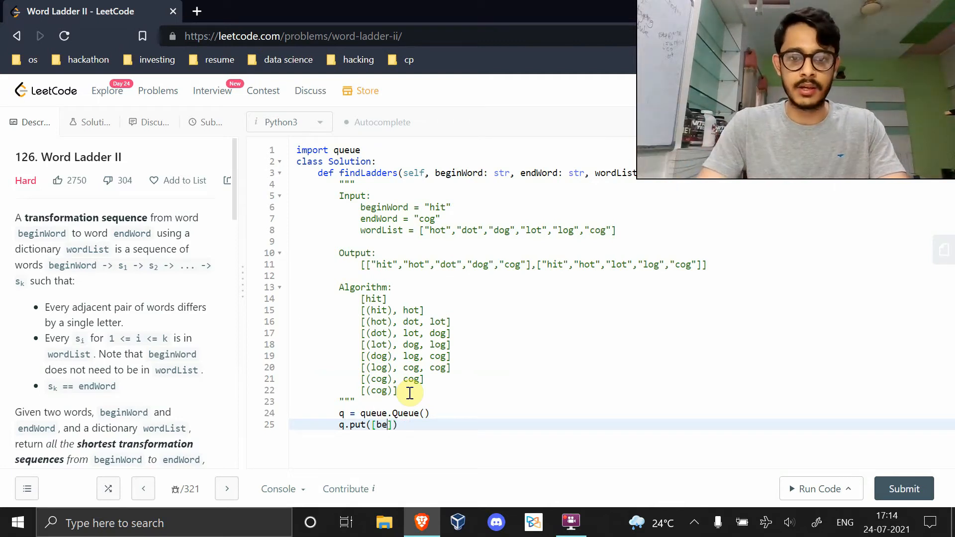
text(ginWord)
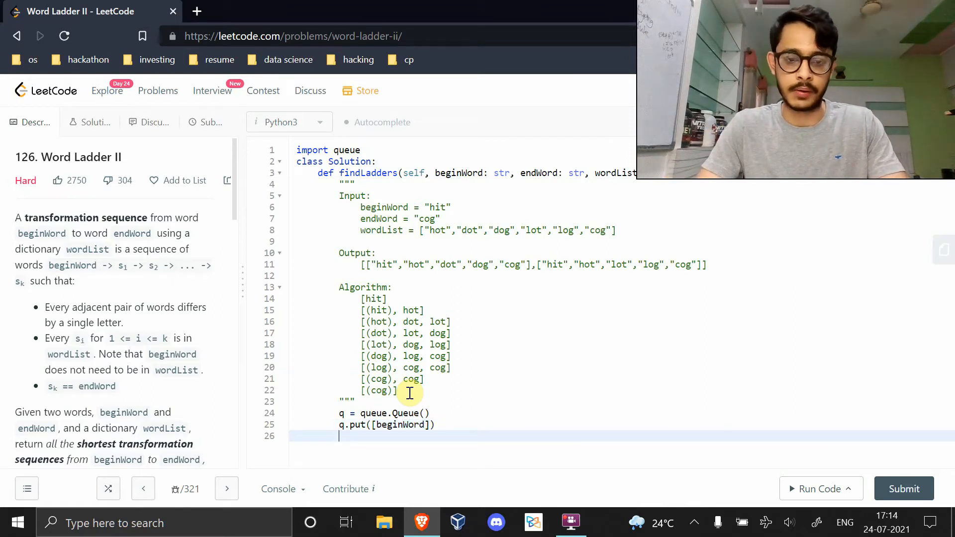
Step: Add ans = [], a while not q.empty() loop with pass, and return ans
text(while)
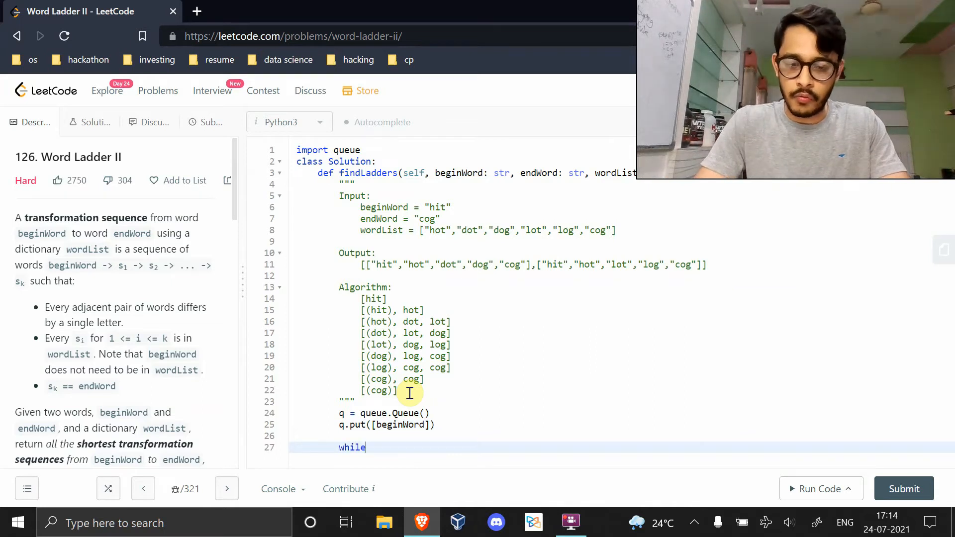
text(q)
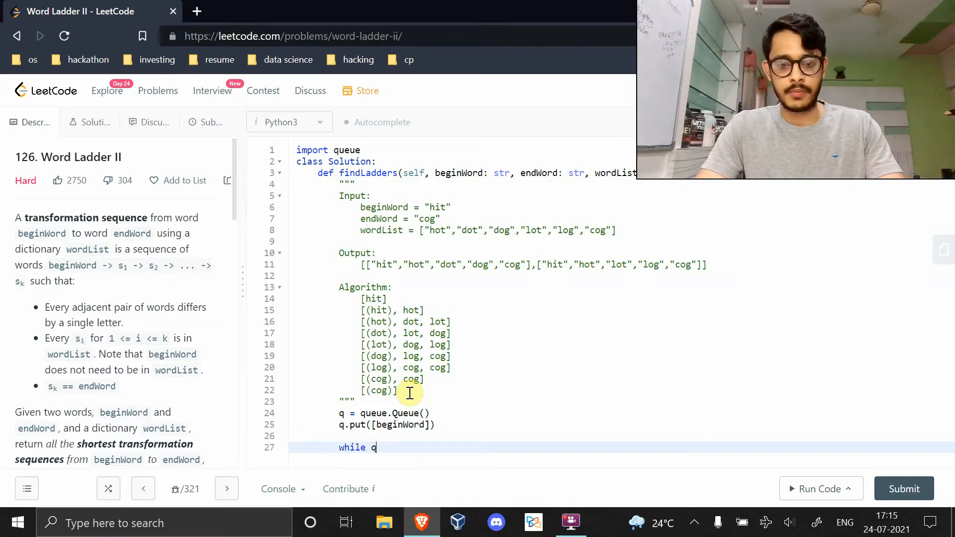
text(.empty():)
text(pass)
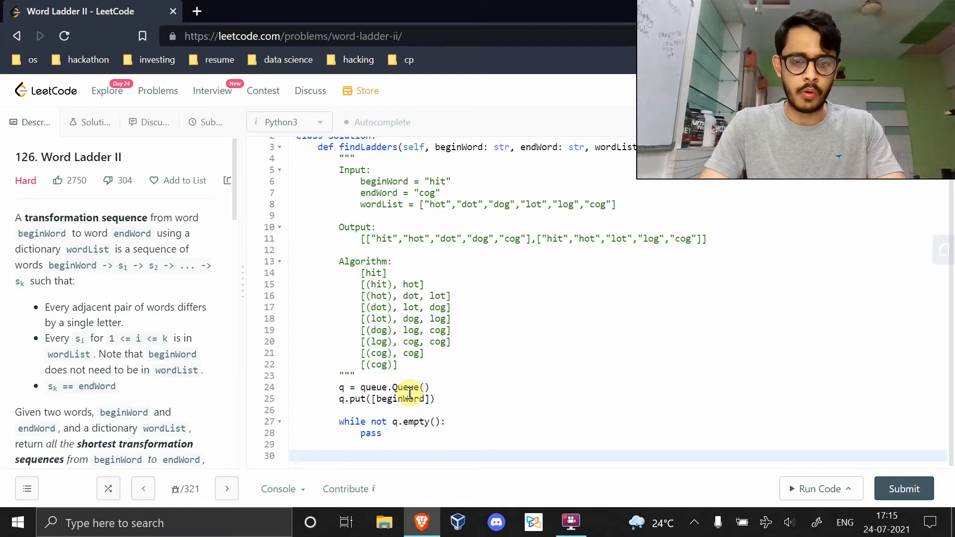
text(ans = [])
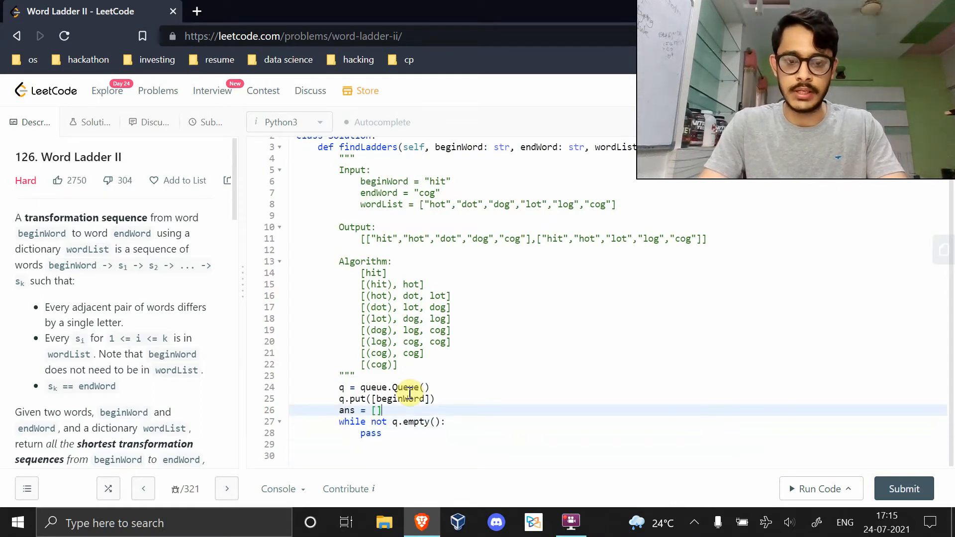
text(ans)
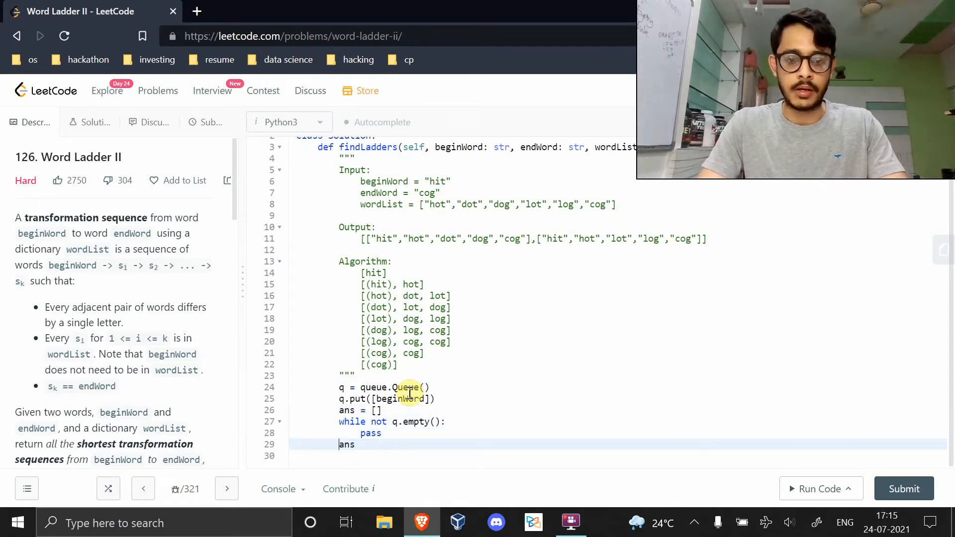
text(reu)
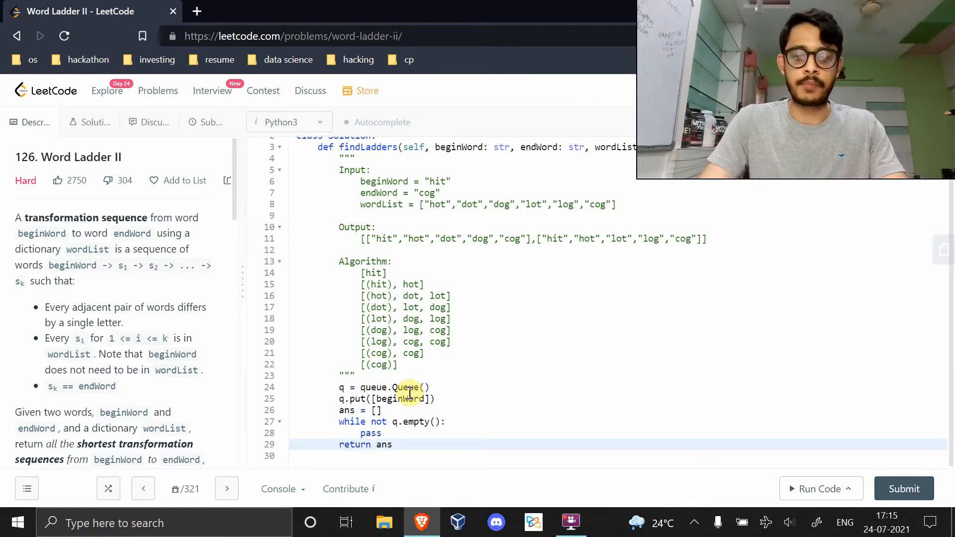
key(enter)
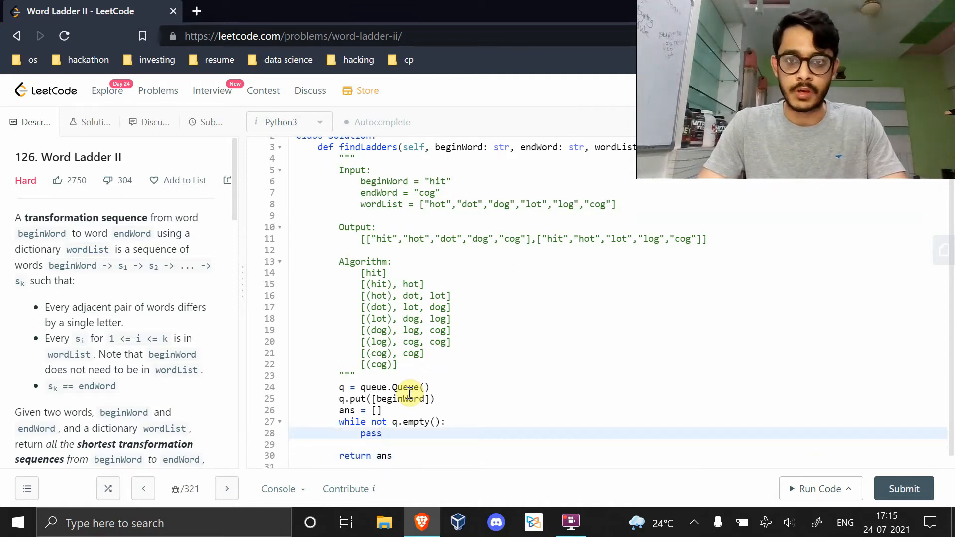
Step: Replace pass with path = q.get(), word = path[-1], and ans.append(path) when word == endWord
double_click(370, 433)
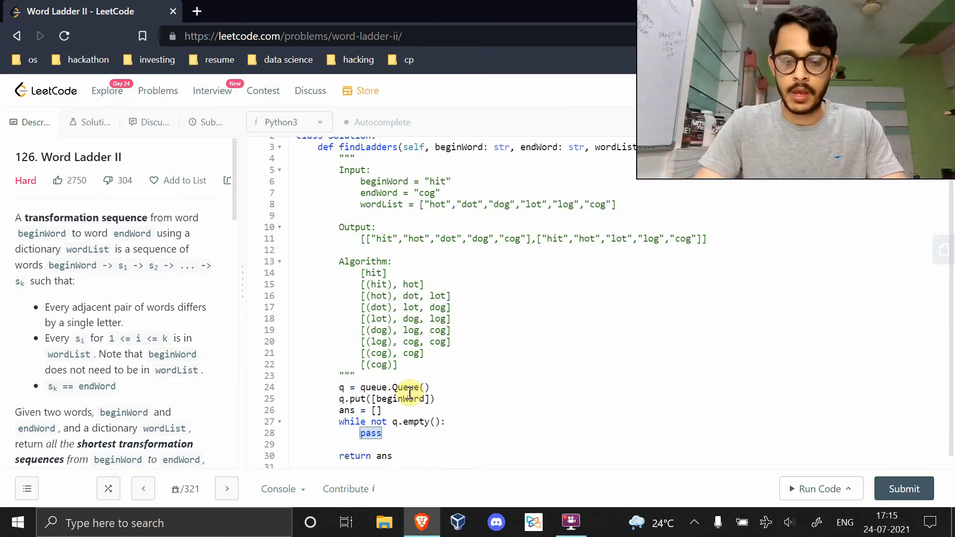
text(q.get)
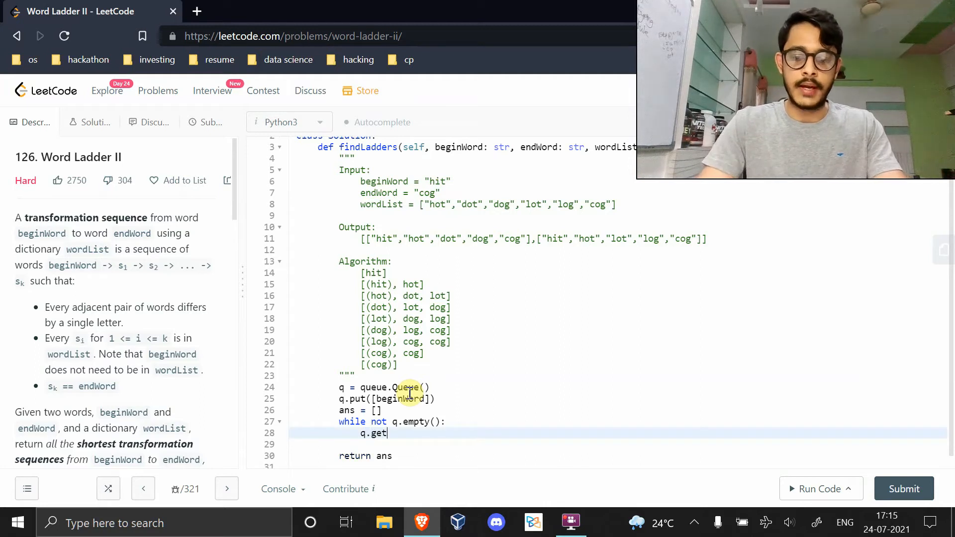
text(())
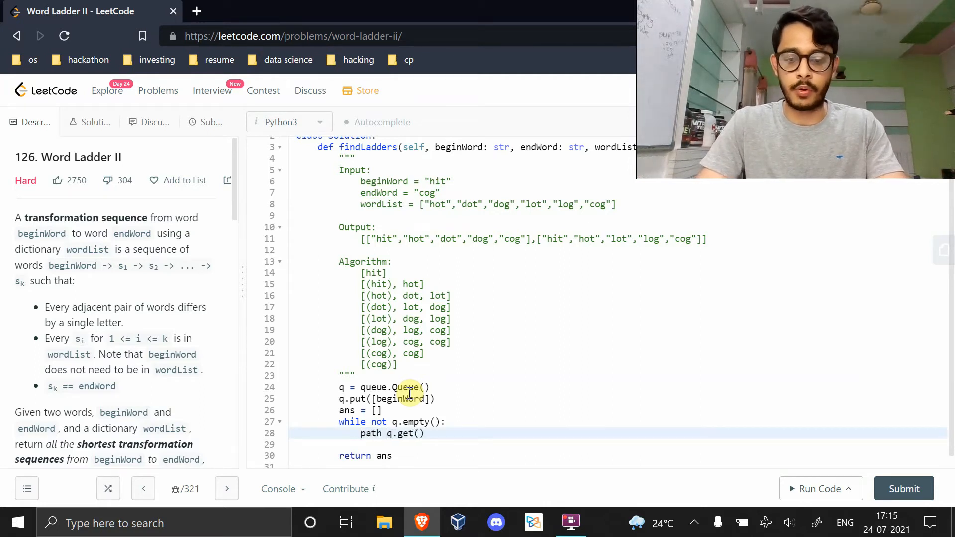
text( =)
key(enter)
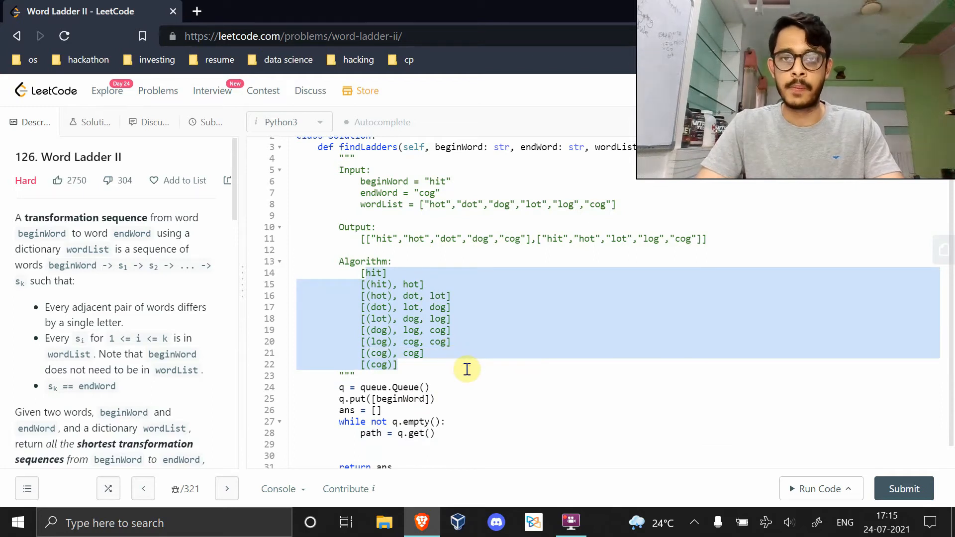
text(word = path)
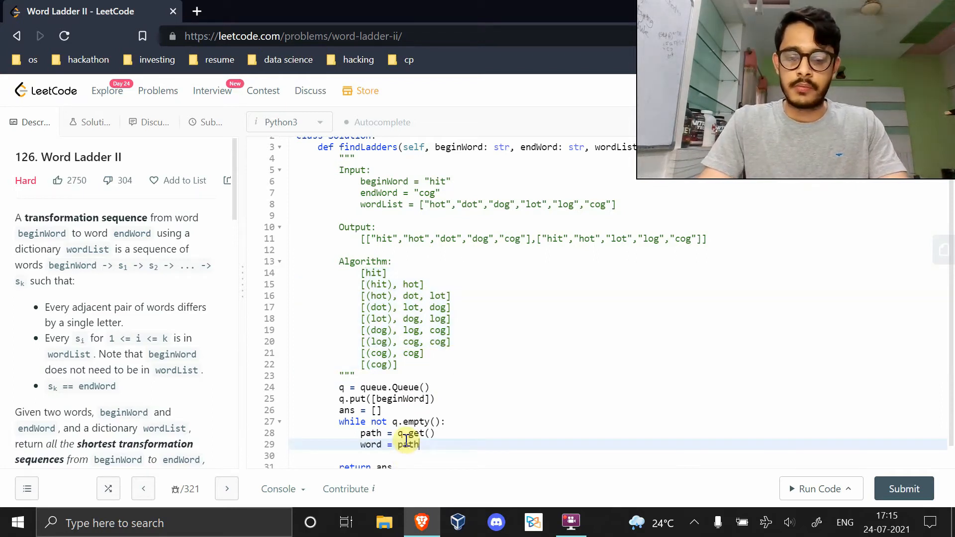
text([-1])
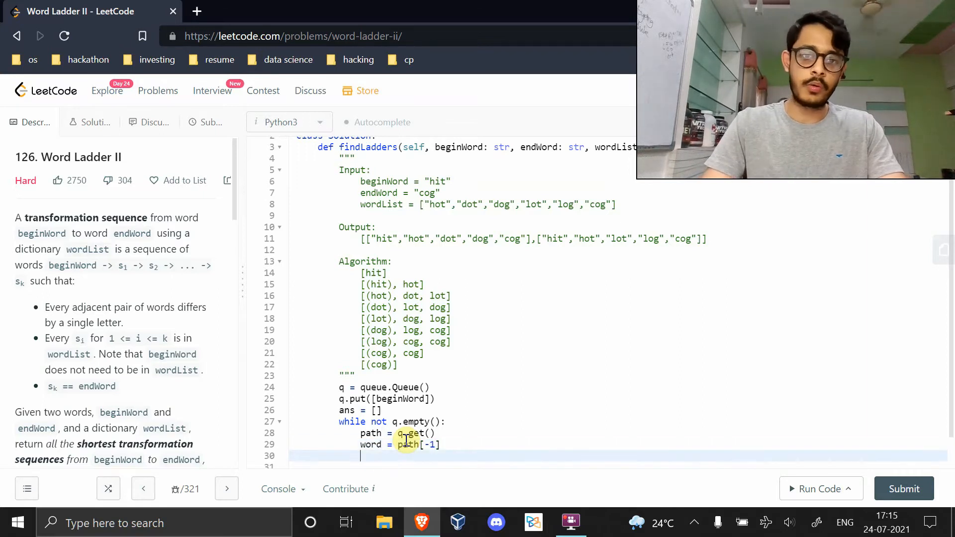
text(if)
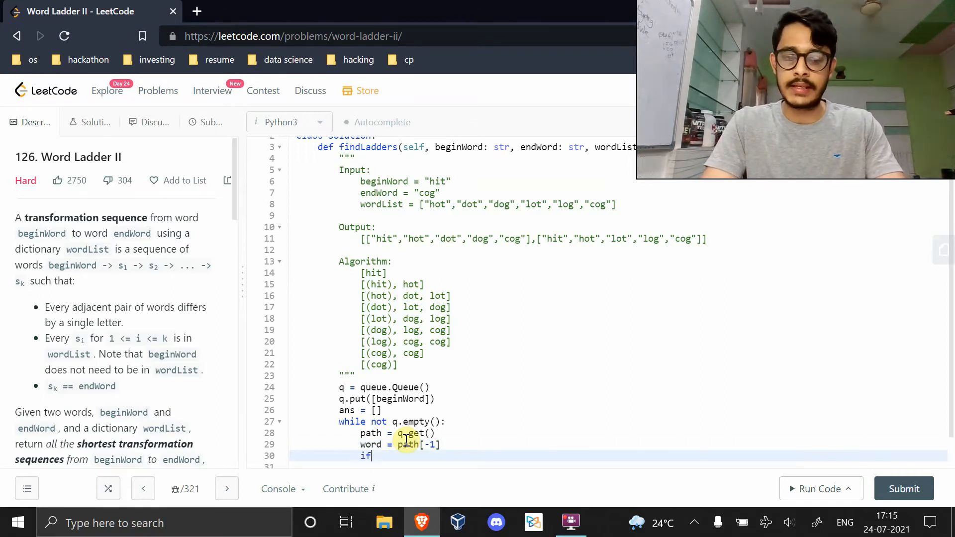
text(word ==)
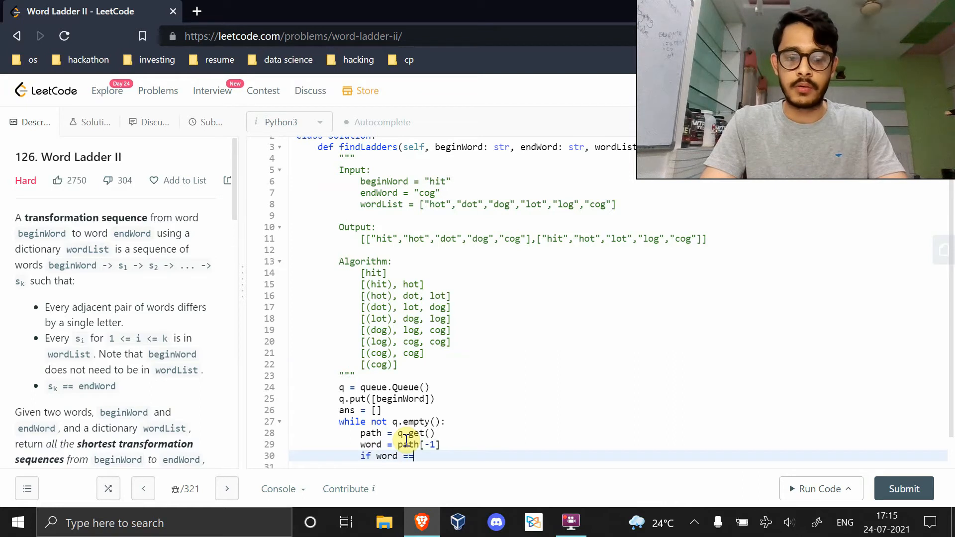
text(endWord:)
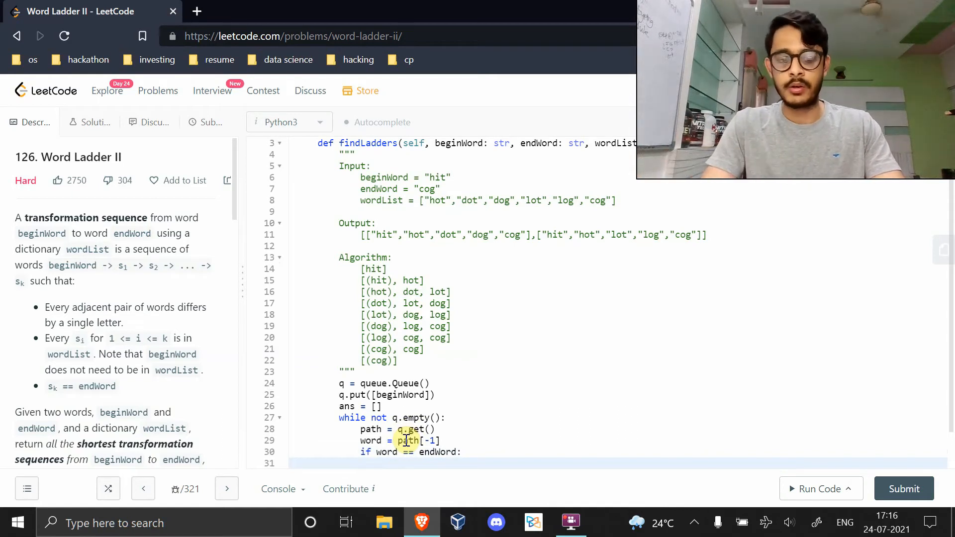
text(ans.app)
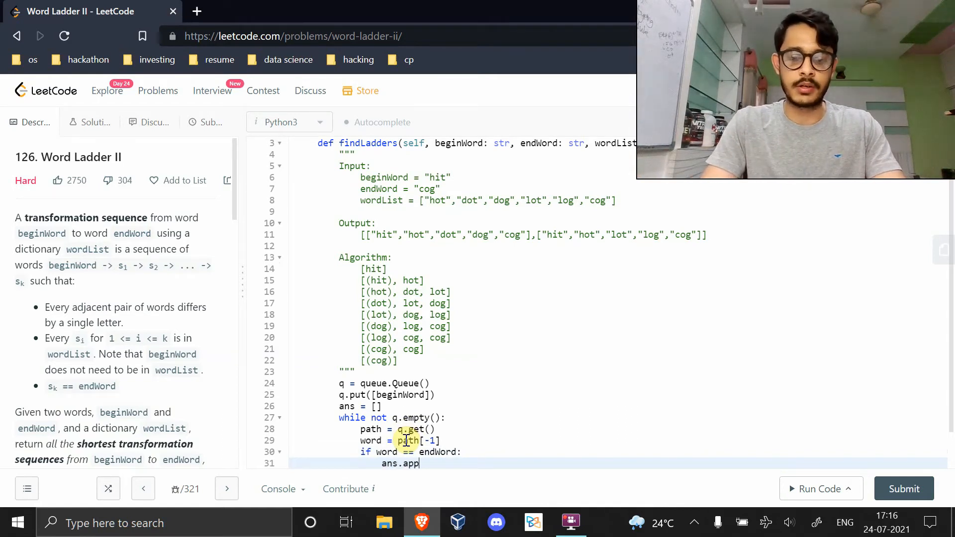
text(end(path))
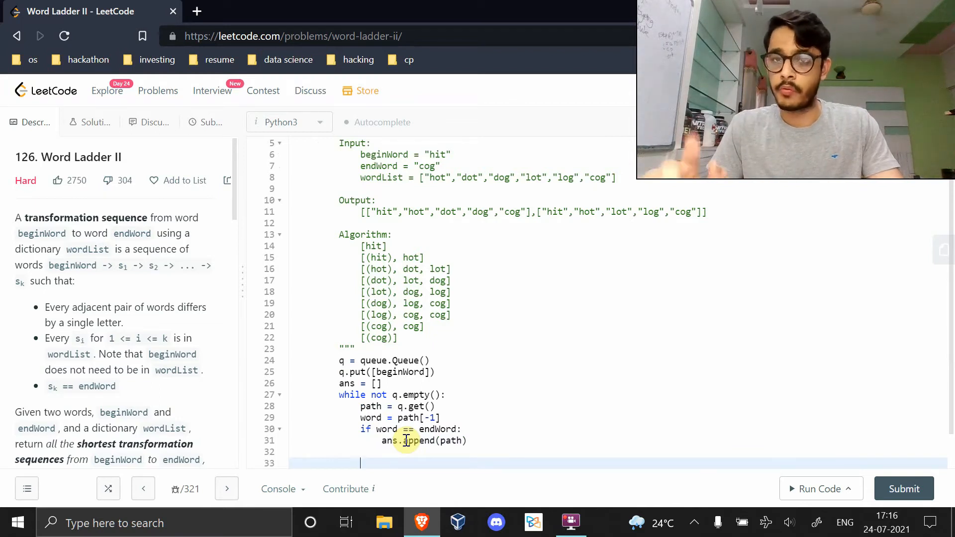
mouse_move(335, 443)
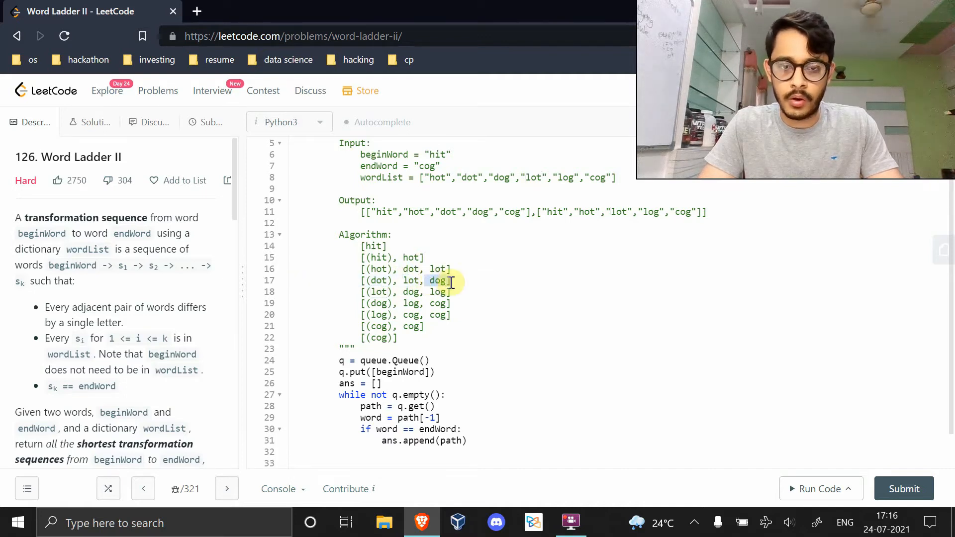
mouse_move(365, 451)
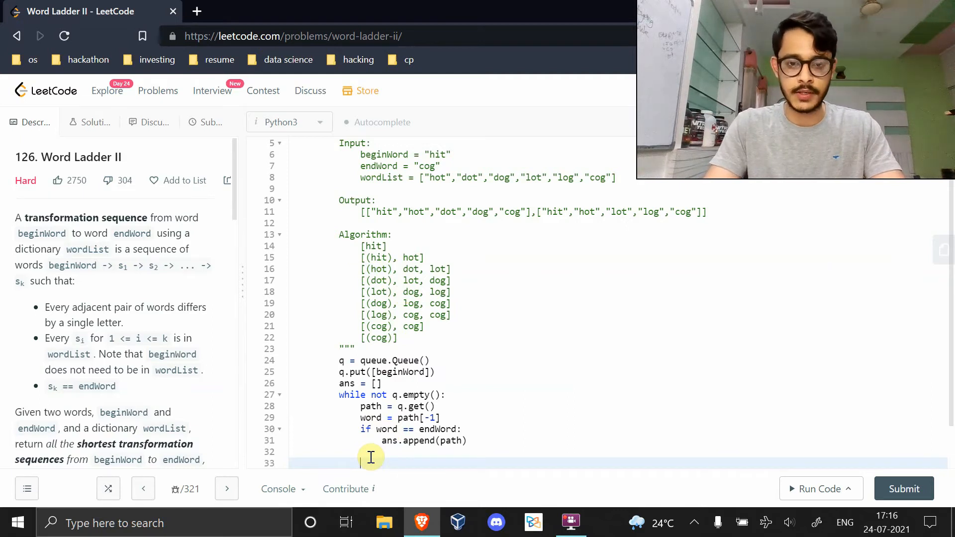
Step: Enqueue each neighbour with for w in self.get_friends(word): q.put(w)
text(for)
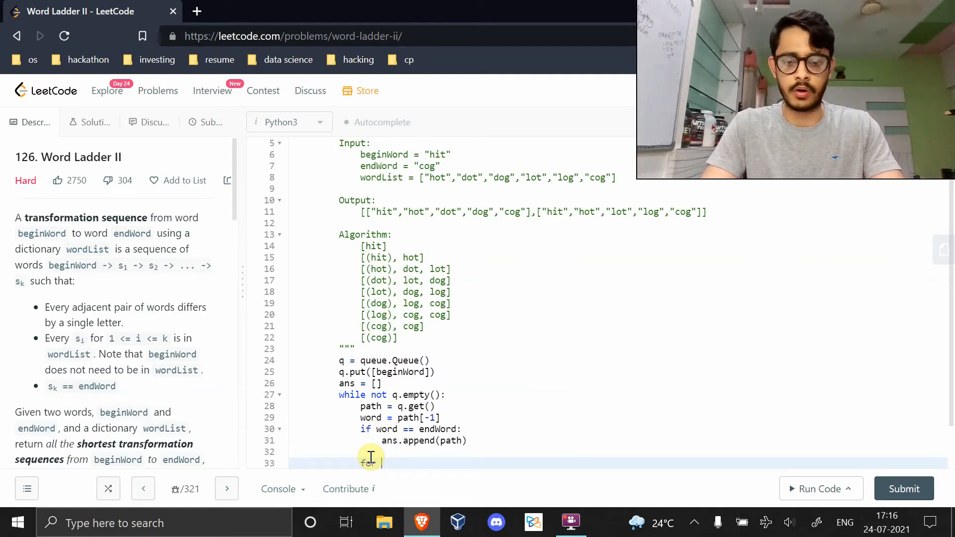
text(w)
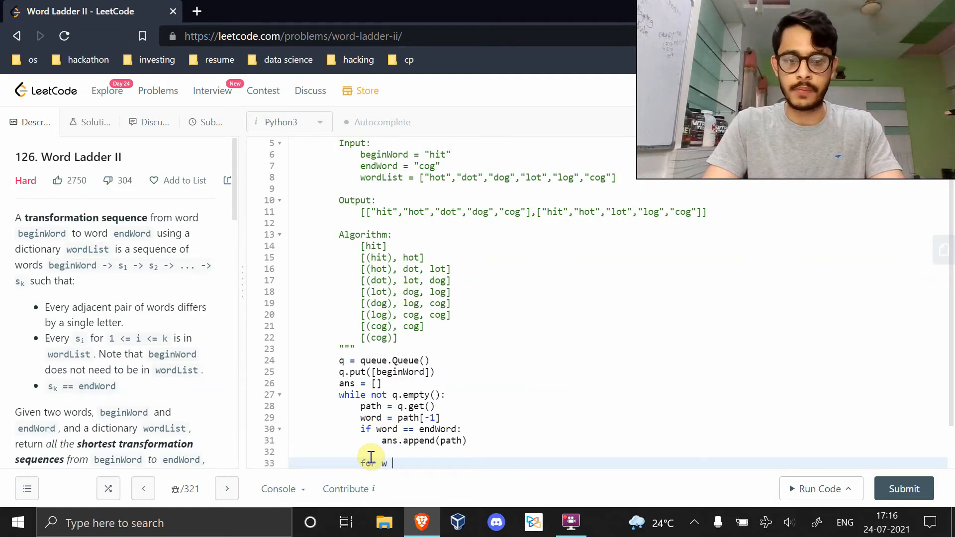
text(in self.frie)
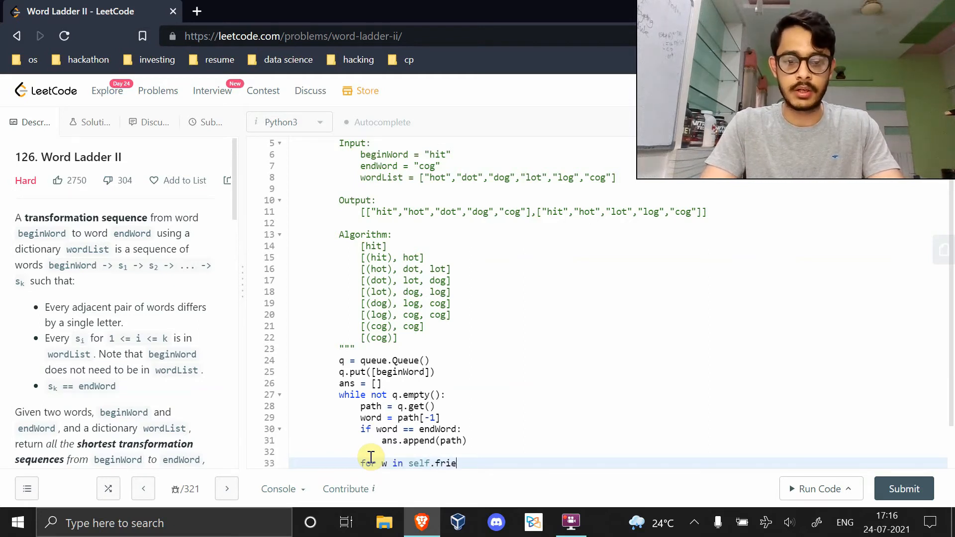
text(nds())
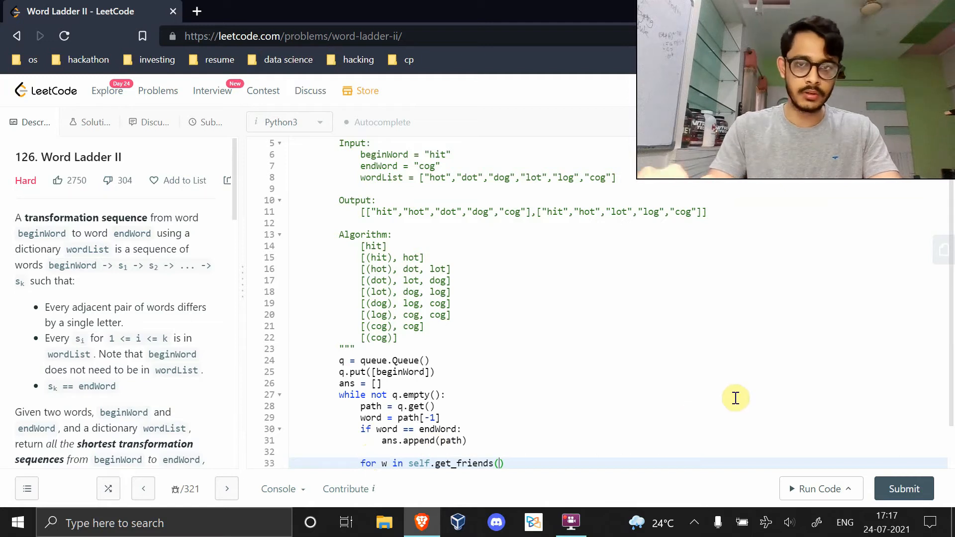
text(word)
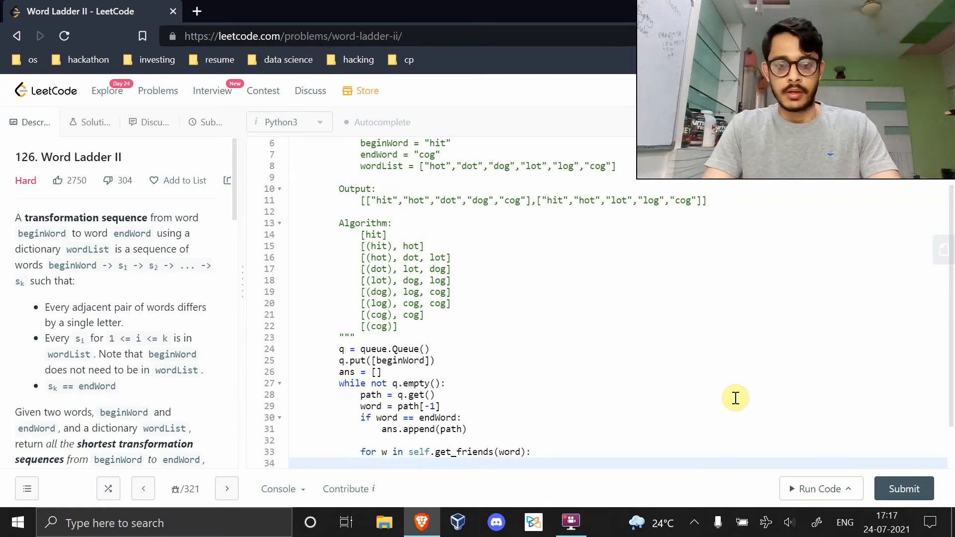
text(q.p)
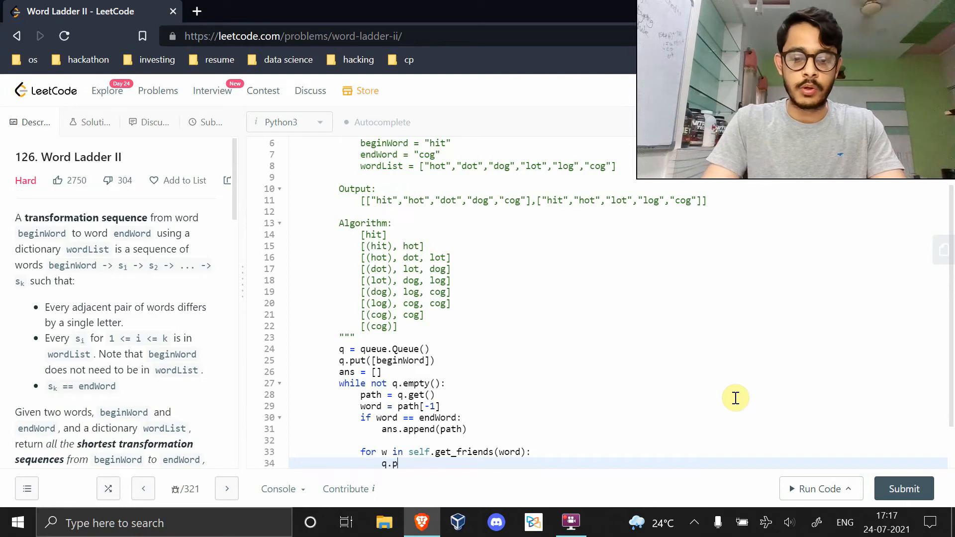
text(ut(w))
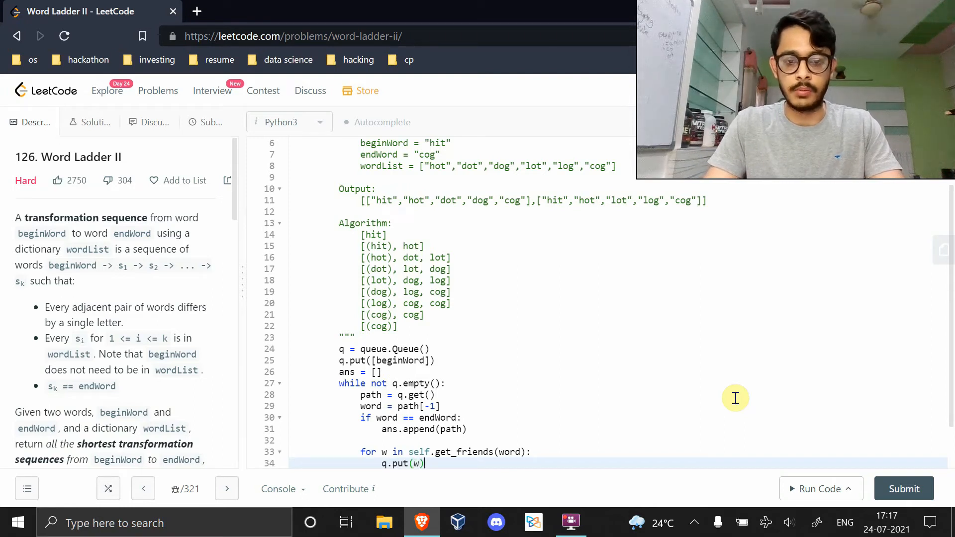
scroll(down, 3)
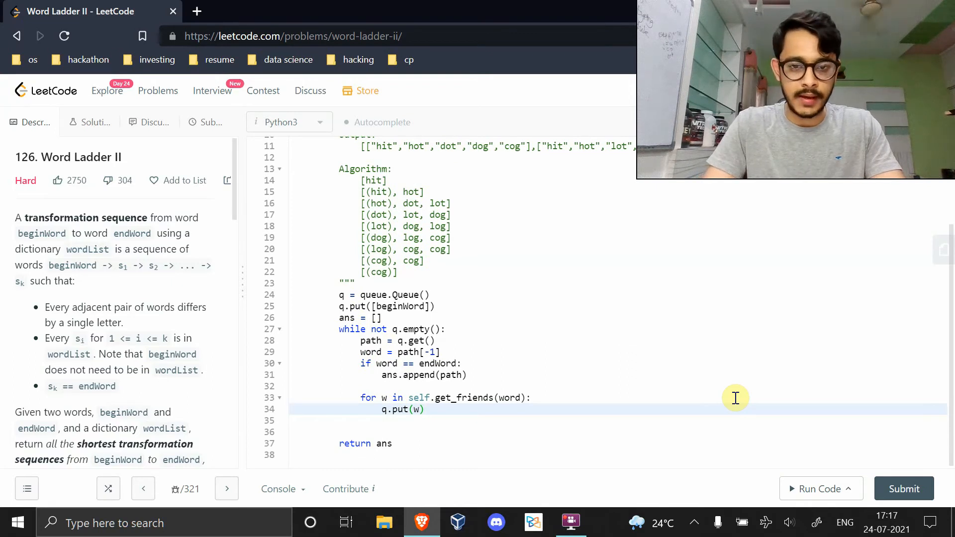
Step: Insert if word in wordList: wordList.remove(word) right after word = path[-1]
click(402, 352)
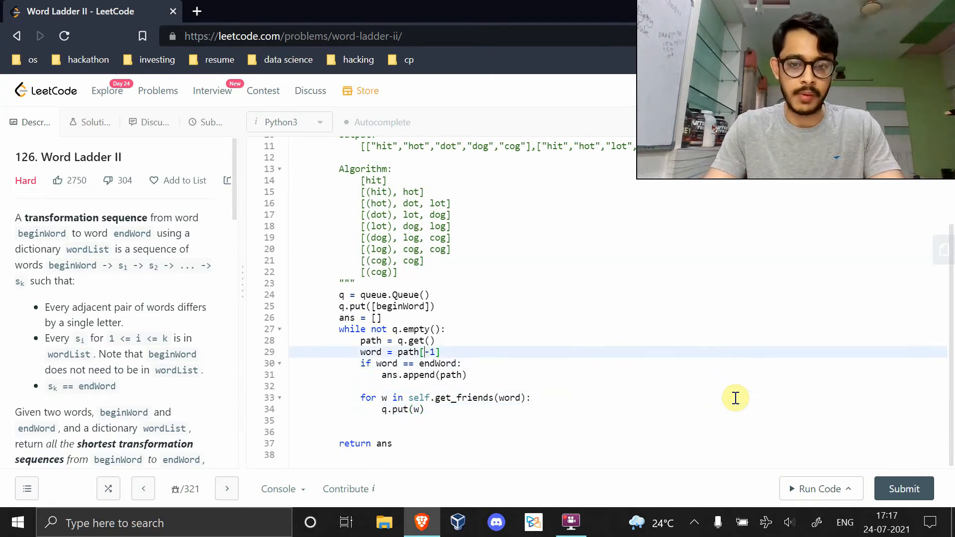
key(Enter)
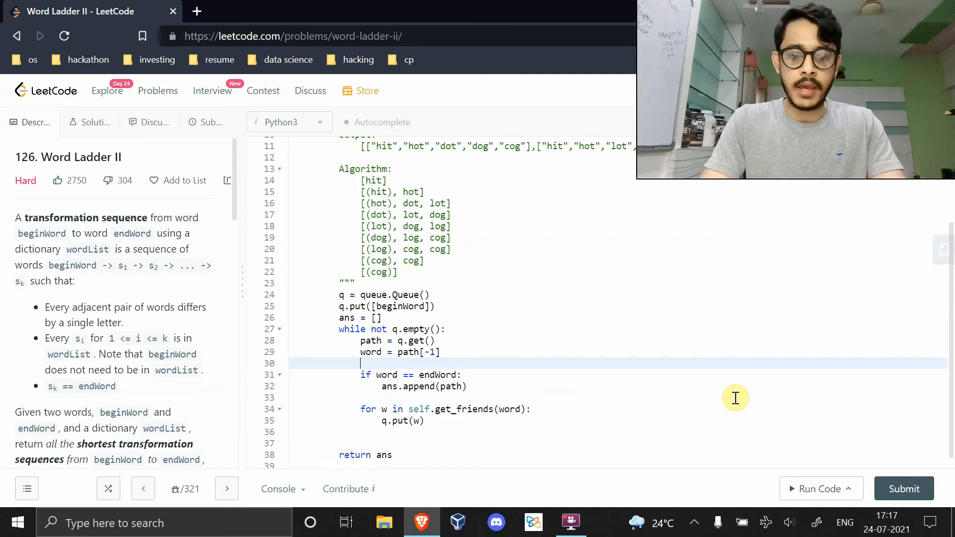
text(if w)
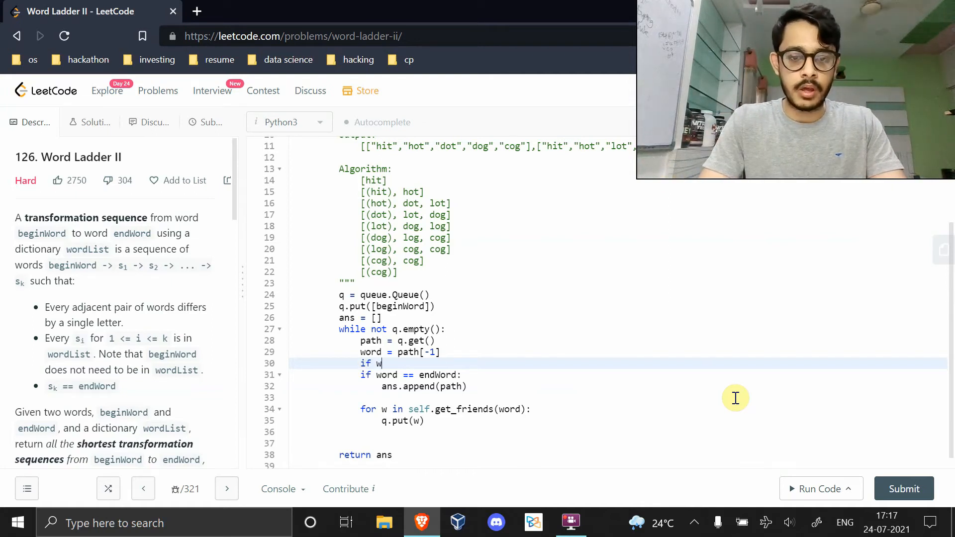
text(ord in word)
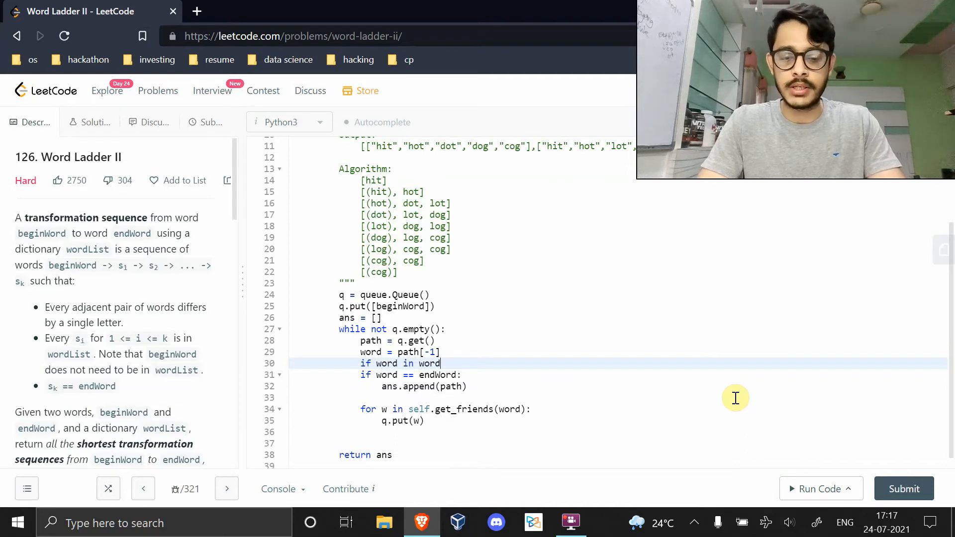
text(List:)
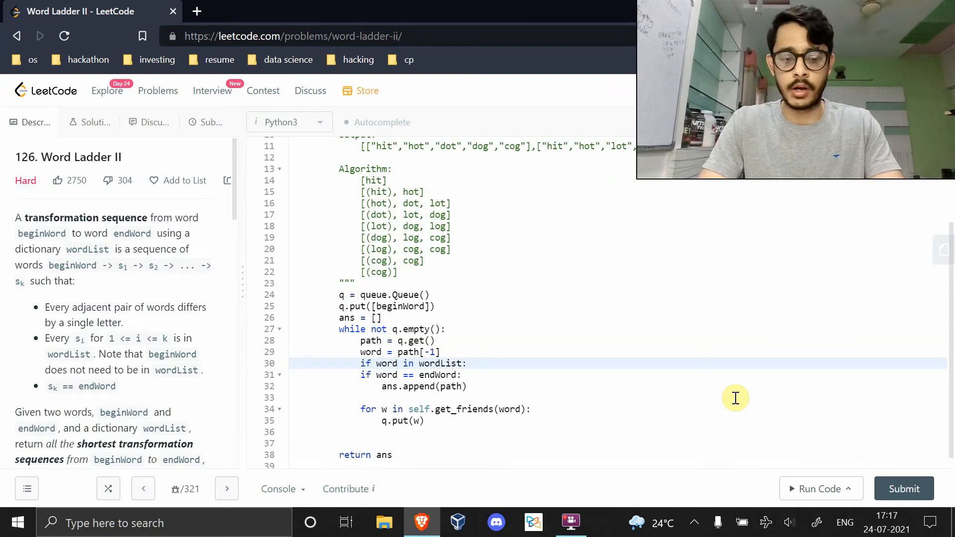
text(wordList)
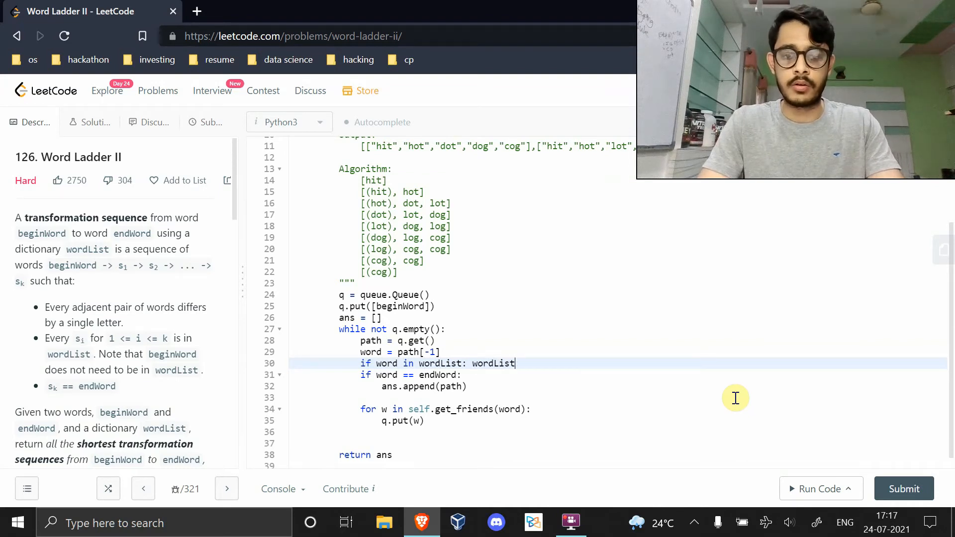
text(.remove())
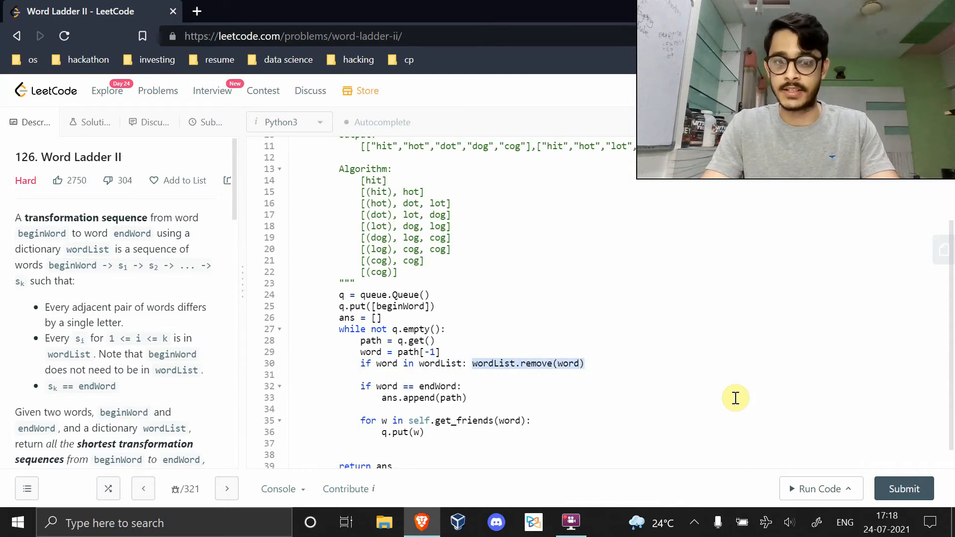
click(425, 433)
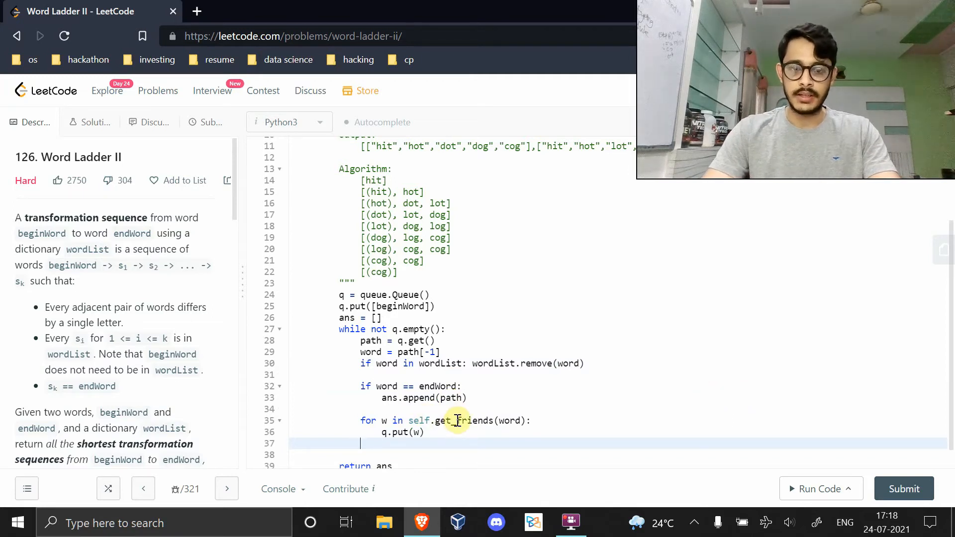
Step: Stub a get_friends method and store self.wordList = wordList in findLadders
scroll(up, 3)
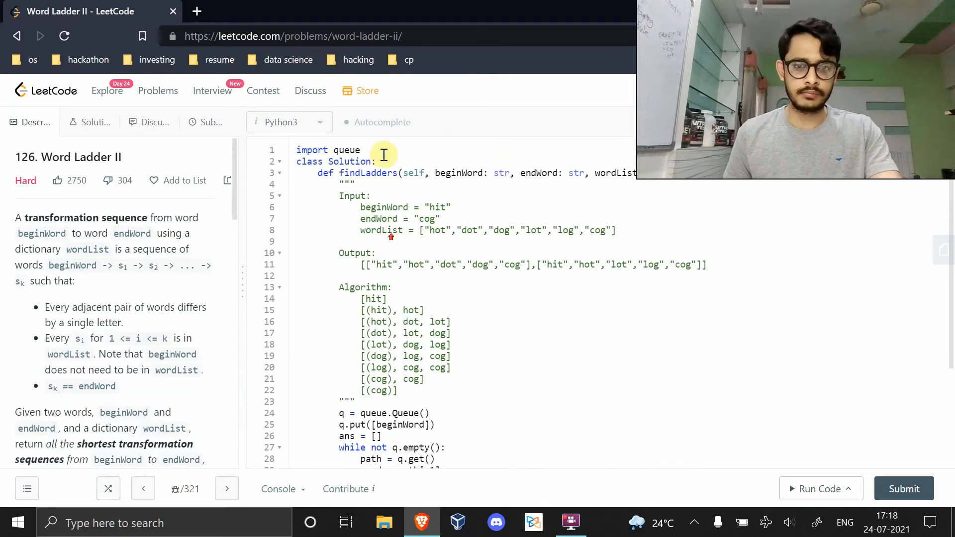
text(def g)
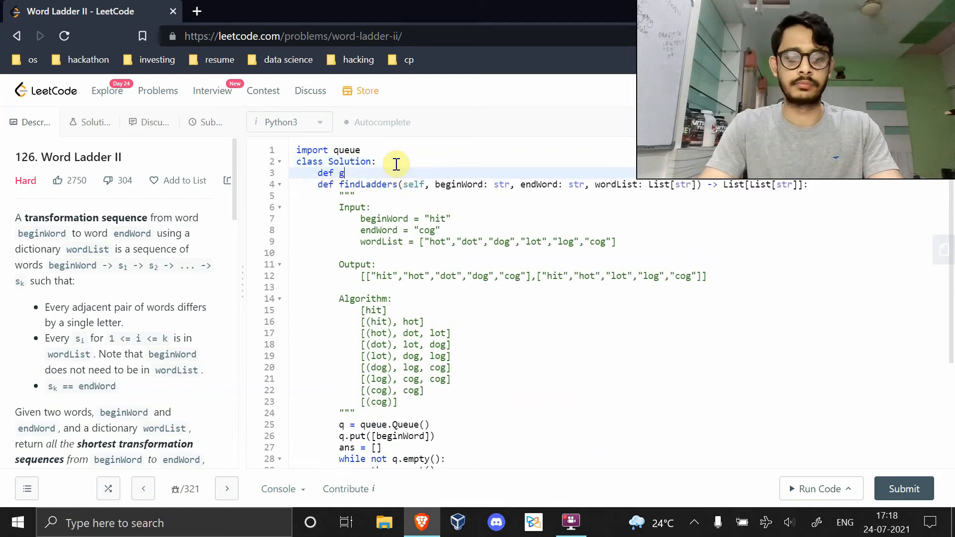
text(et_friends())
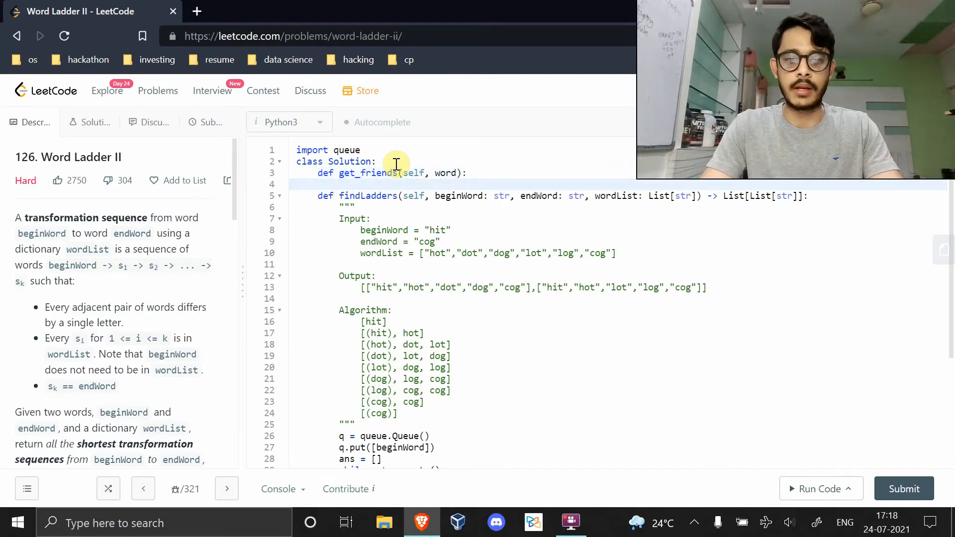
text(pass)
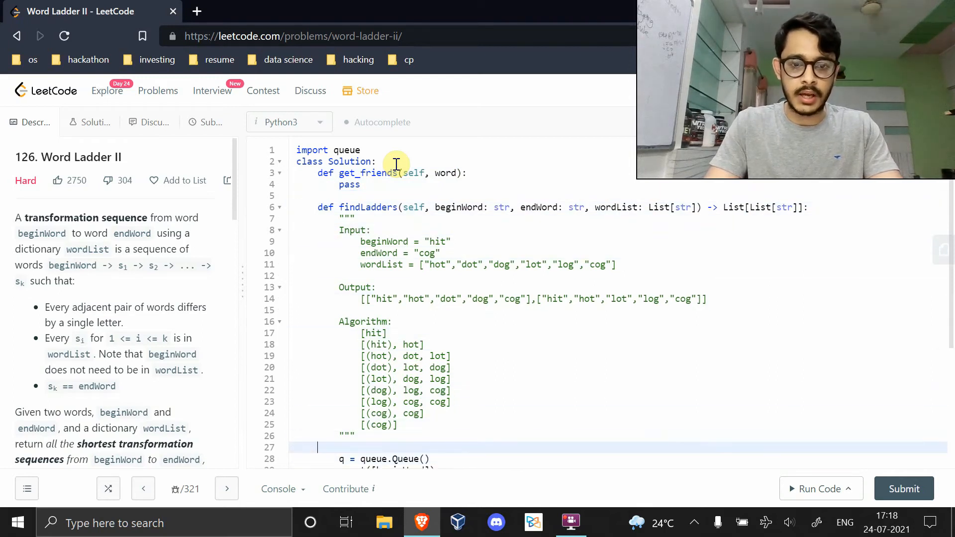
text(self.)
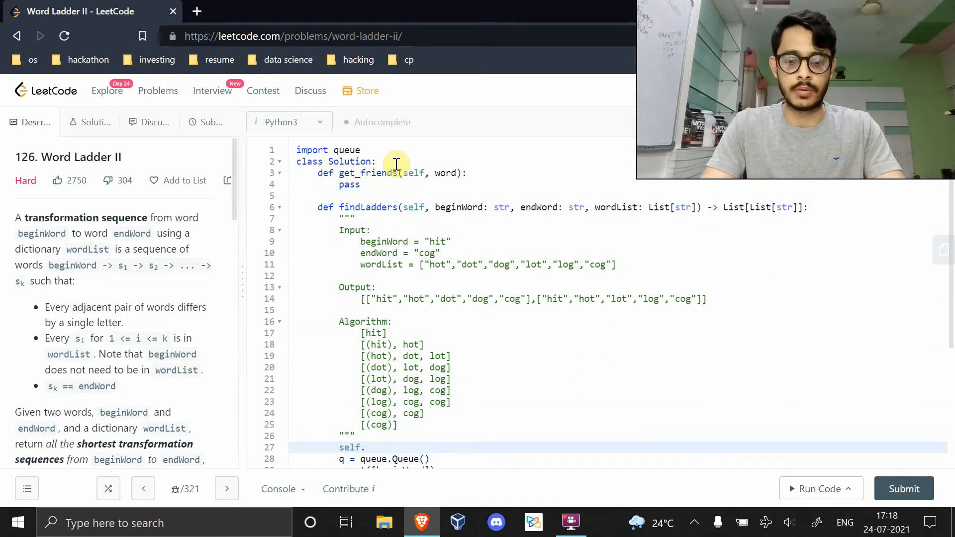
text(wordList =)
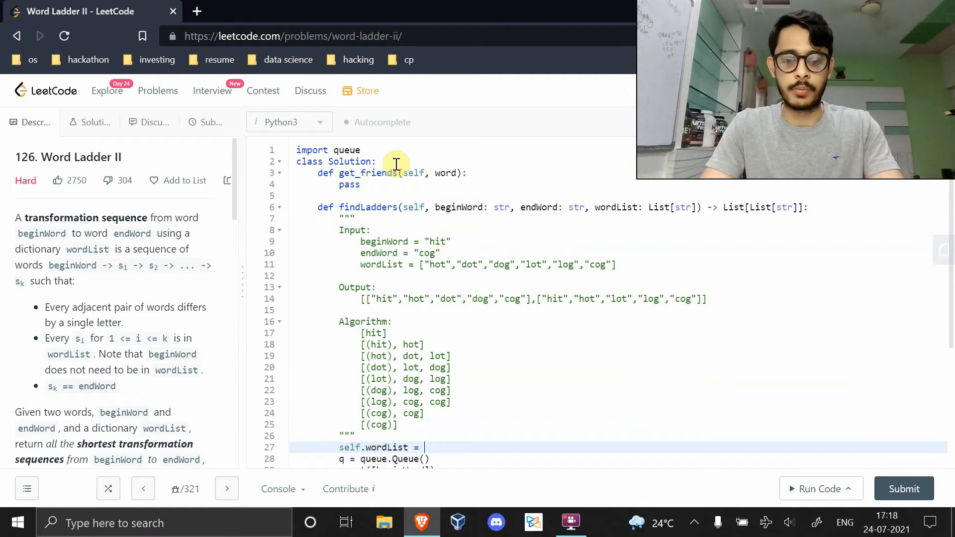
text(wordList)
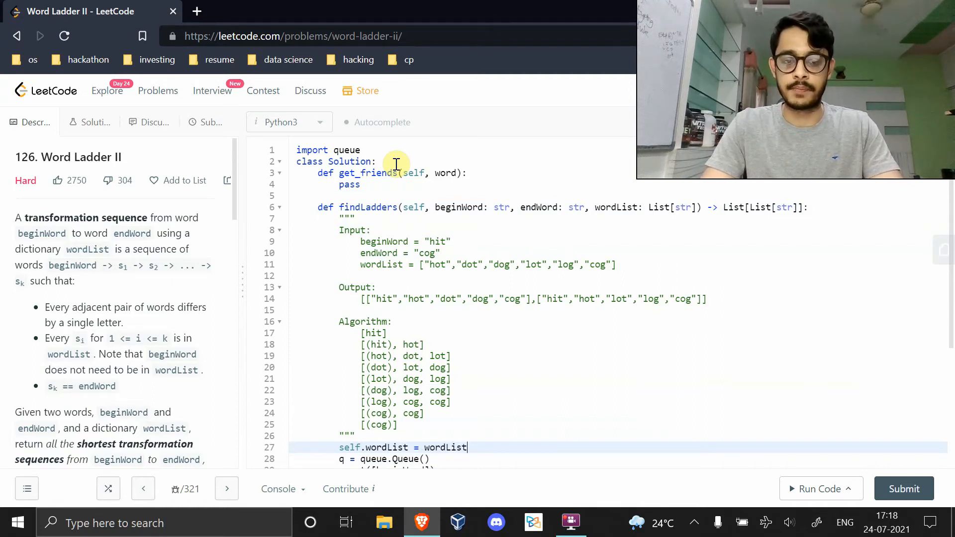
Step: Make get_friends return [w for w in self.wordList if self.valid(word, w)]
click(394, 322)
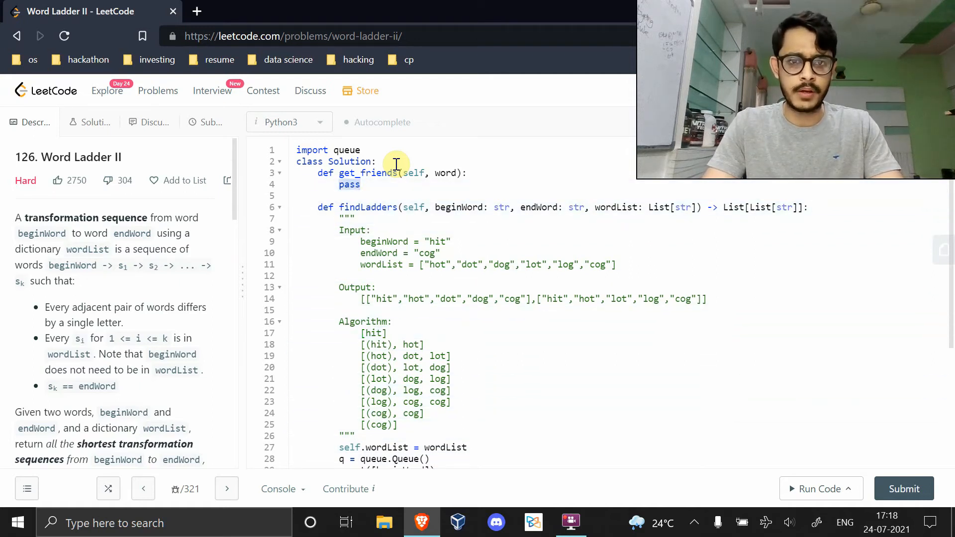
text(return)
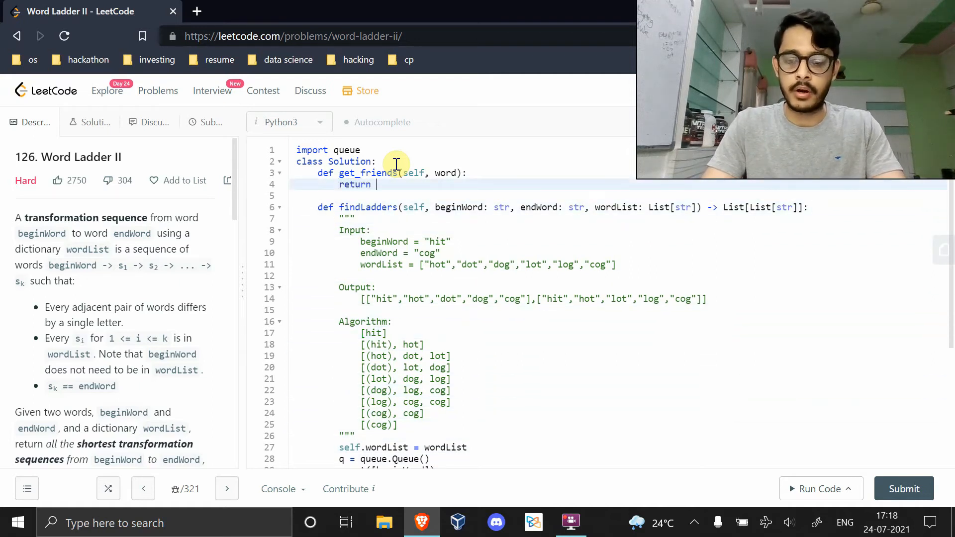
text([wo)
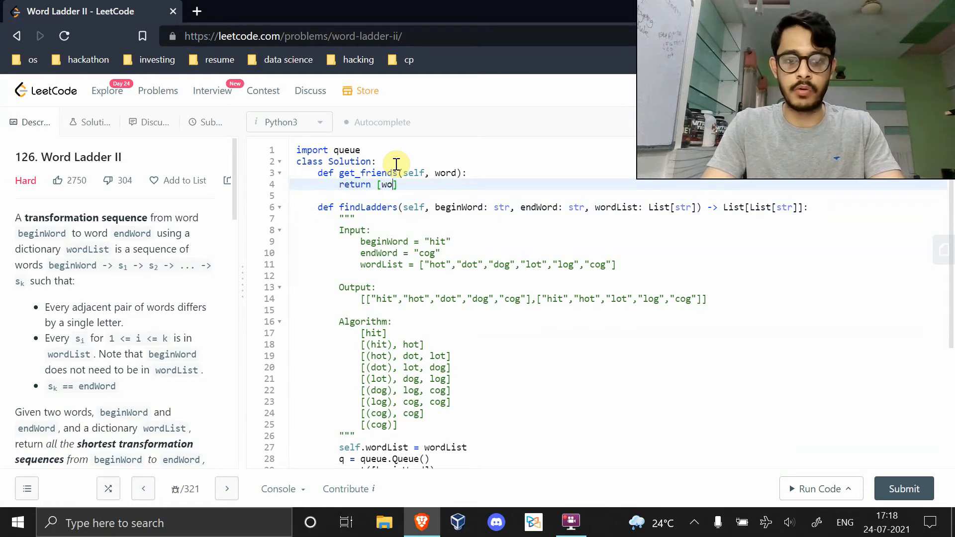
text(f)
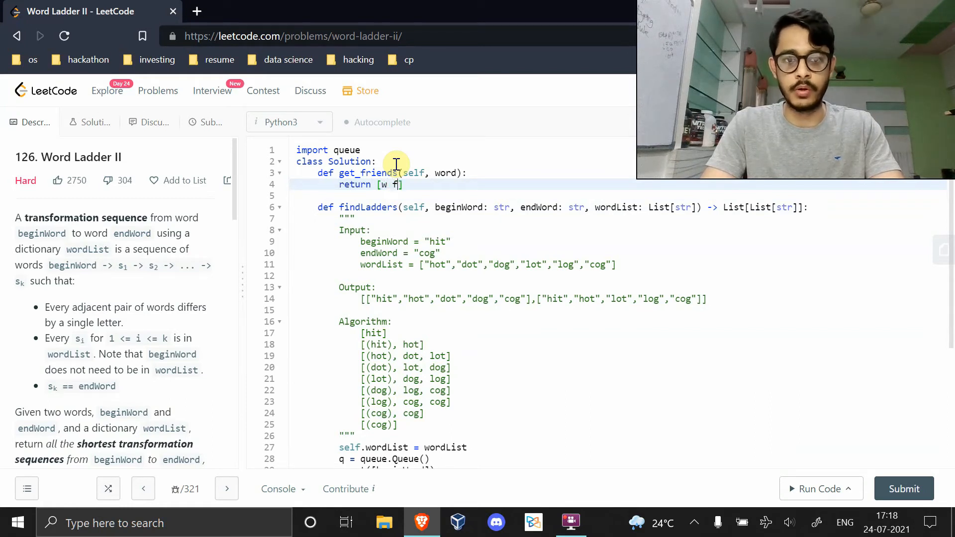
text(or w in word)
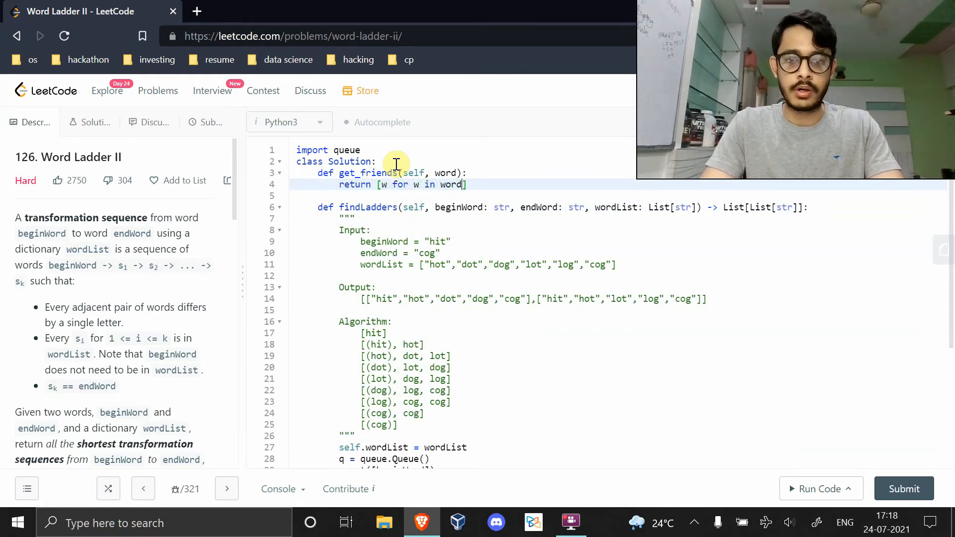
text(self.)
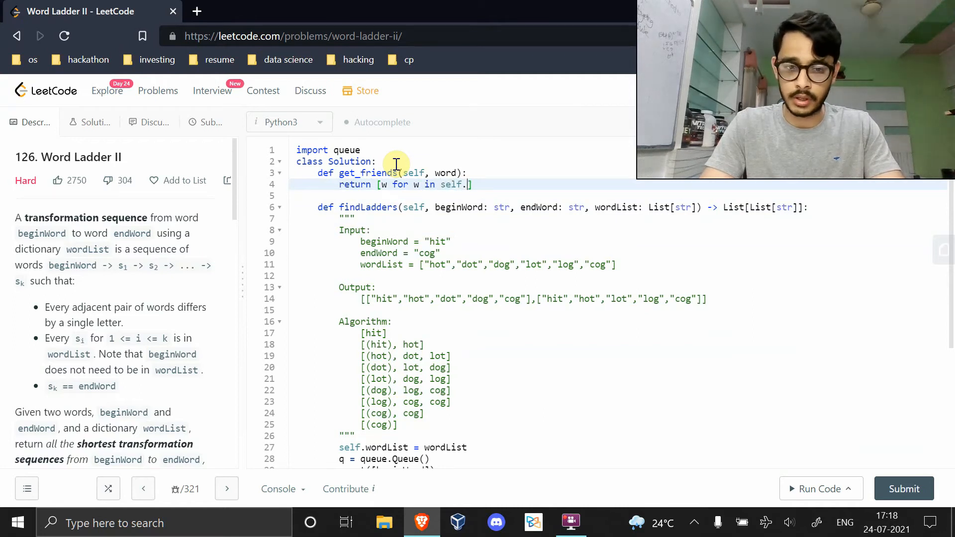
text(wordList])
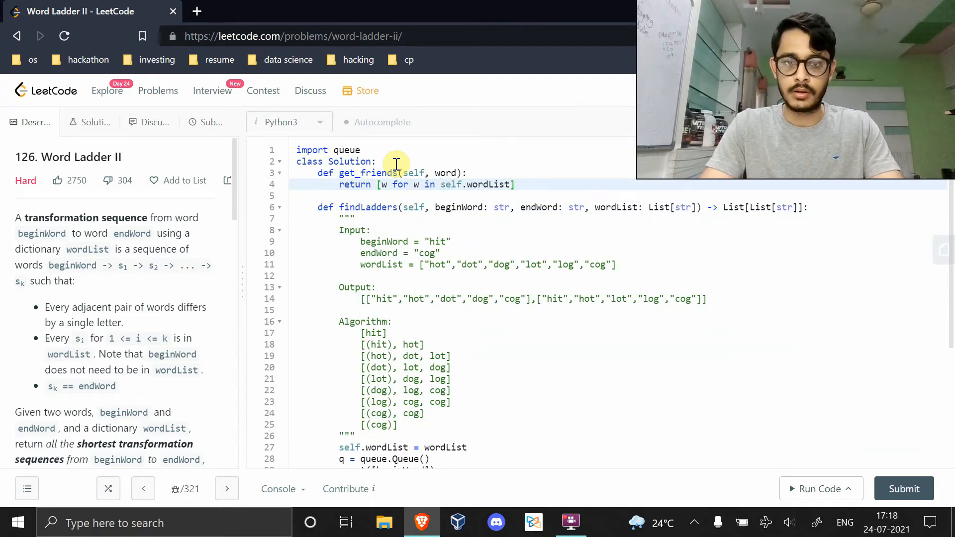
text(])
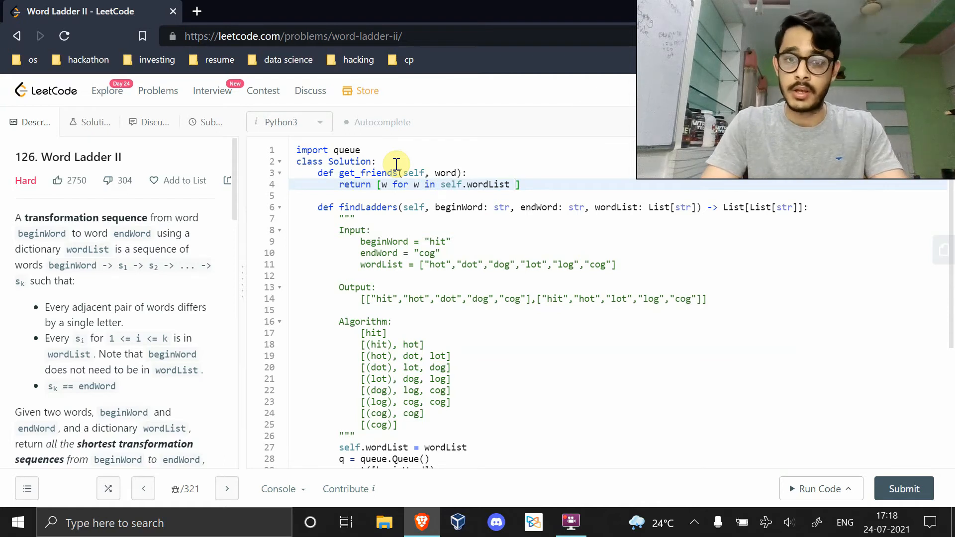
text(if)
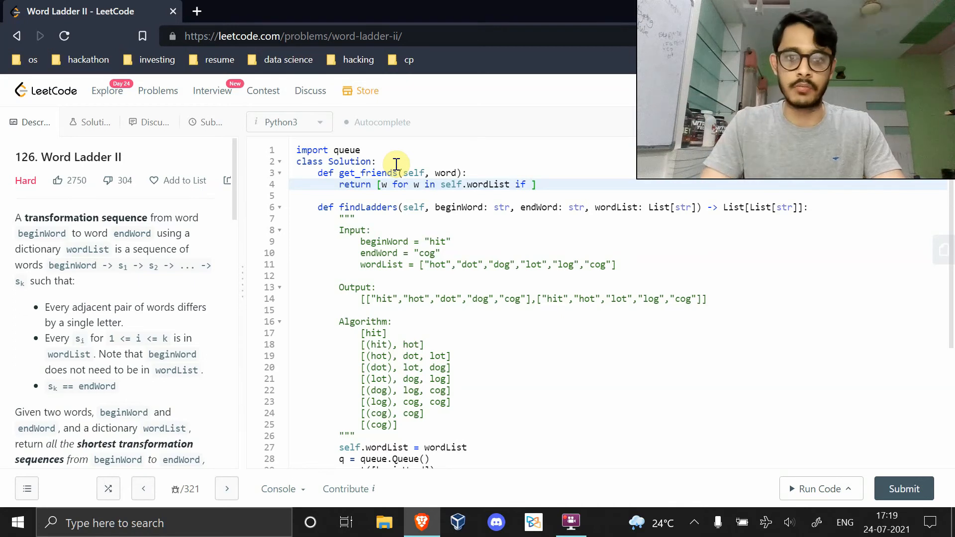
text(self.)
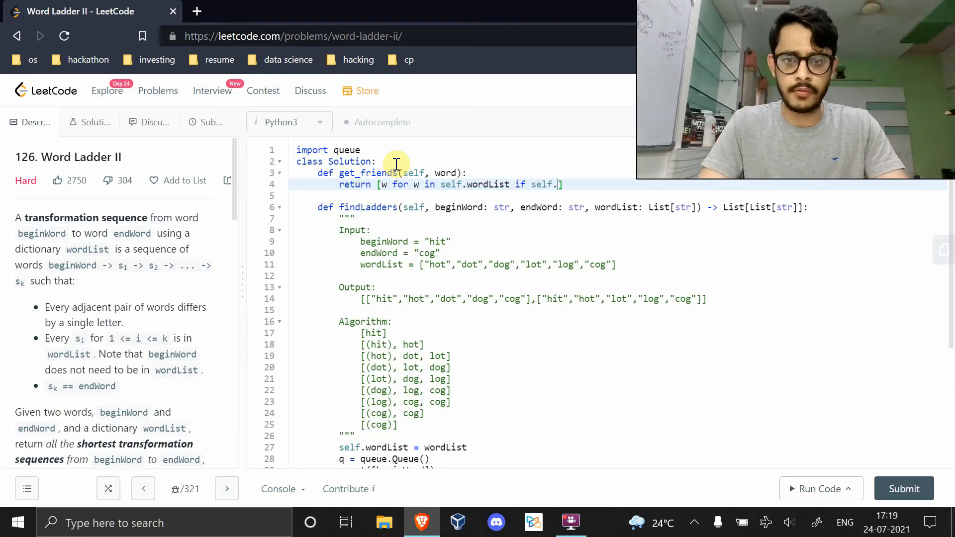
text(valid)
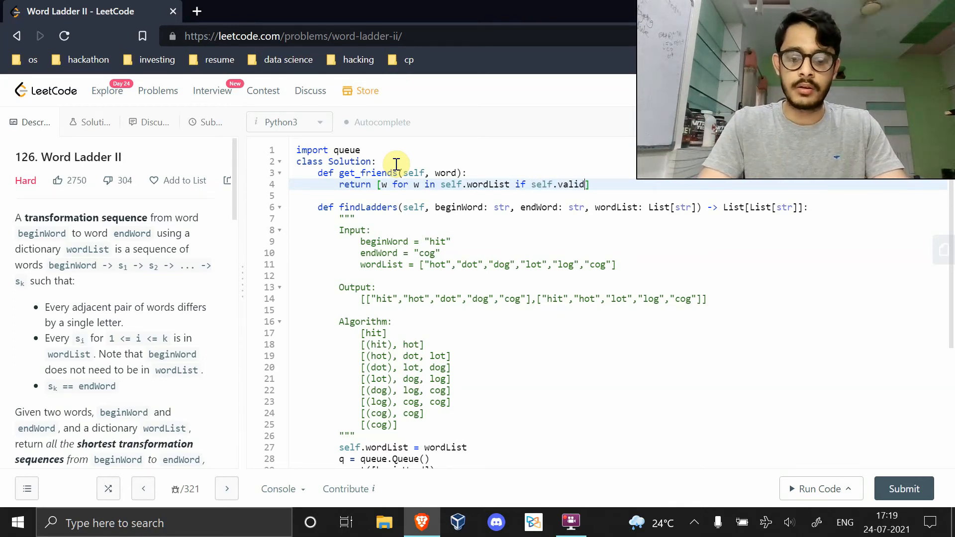
text((word, w)
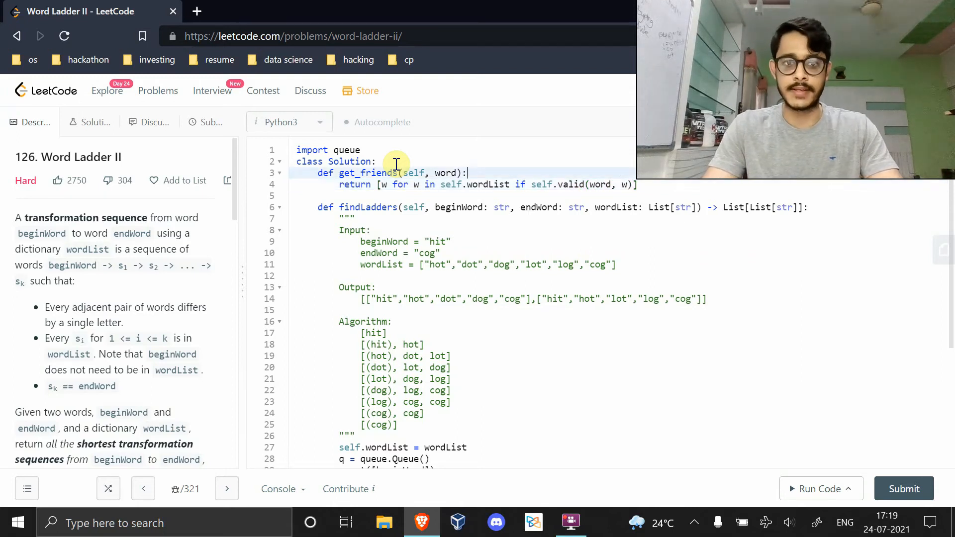
Step: Define valid(self, x, y) with diff = 0 and a for (i, j) in zip(x, y) loop stub
key(enter)
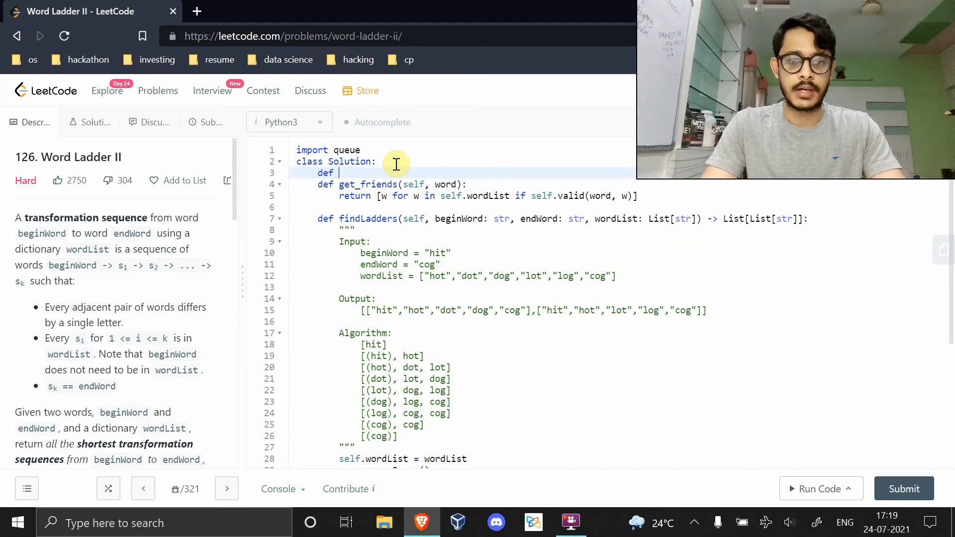
text(valid())
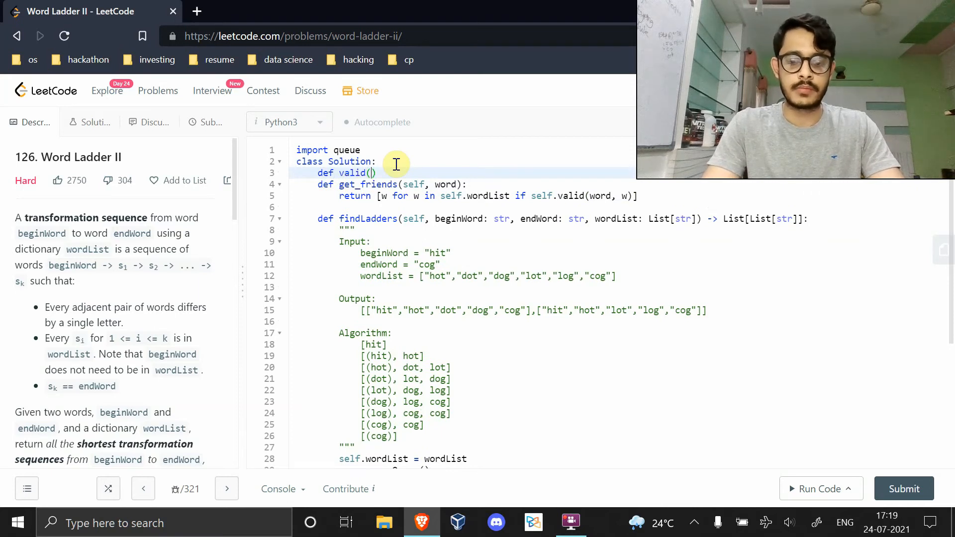
text(self, x,)
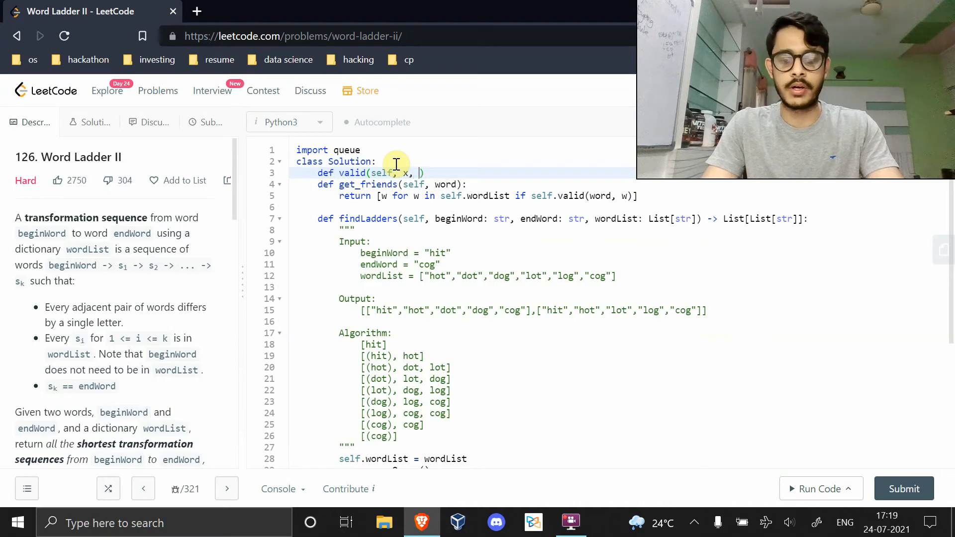
text(y):)
text(dif )
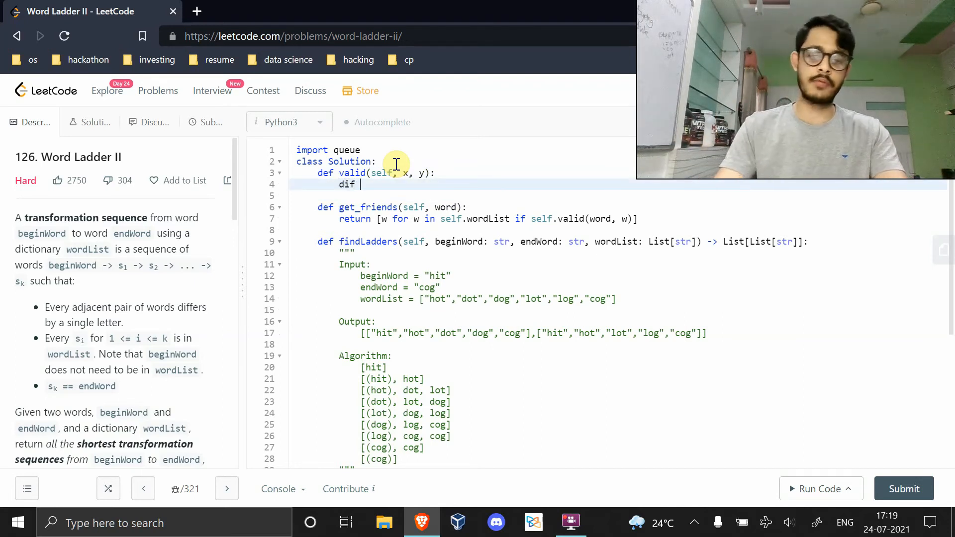
text(f = 0)
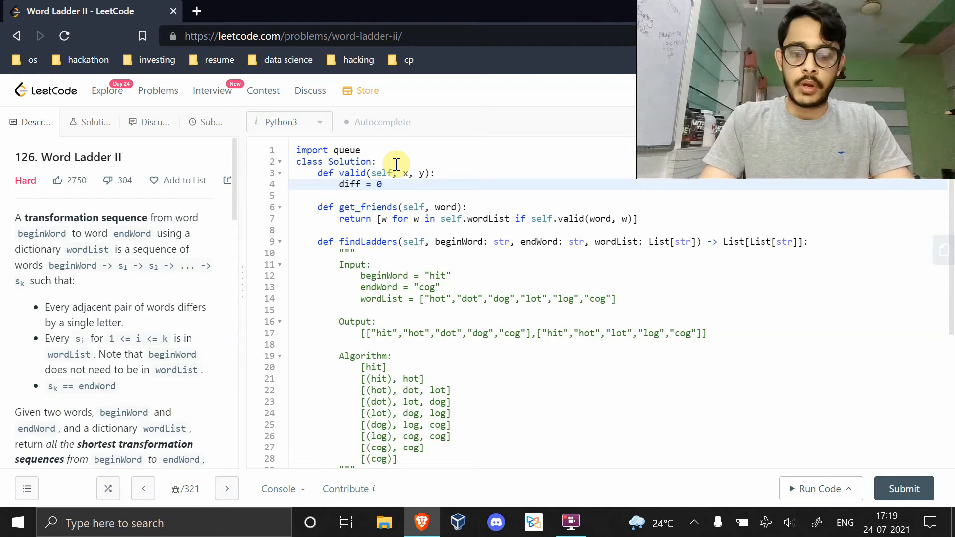
text(for ())
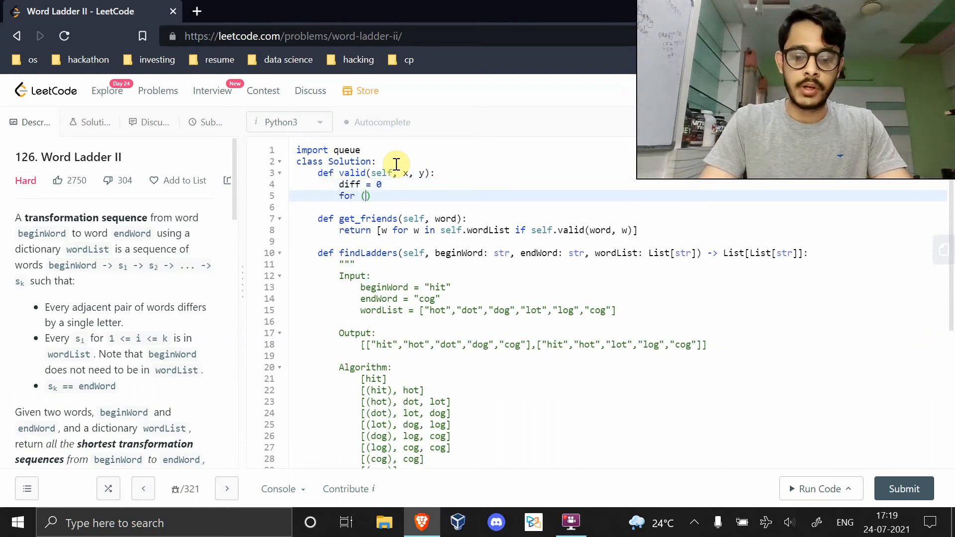
text(i, j))
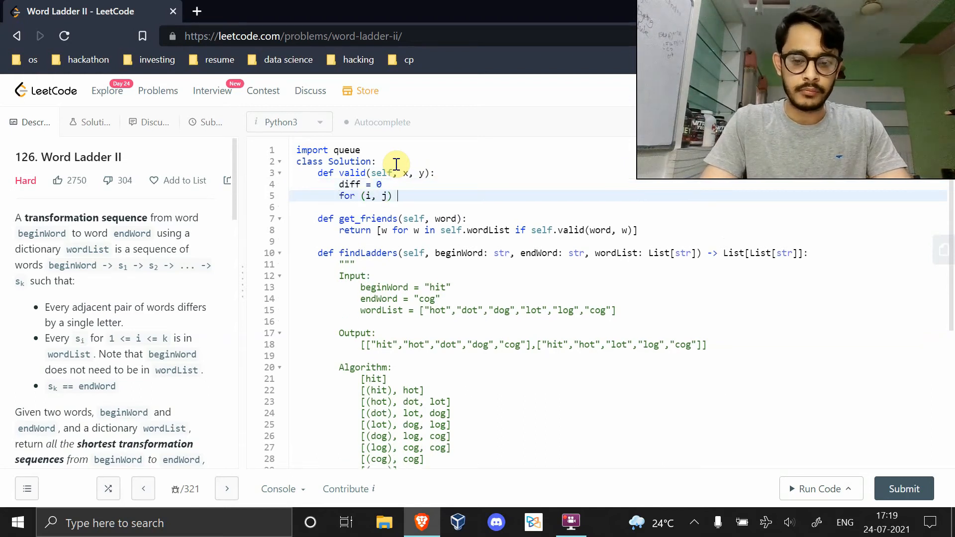
text(in zip())
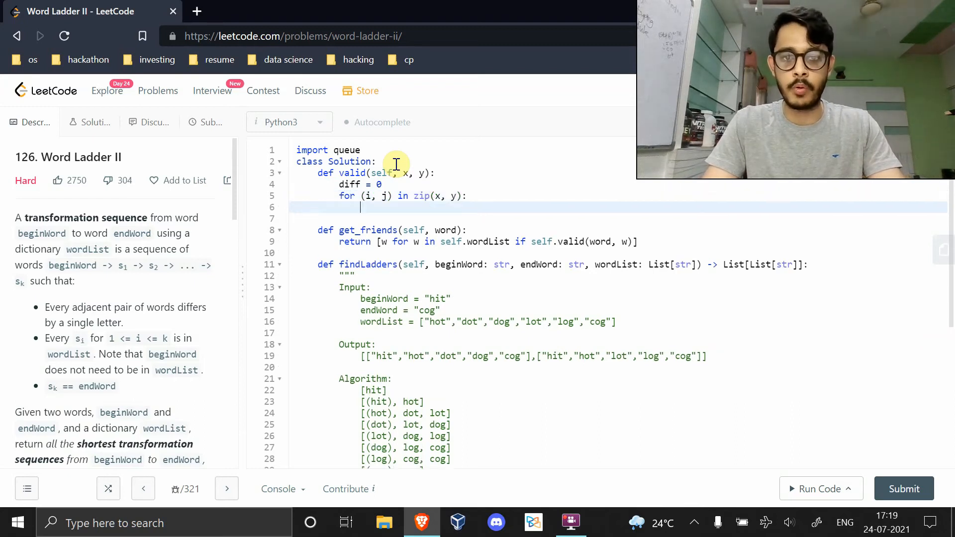
text(pass)
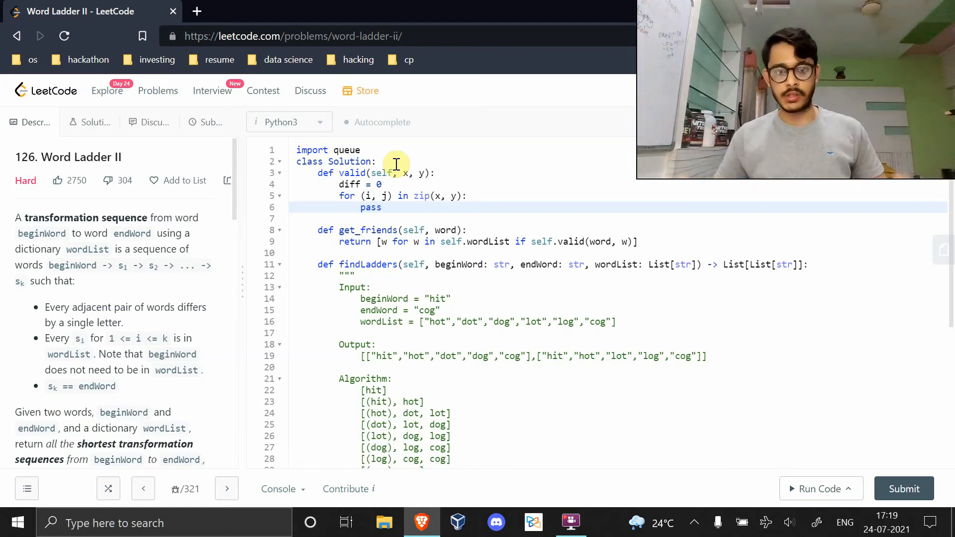
Step: Increment diff when i != j and return True if diff == 1 else False
double_click(370, 207)
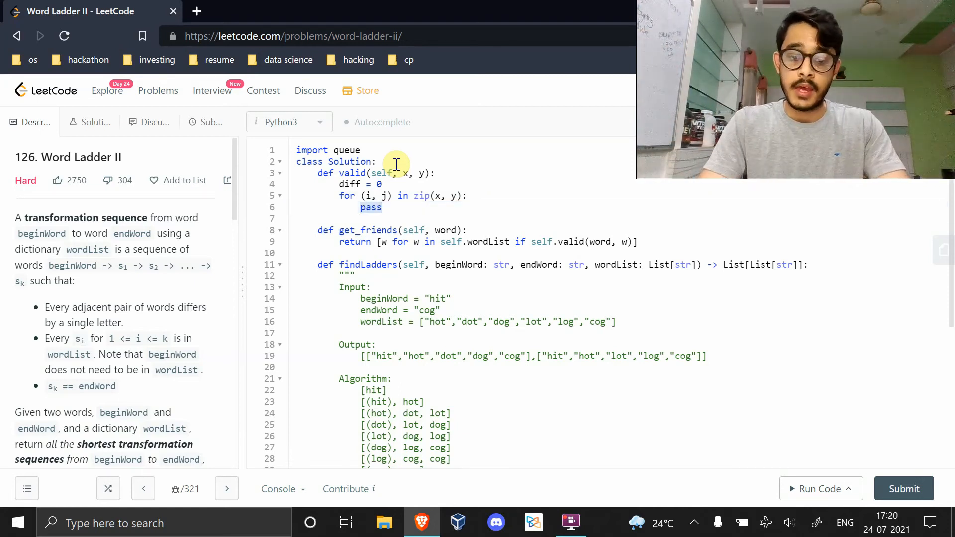
text(if i!)
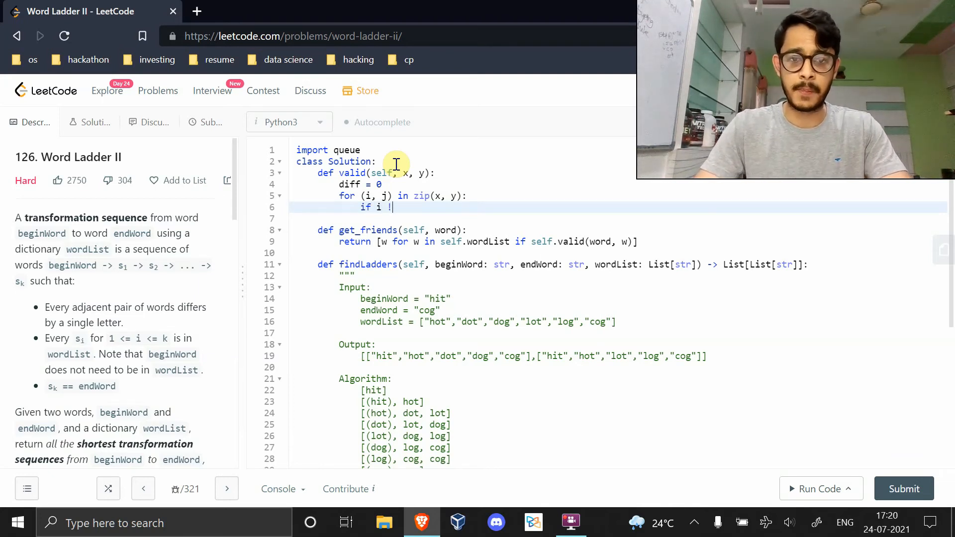
text(= j:)
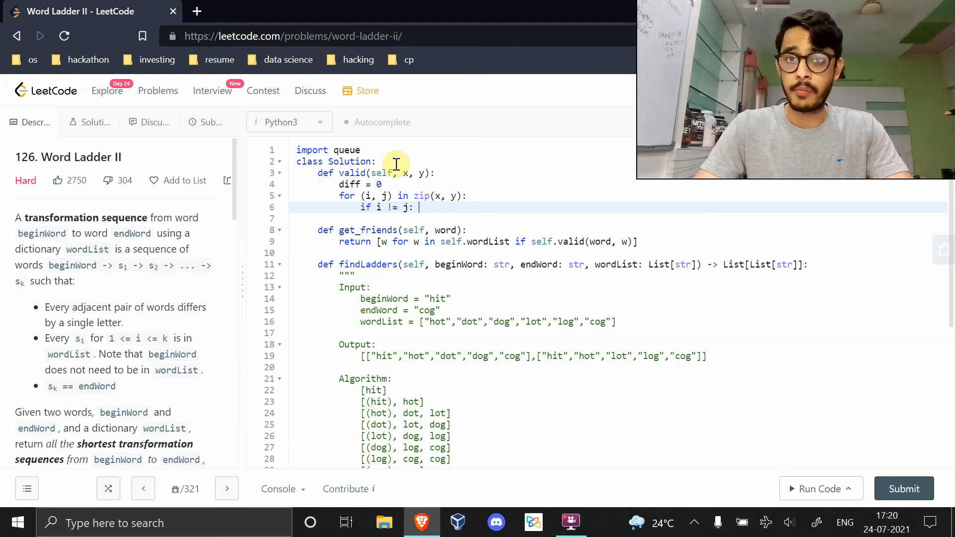
text(diff)
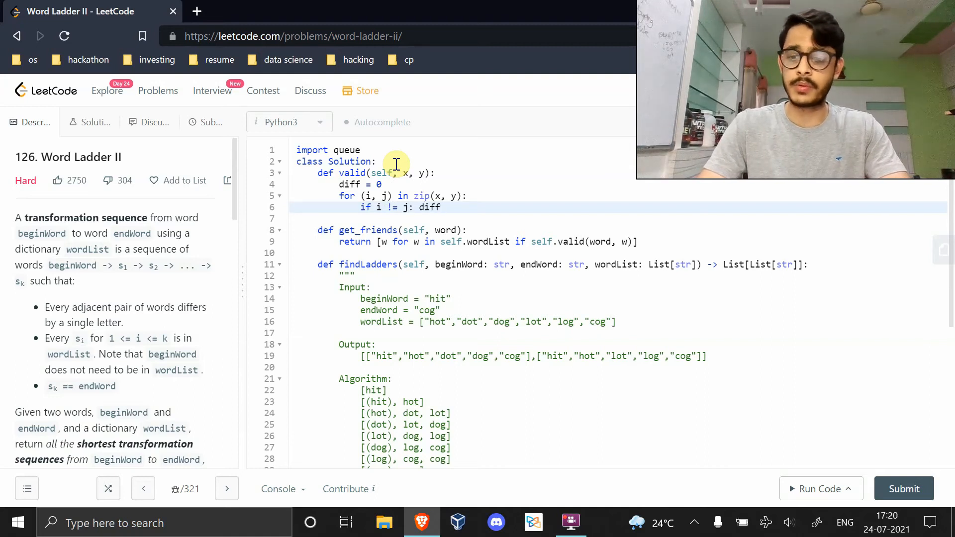
text(+= 1)
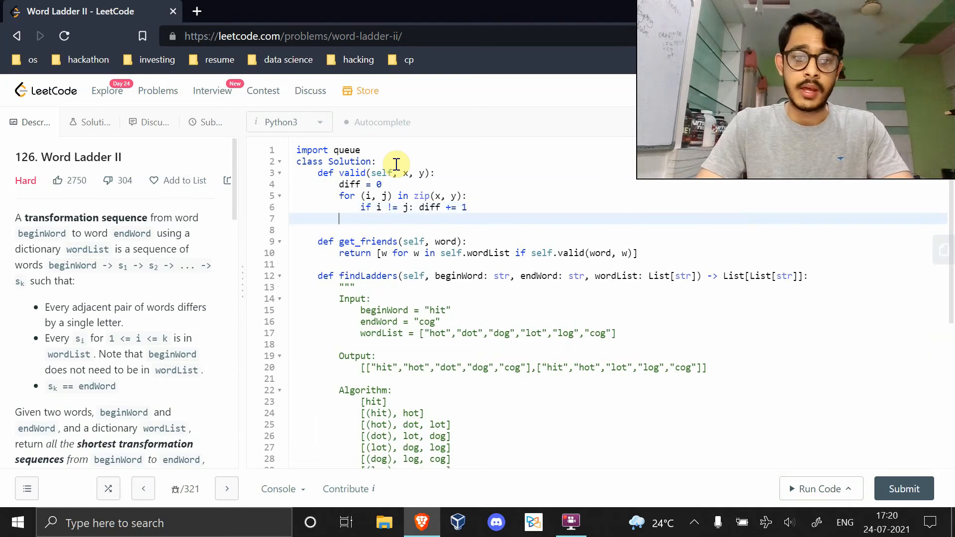
text(return)
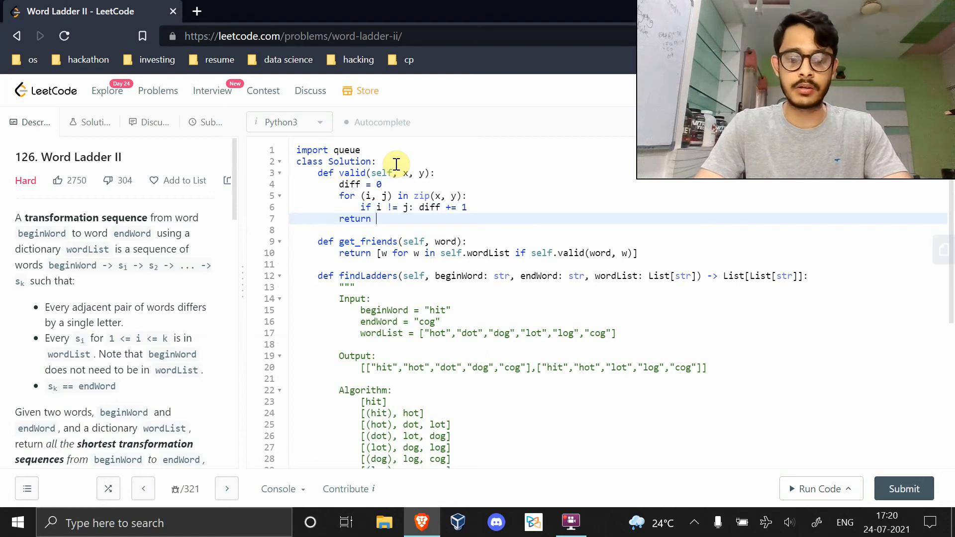
text(True if)
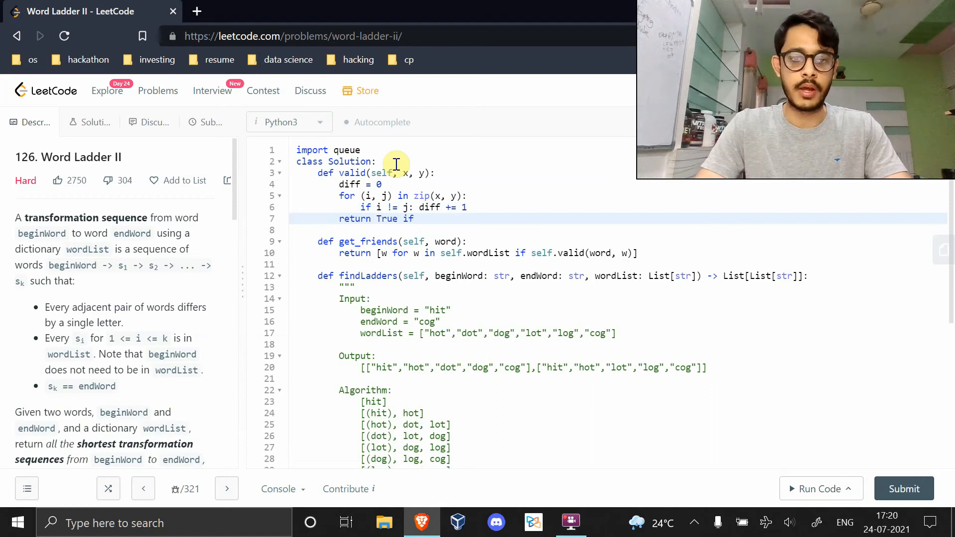
text(diff == 1)
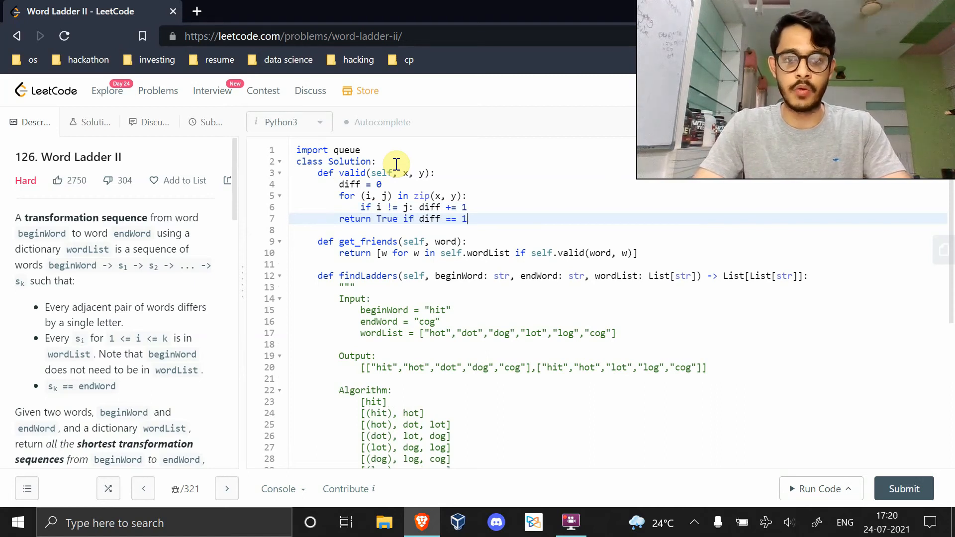
text(else Flase)
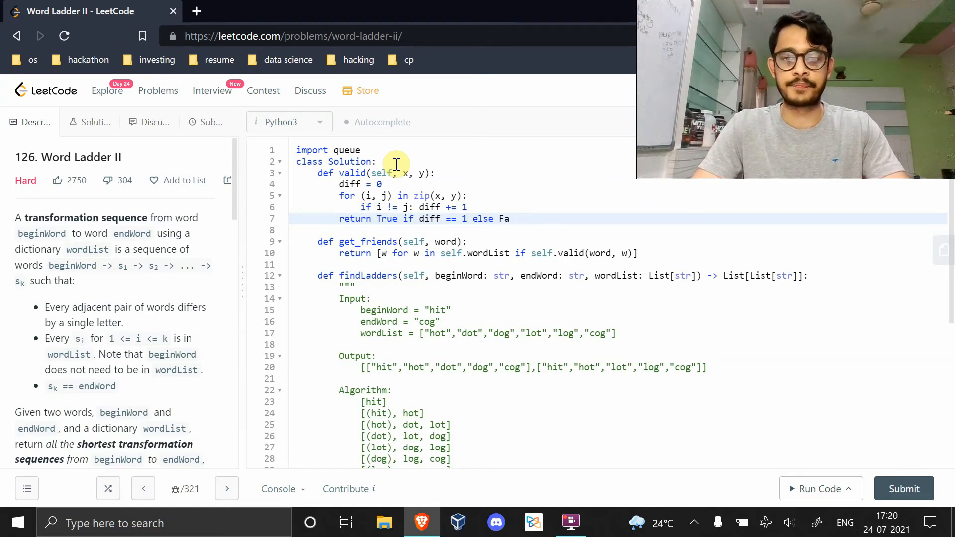
text(lse)
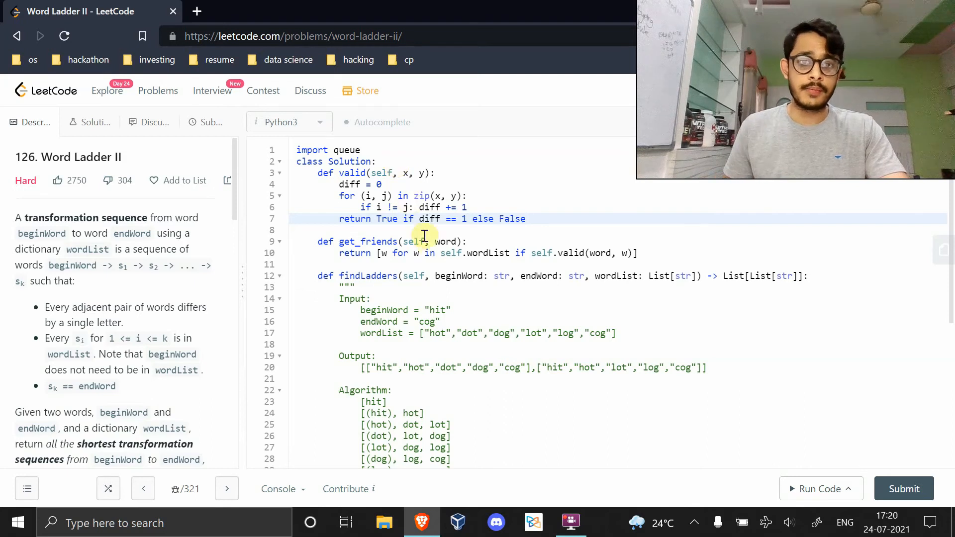
scroll(down, 3)
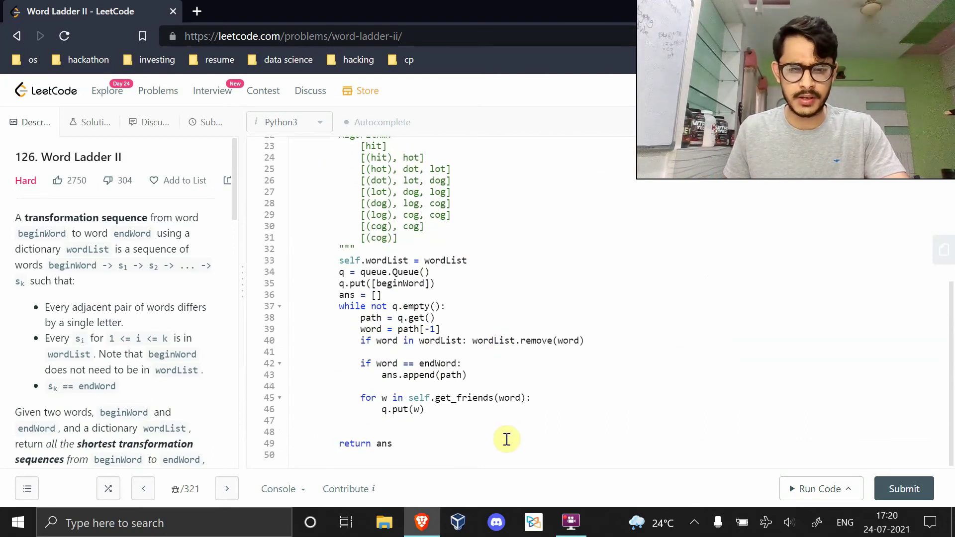
scroll(up, 3)
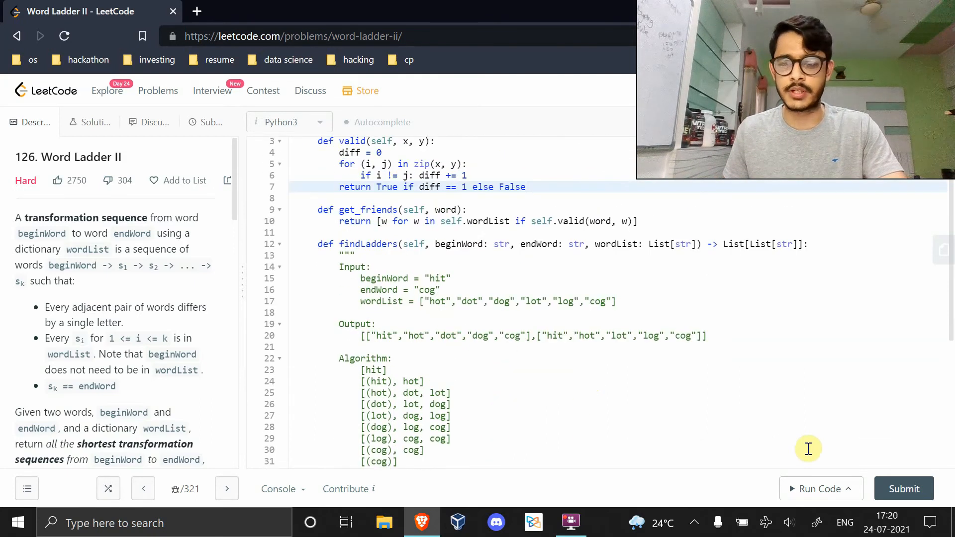
Step: Run the solution on the example test case and scroll to the pending result
click(819, 488)
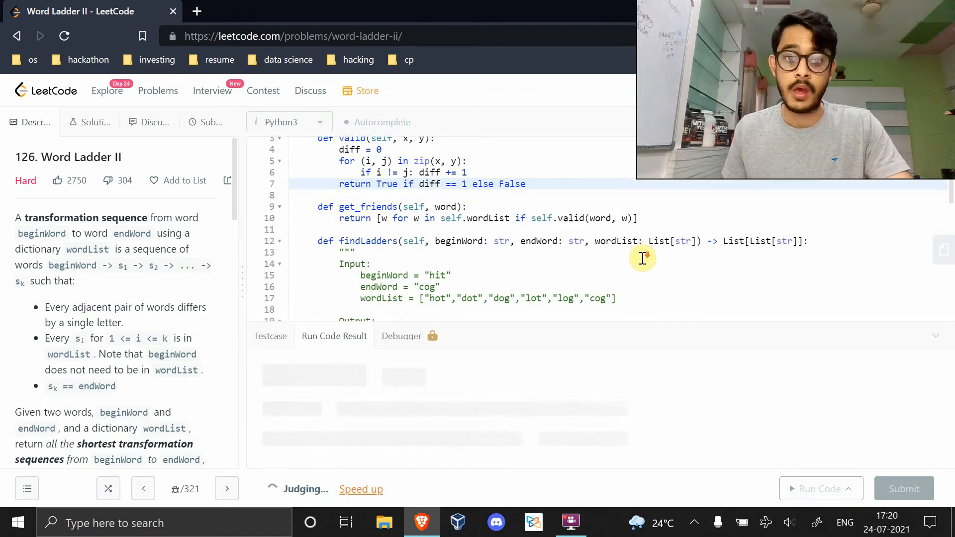
scroll(down, 3)
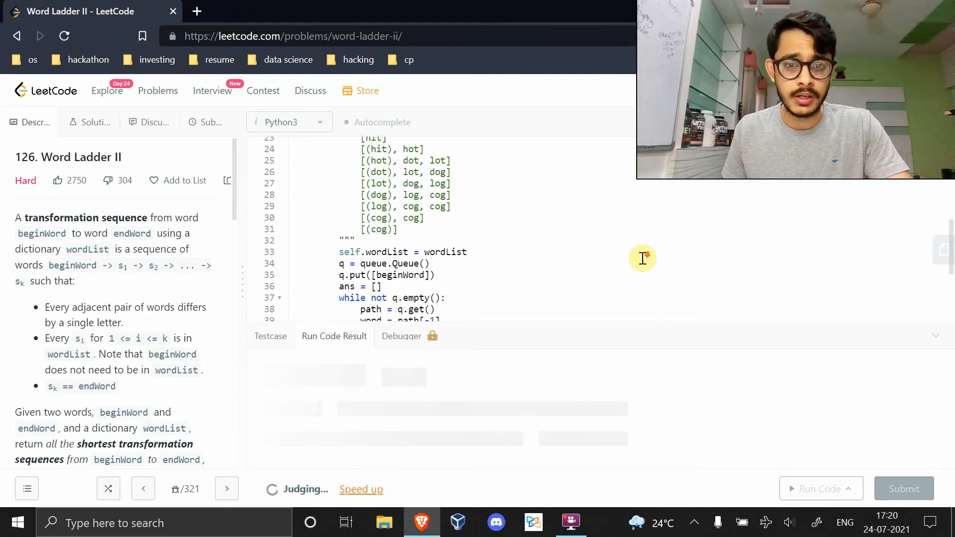
scroll(down, 3)
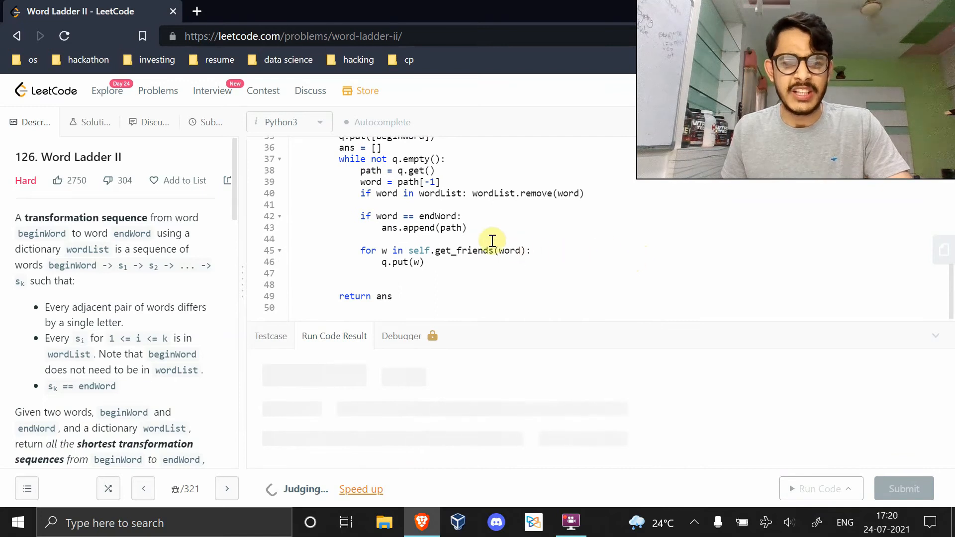
mouse_move(588, 205)
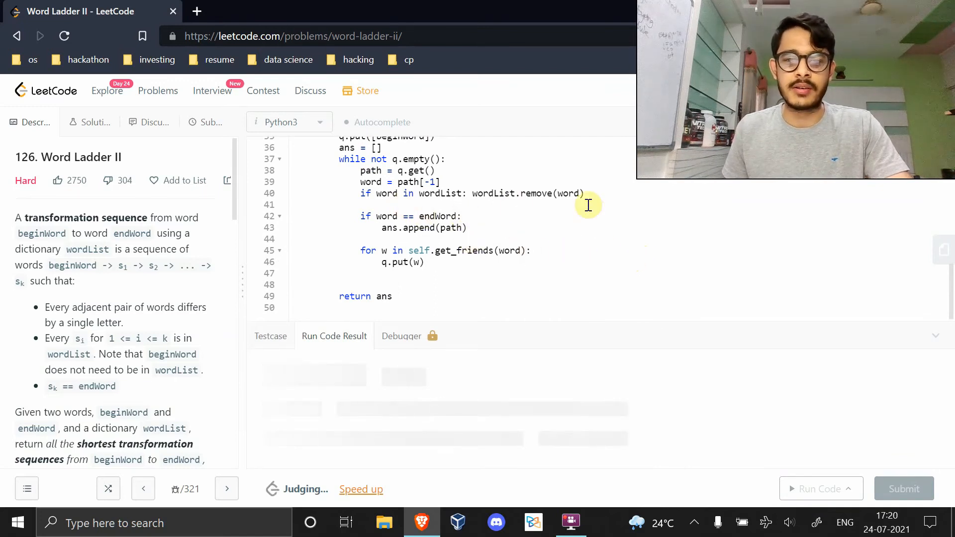
mouse_move(491, 216)
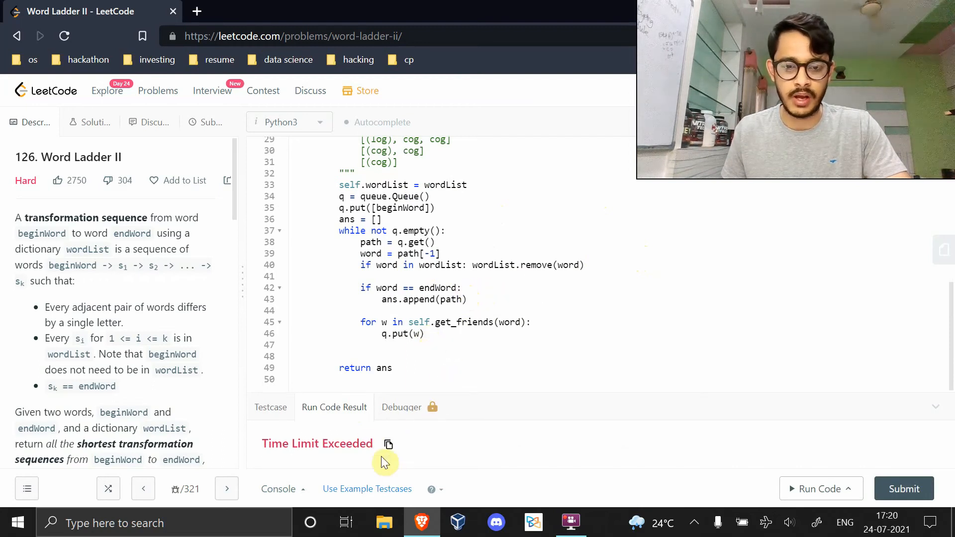
mouse_move(426, 351)
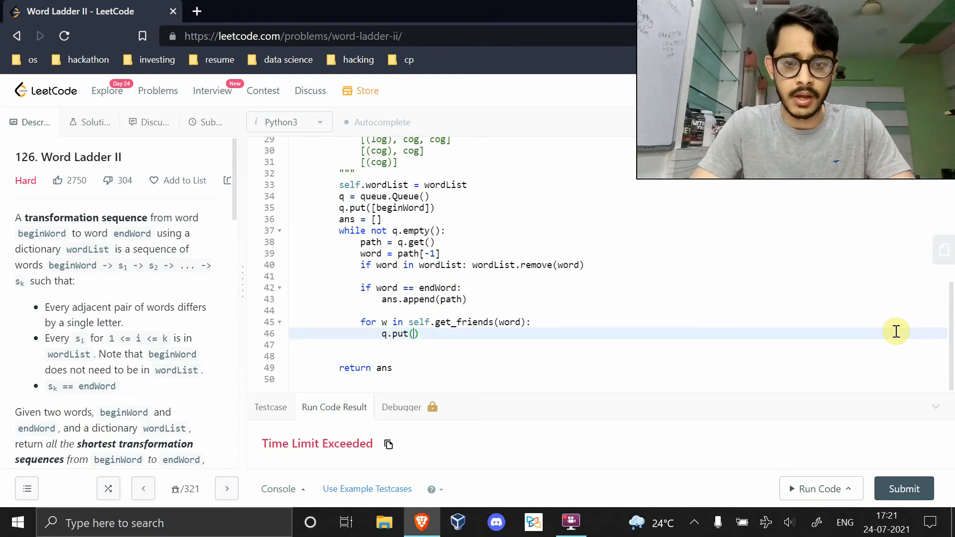
Step: Enqueue path.copy() + [w] for each neighbour instead of the bare word
text(path)
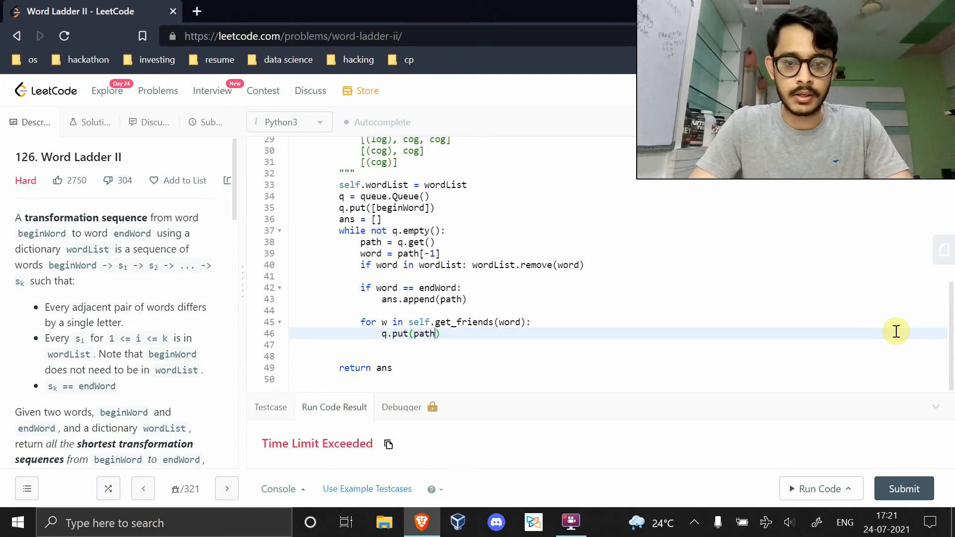
text(.copy())
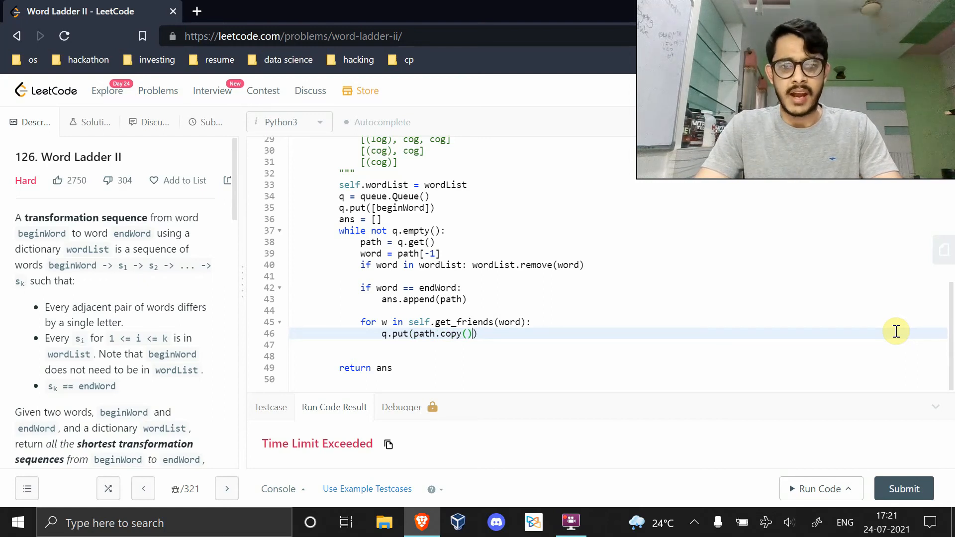
text(+)
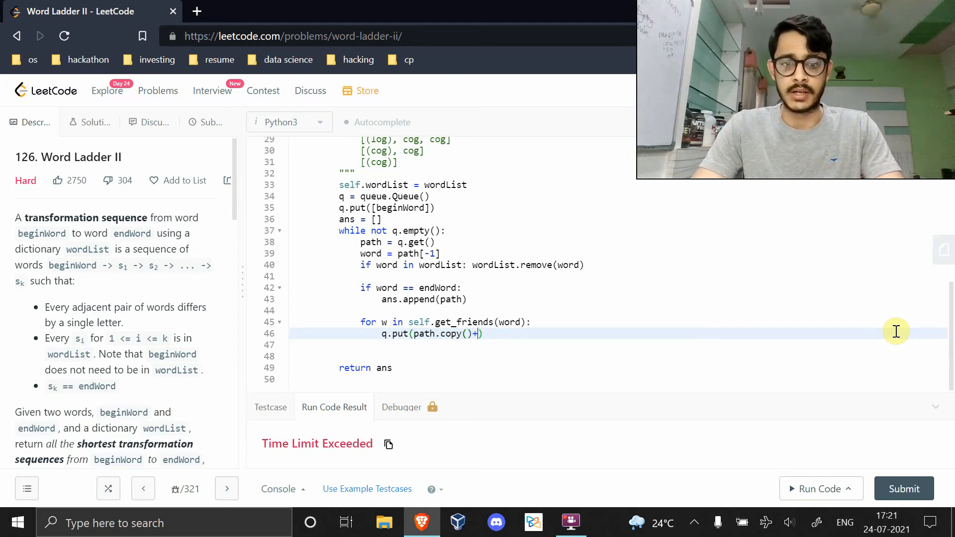
text([w]))
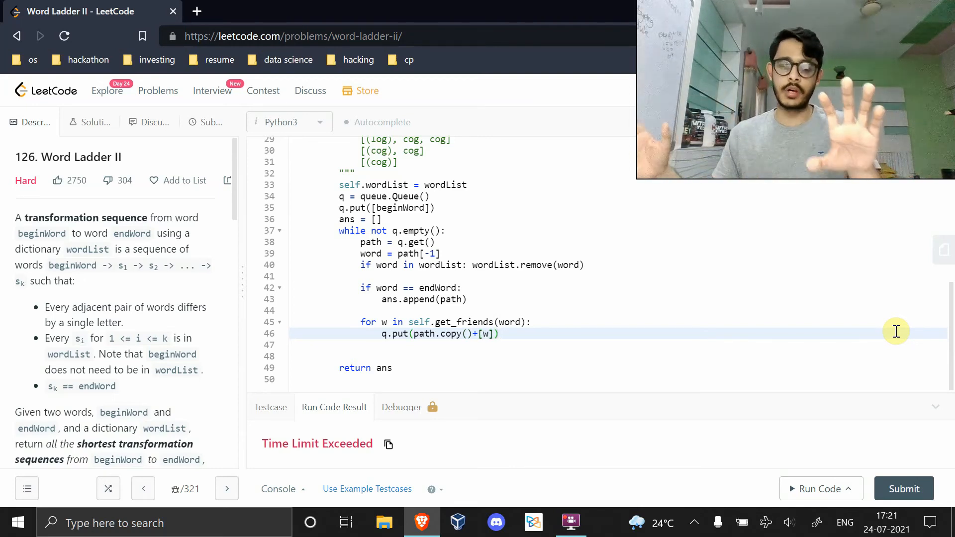
mouse_move(816, 455)
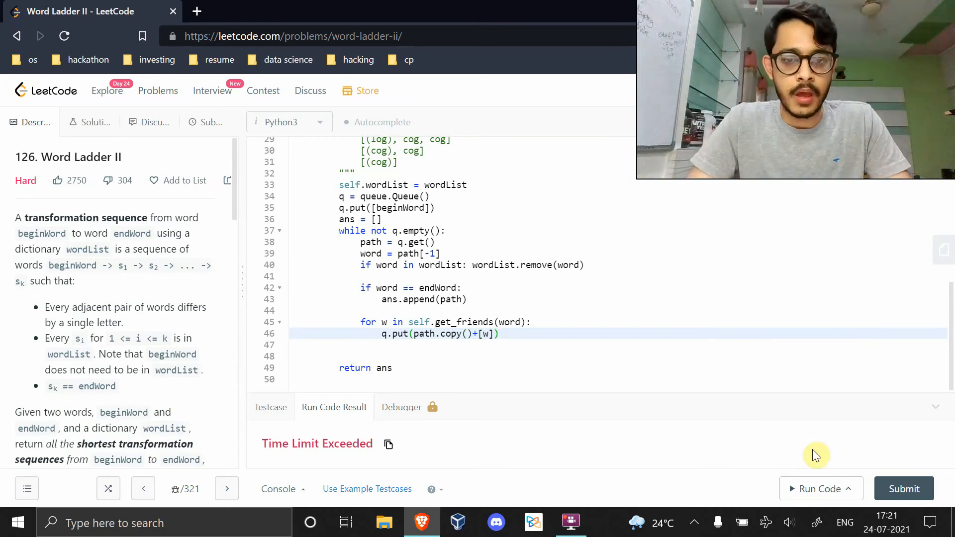
mouse_move(559, 318)
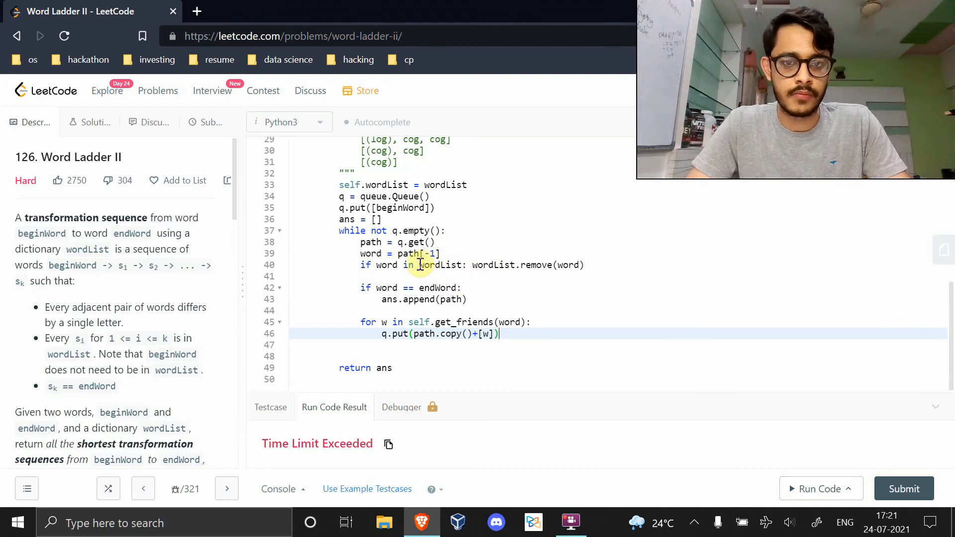
mouse_move(450, 276)
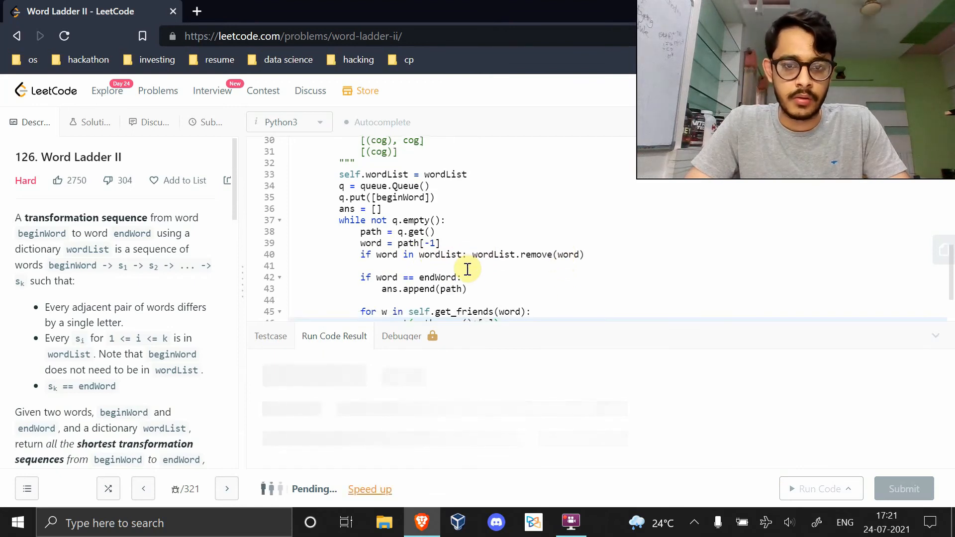
Step: Rerun the example, see the Wrong Answer with an extra longer path, and scroll back to the loop
click(820, 489)
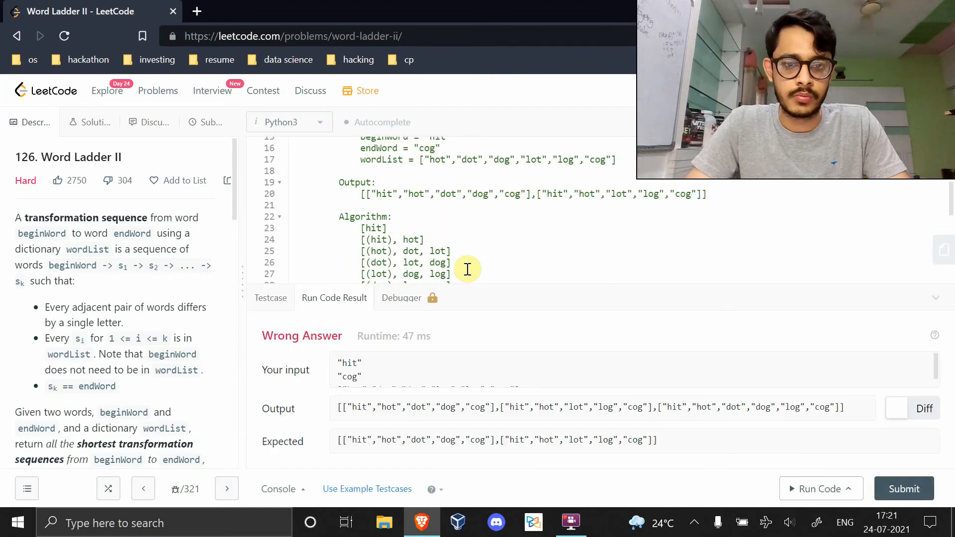
mouse_move(541, 418)
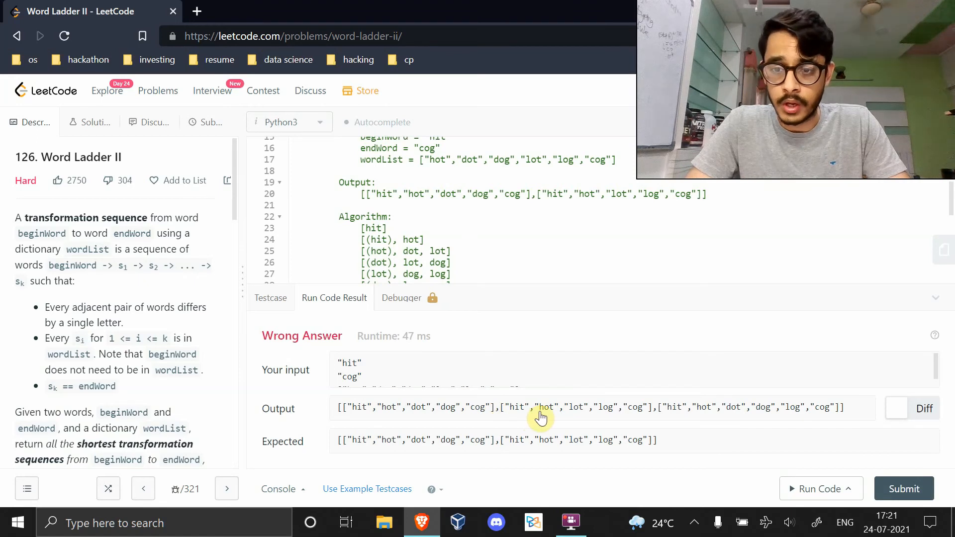
mouse_move(660, 416)
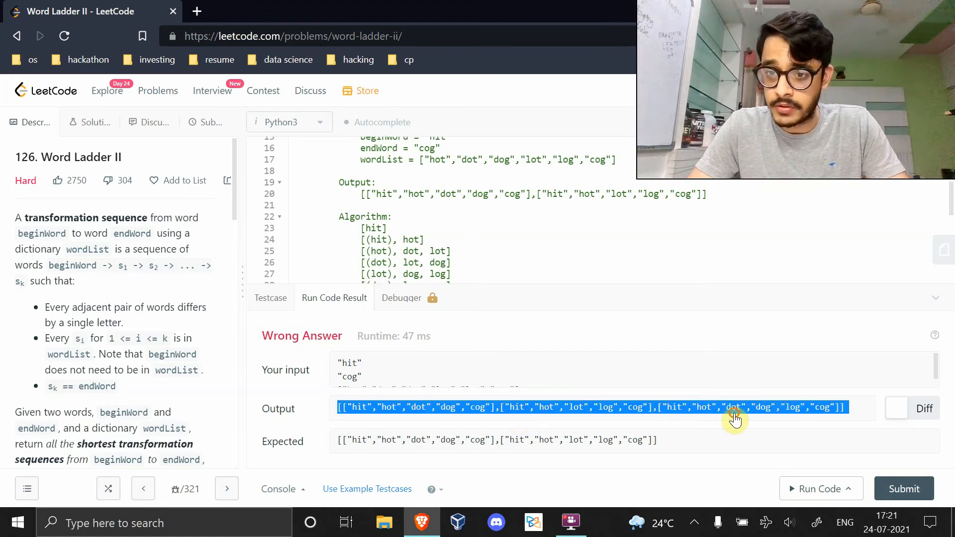
mouse_move(684, 405)
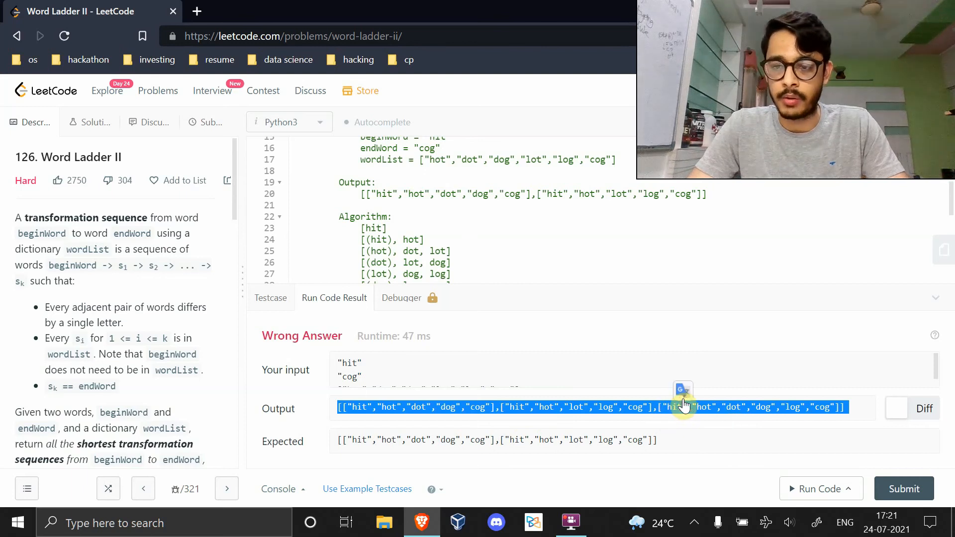
mouse_move(807, 411)
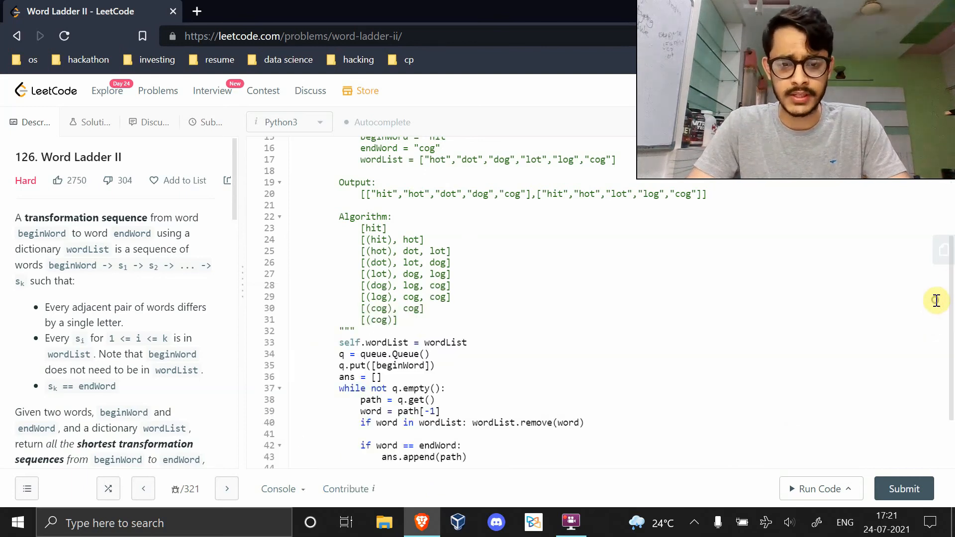
scroll(down, 3)
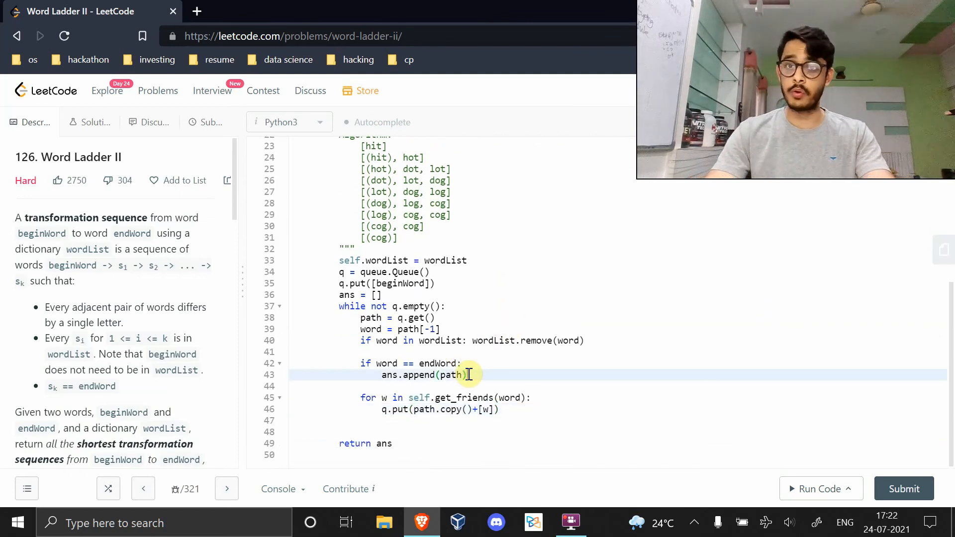
Step: Guard ans.append(path) with if not len(ans) or (len(ans) and len(ans[-1]) >= len(path))
key(enter)
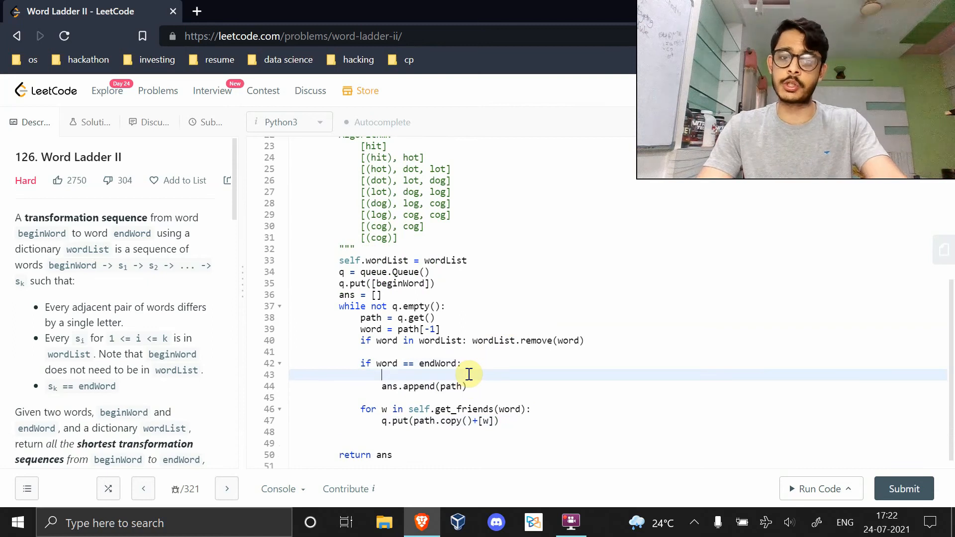
text(i)
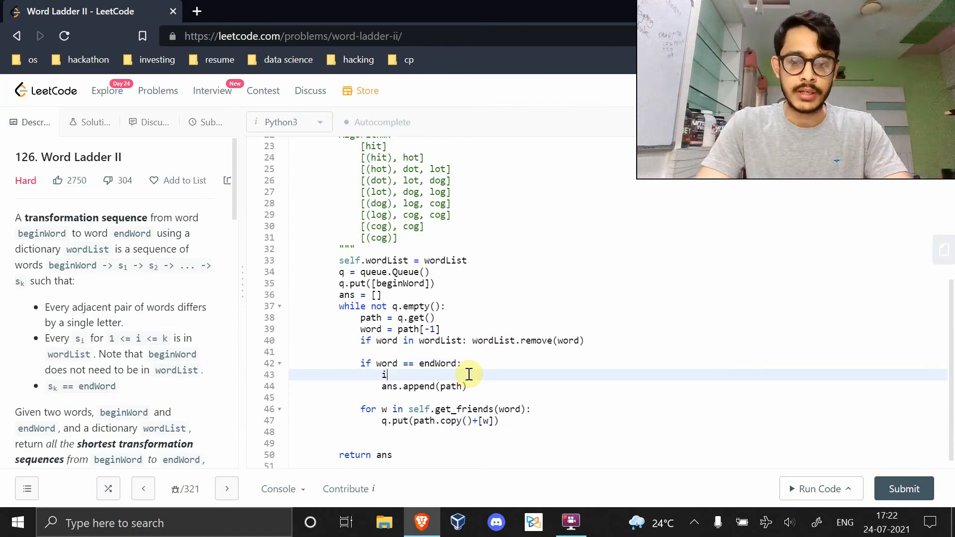
text(f len(an)
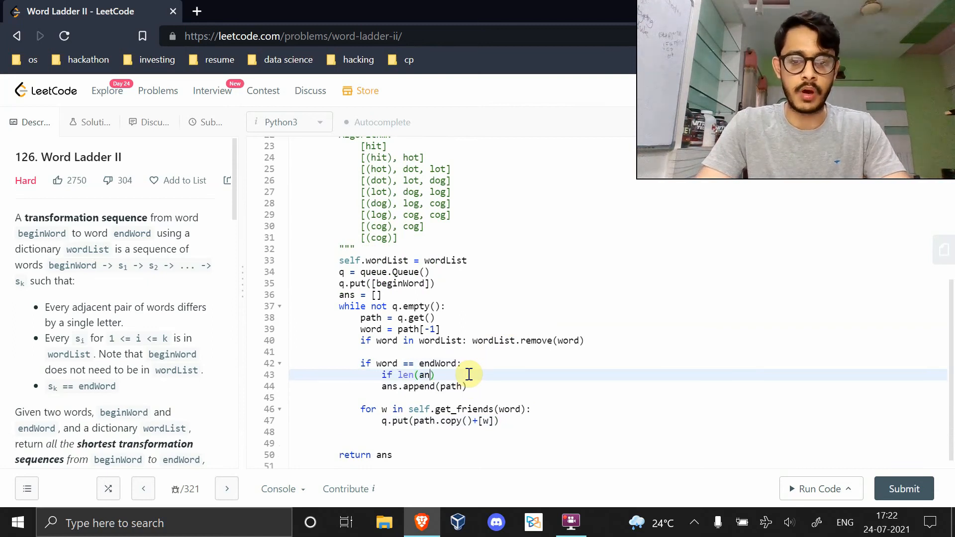
text(s))
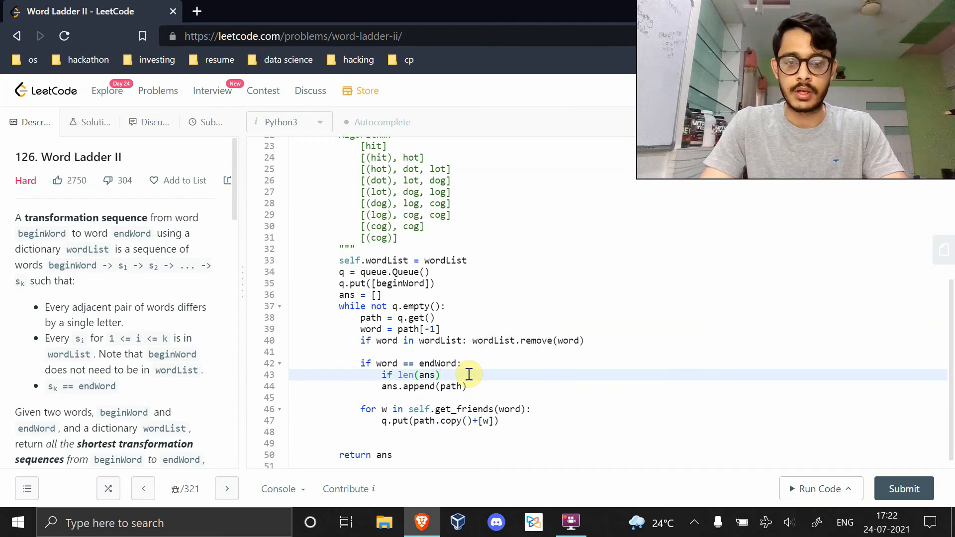
text(not)
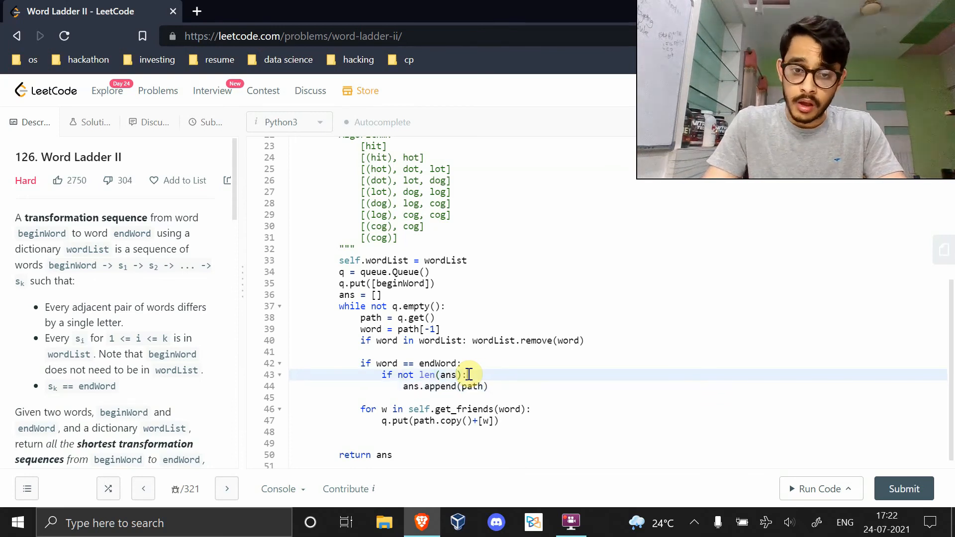
text(or ())
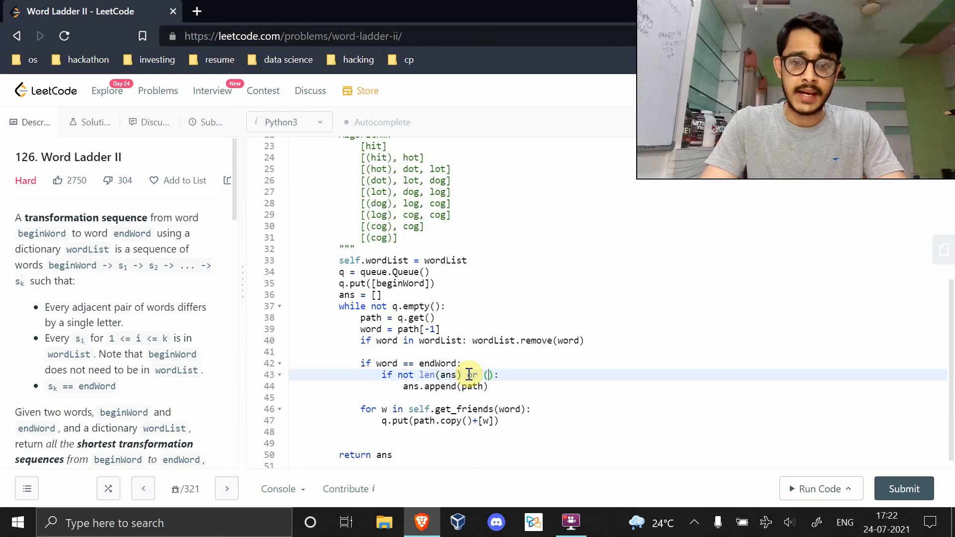
text(len(ans))
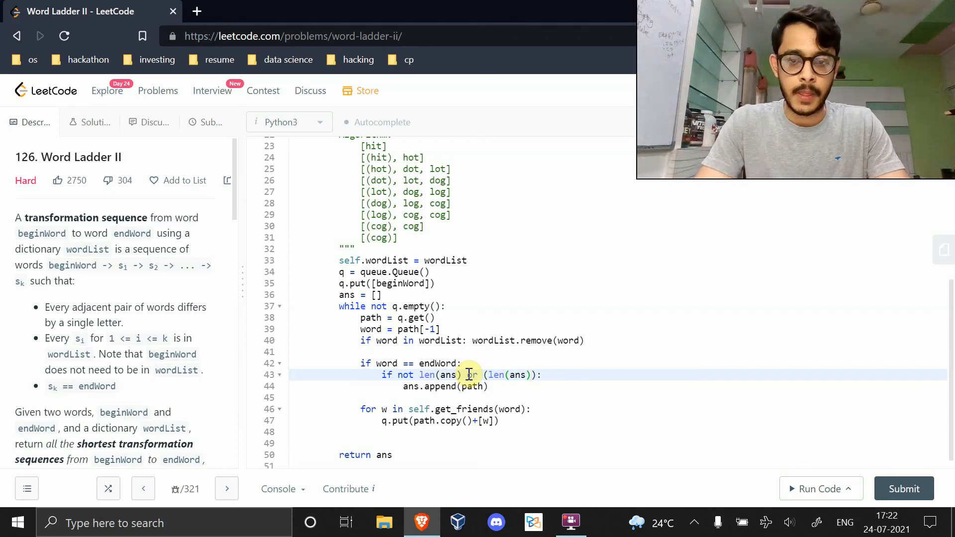
text(and)
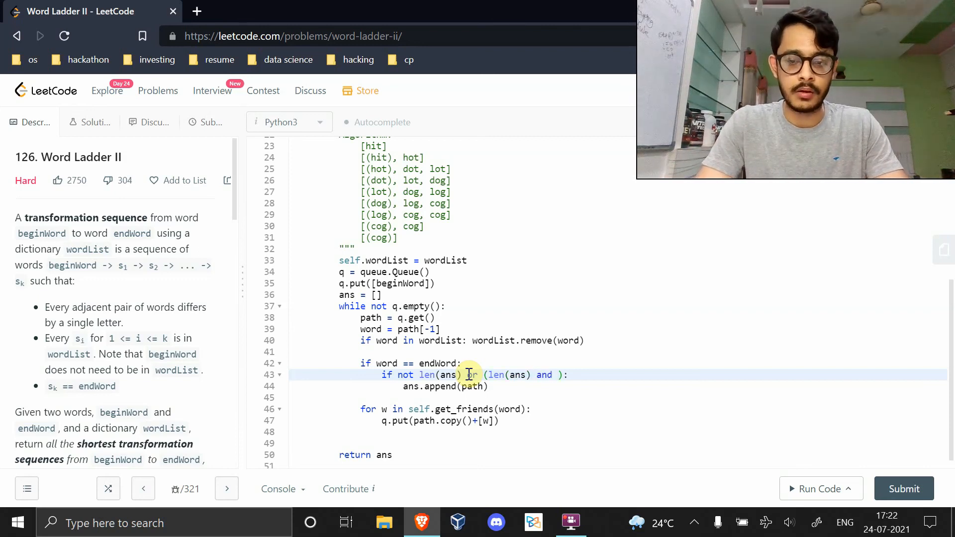
text(ans[])
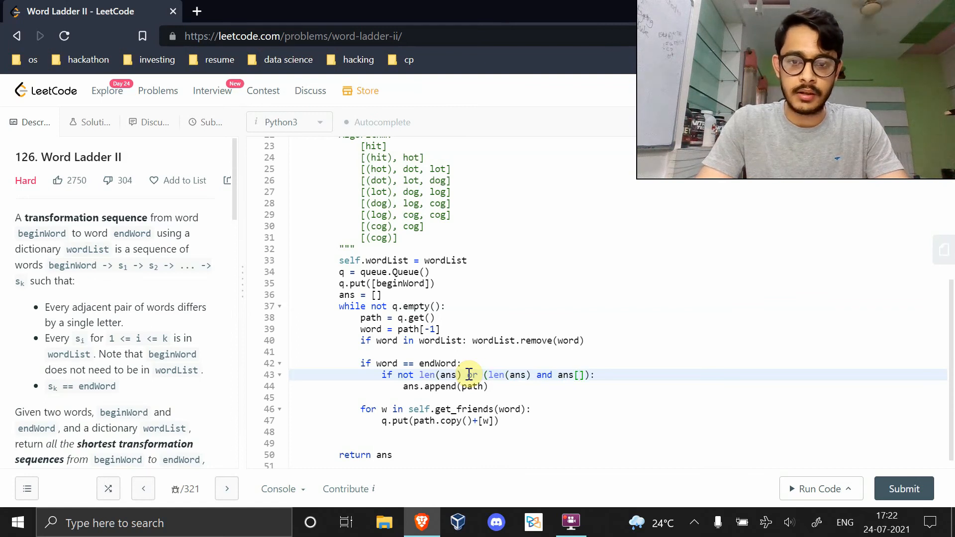
text(-1)
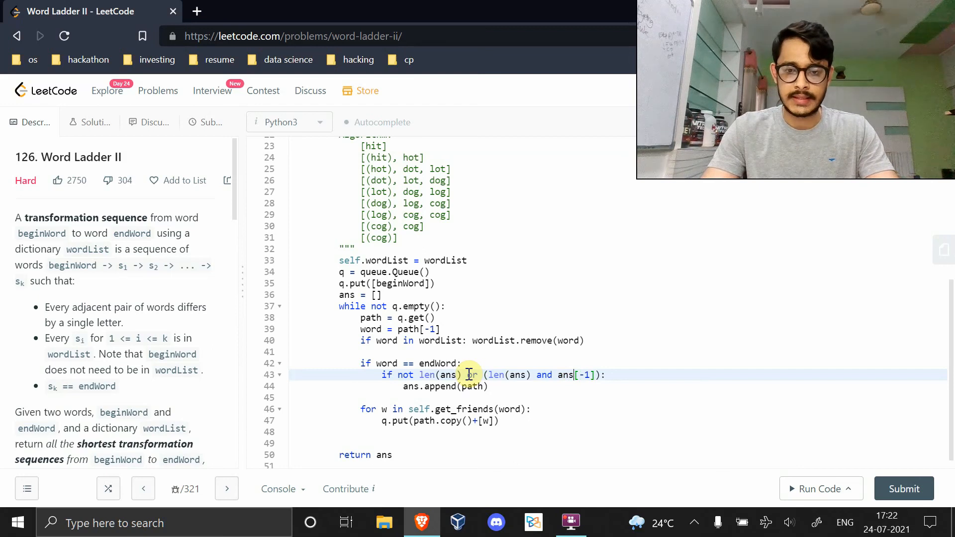
text(len()
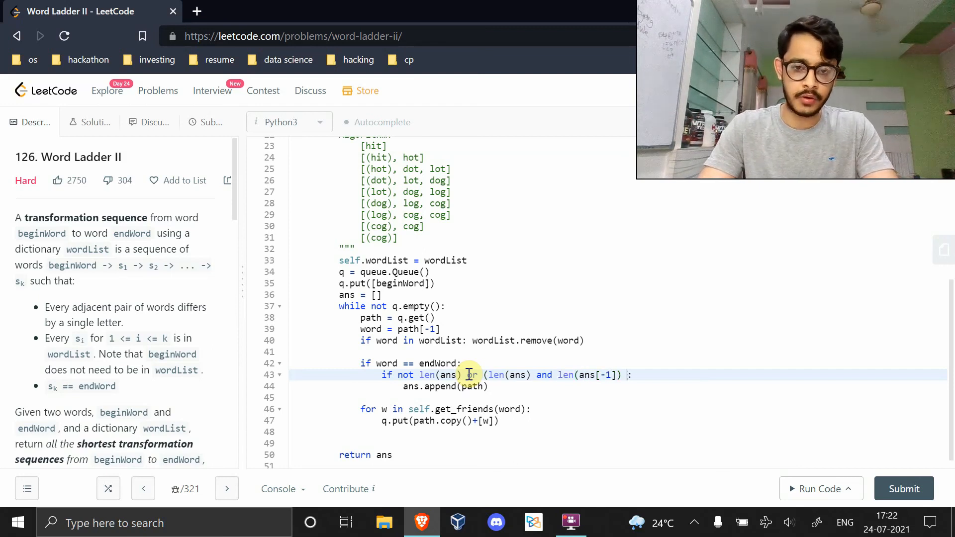
text(< len())
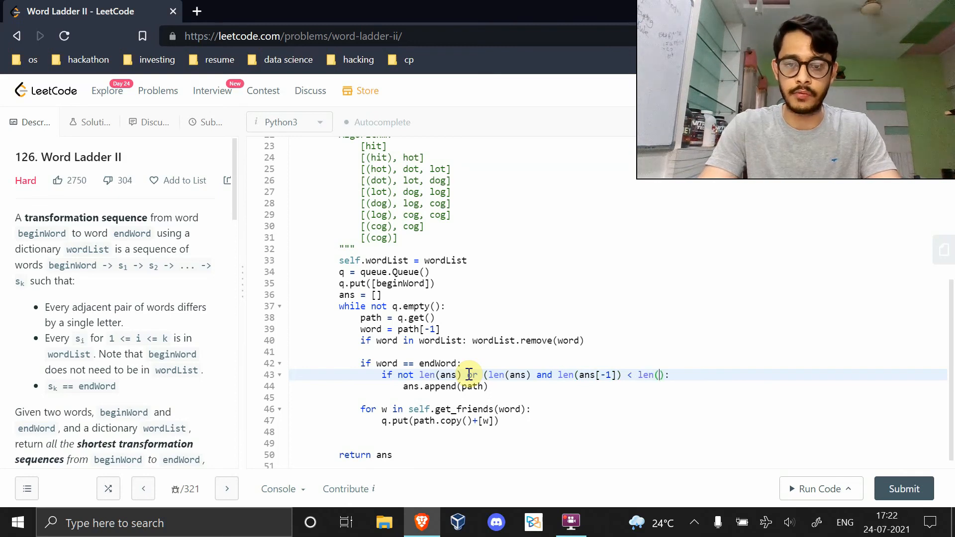
text(path)
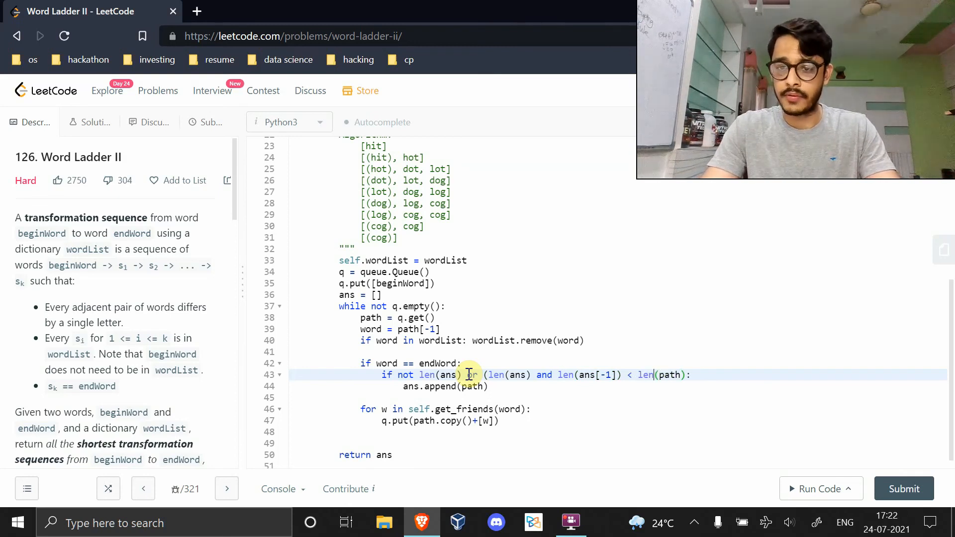
text(|)
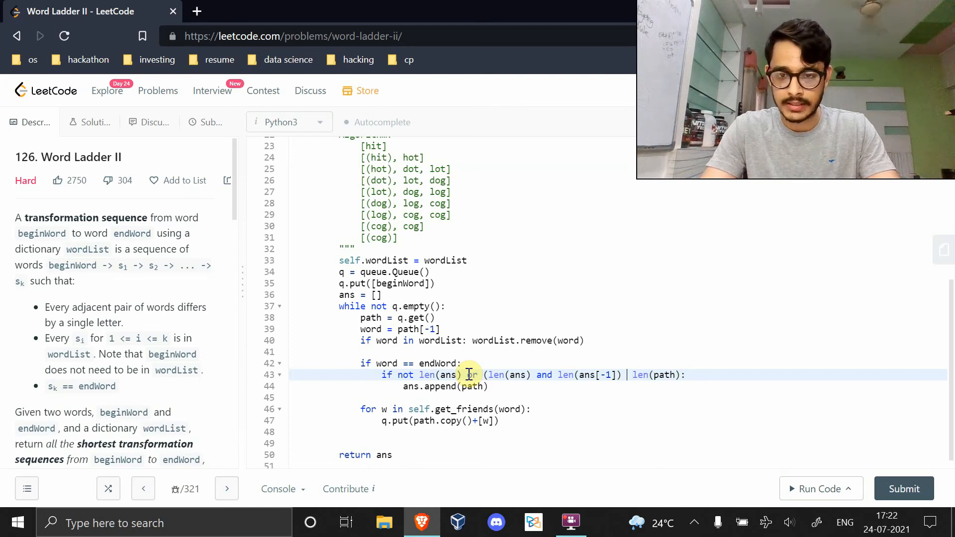
text(>=)
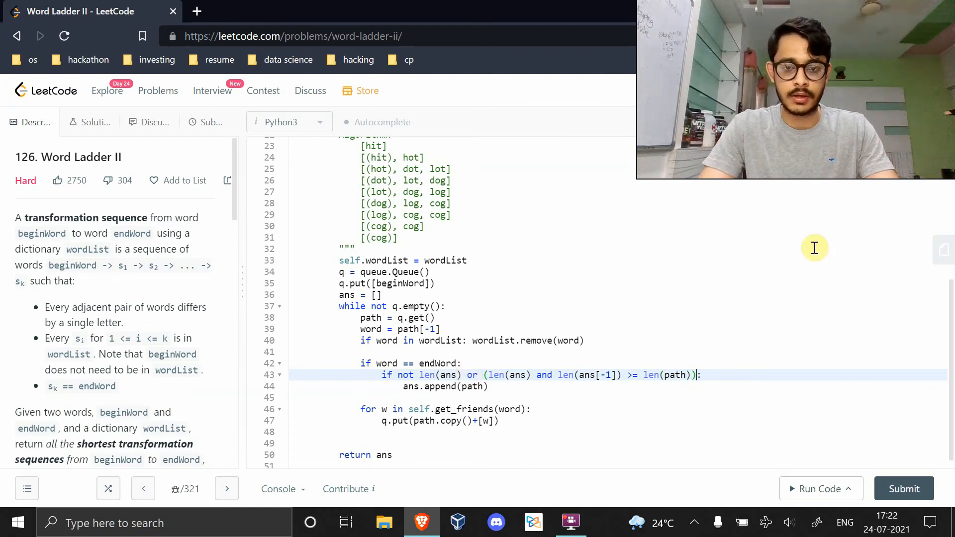
mouse_move(829, 420)
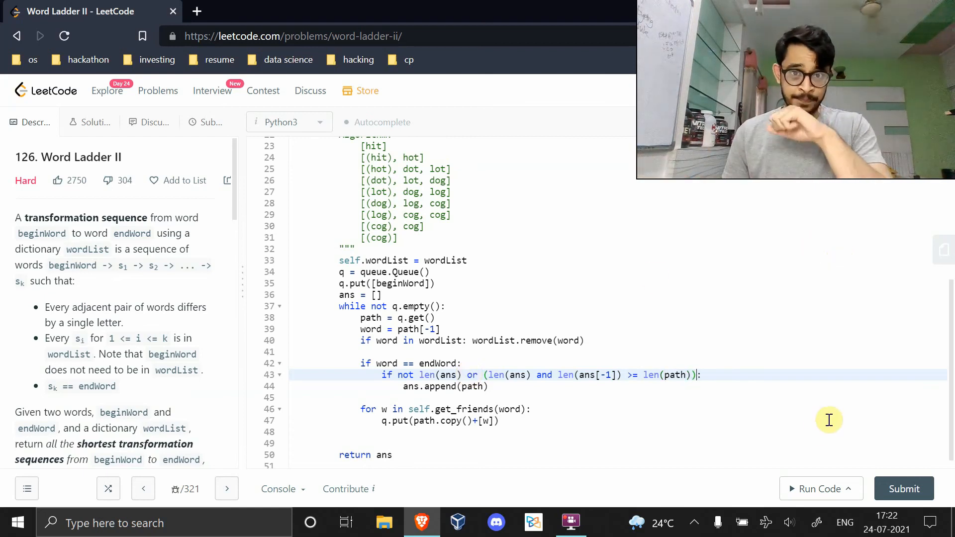
Step: Run the sample to Accepted, then submit the solution so Submissions reports Success
click(819, 488)
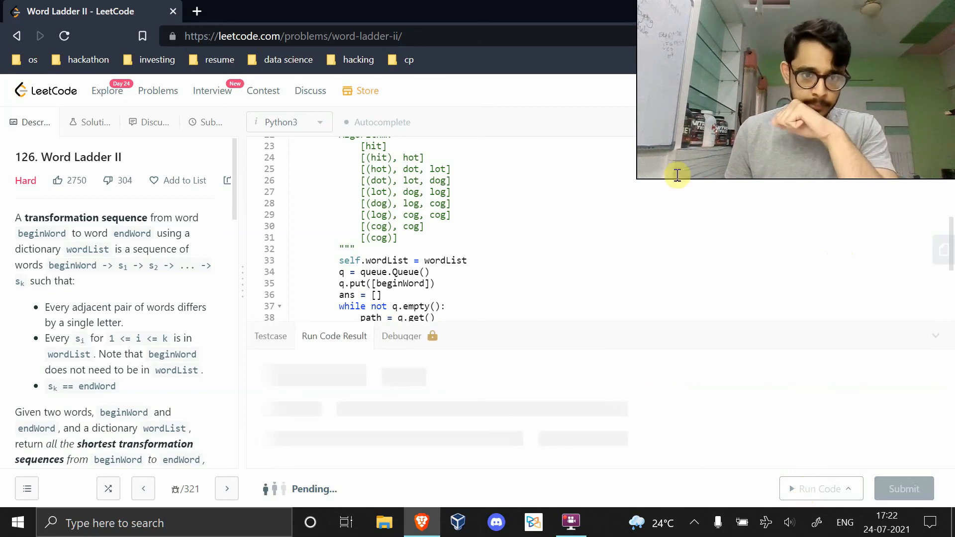
mouse_move(691, 273)
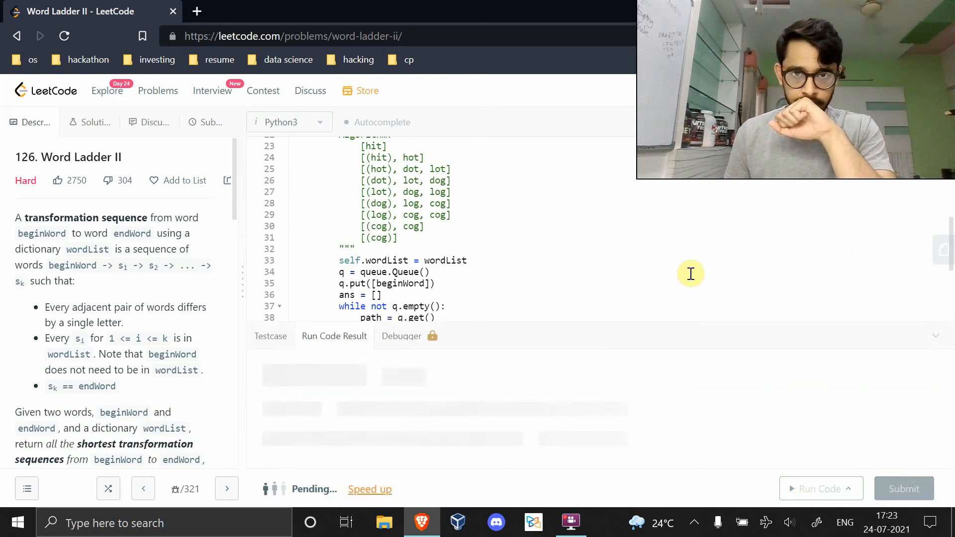
click(903, 488)
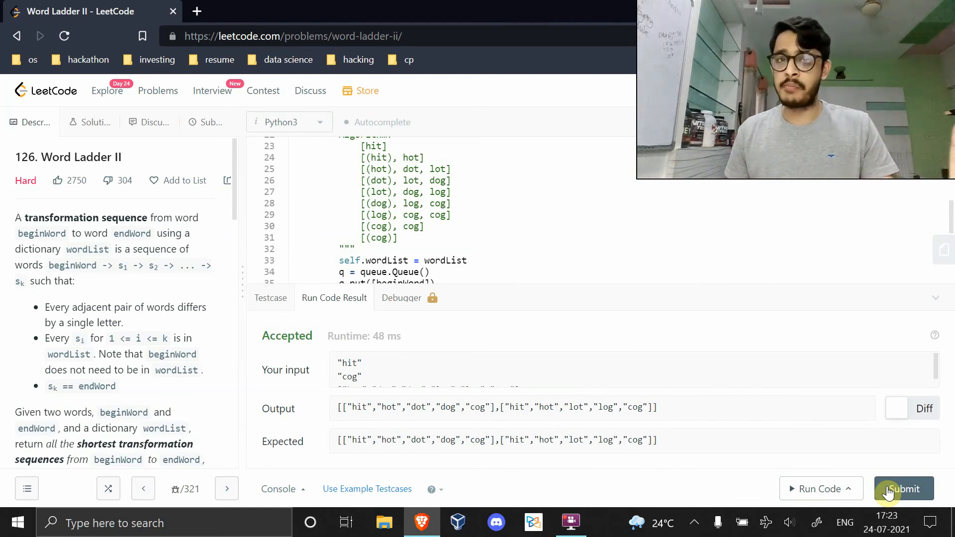
click(904, 488)
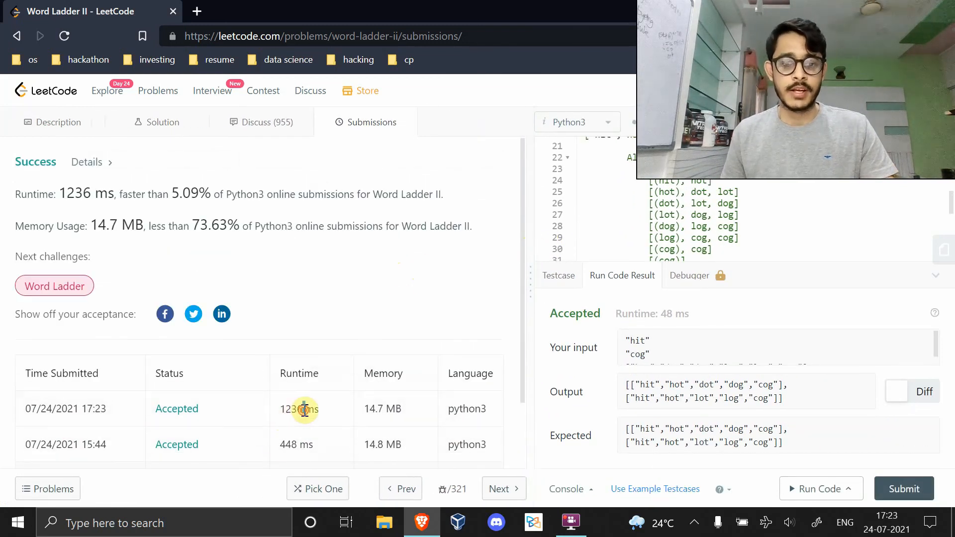
mouse_move(326, 417)
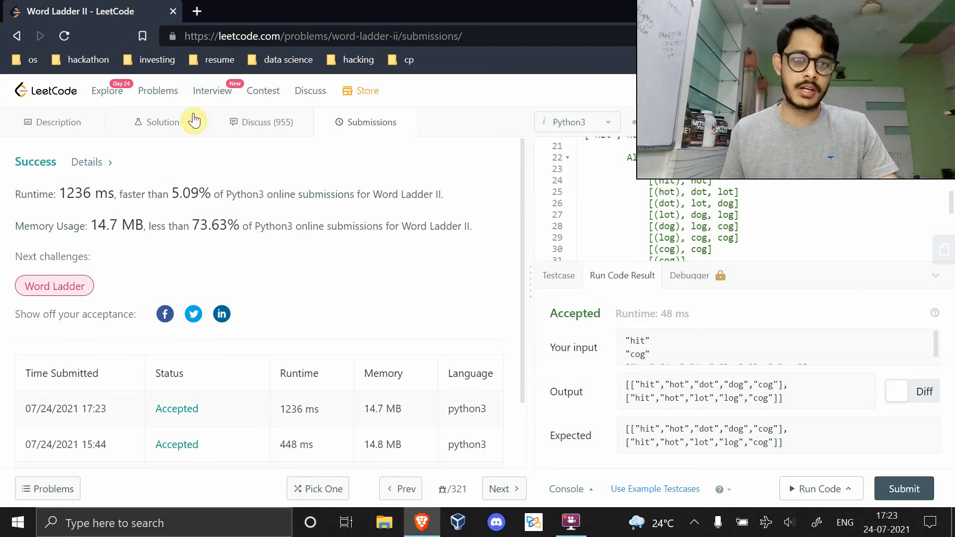
Step: Navigate to Discuss and view the post "[Python3] Easy Solution, Detailed Explanation"
click(268, 122)
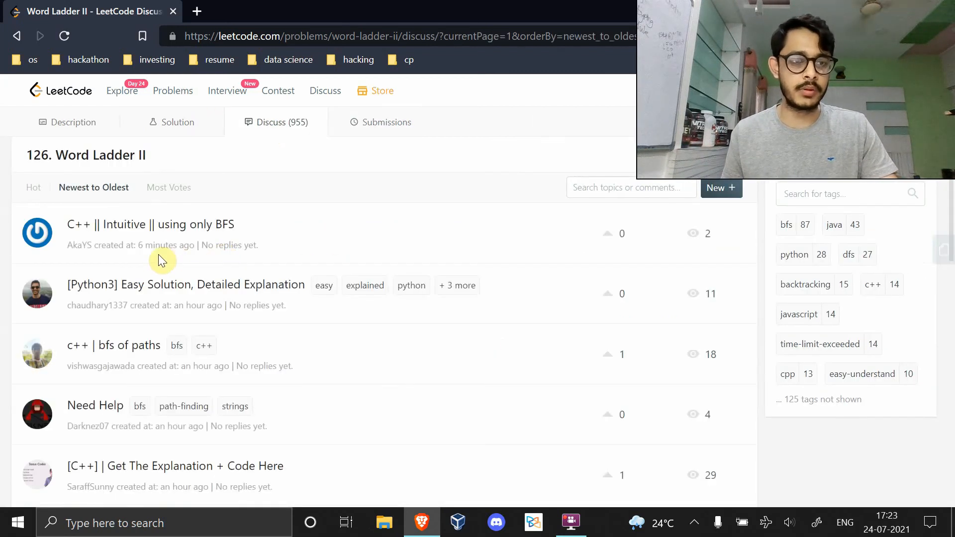
click(186, 284)
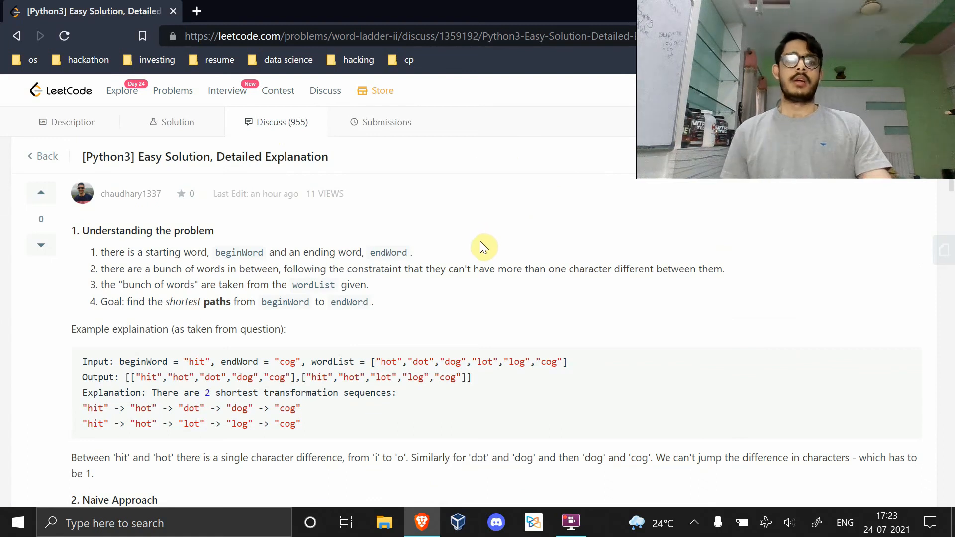
click(571, 522)
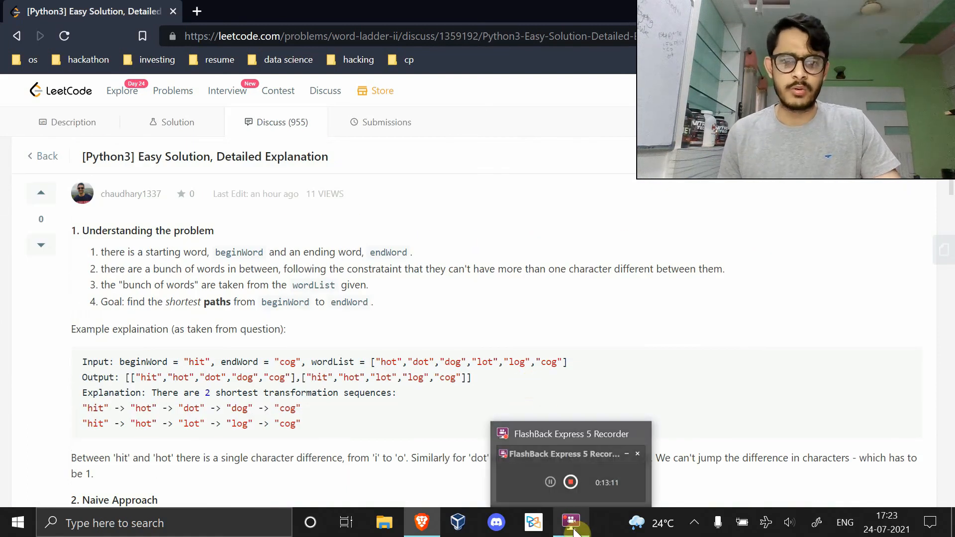